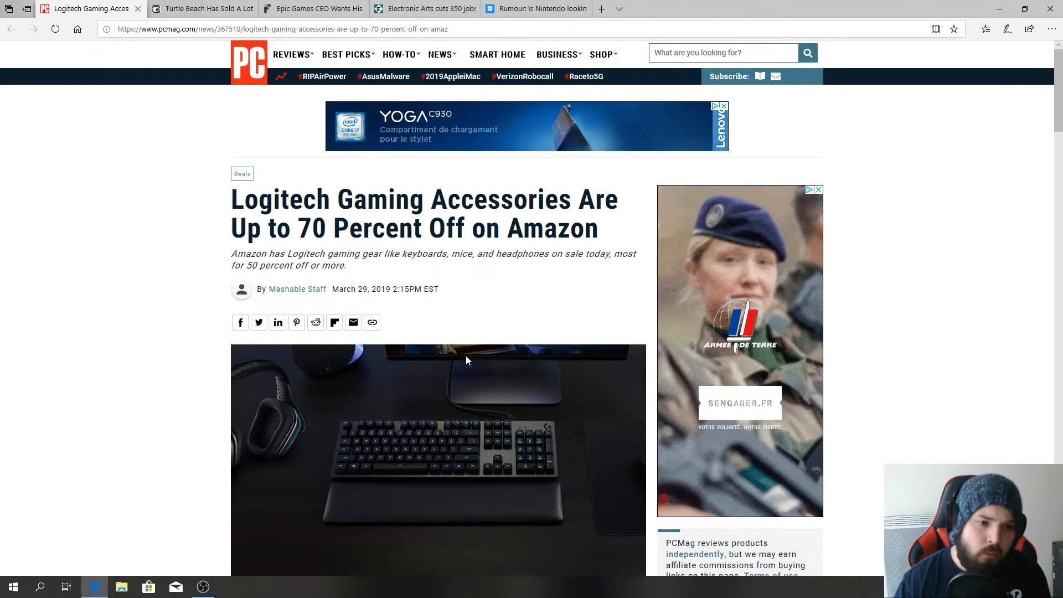
mouse_move(466, 366)
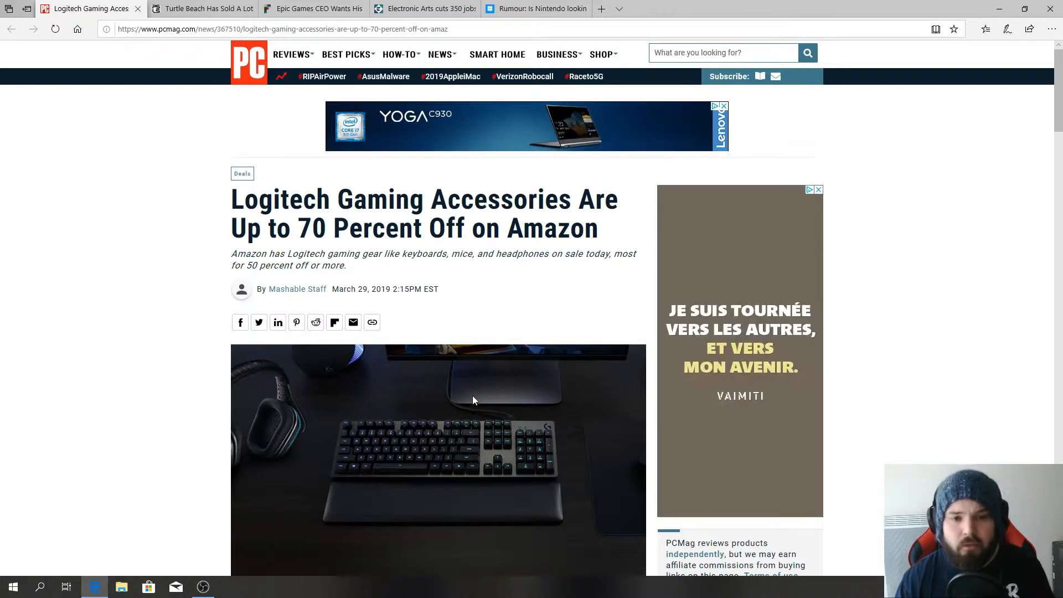
- Scroll the PCMag Logitech deals article past the G933 headset deal to the K400 Plus keyboard
scroll("up", 3)
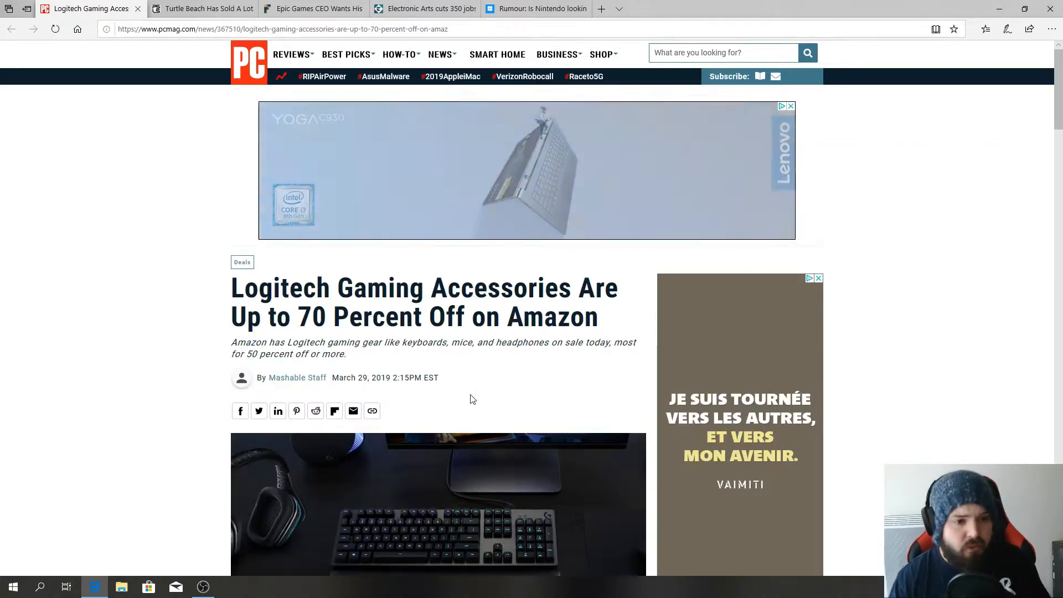
scroll("down", 3)
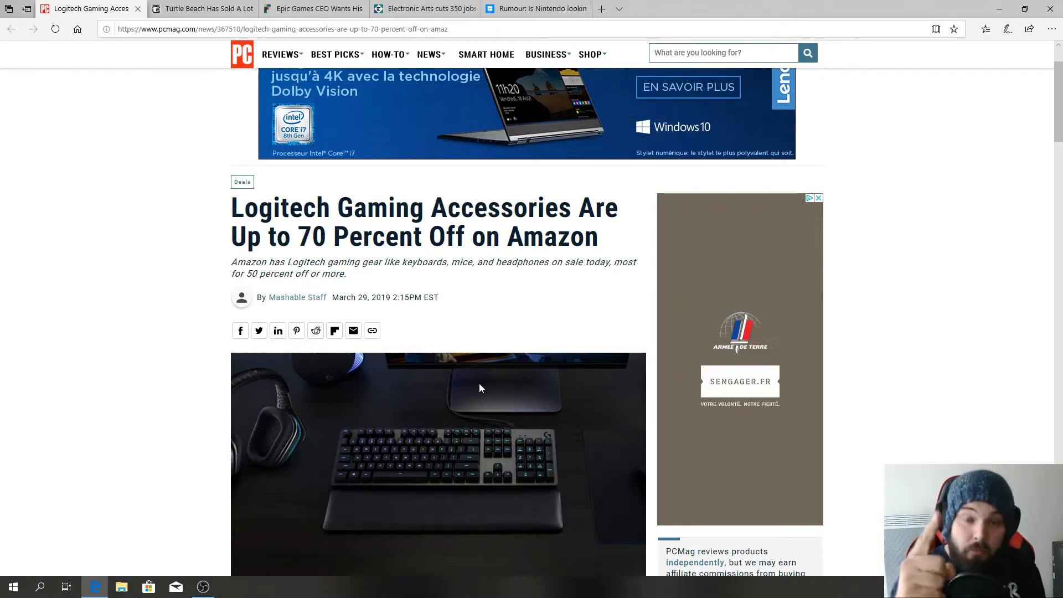
scroll("down", 3)
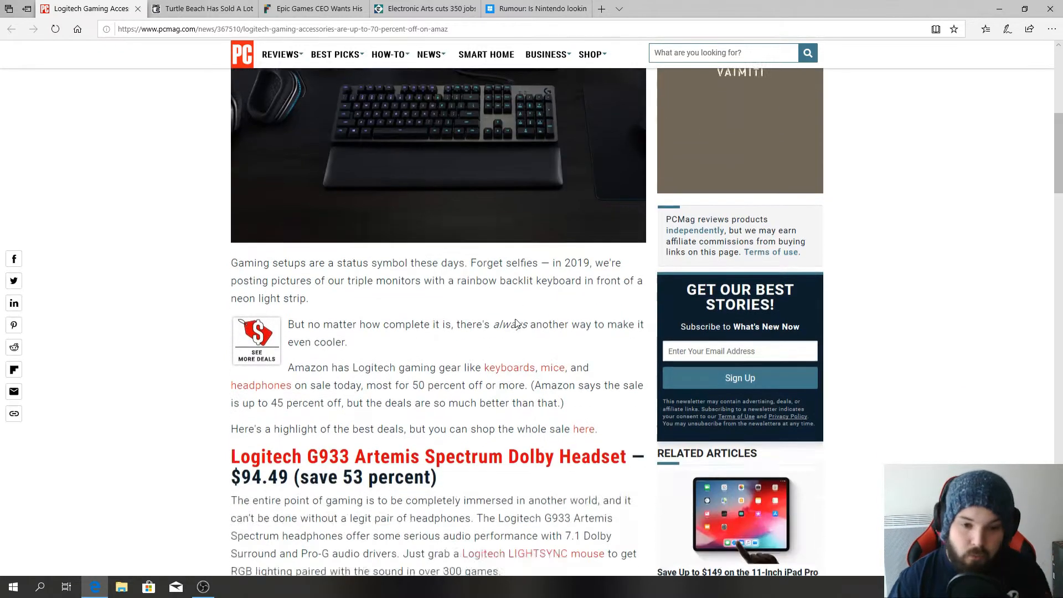
scroll("down", 3)
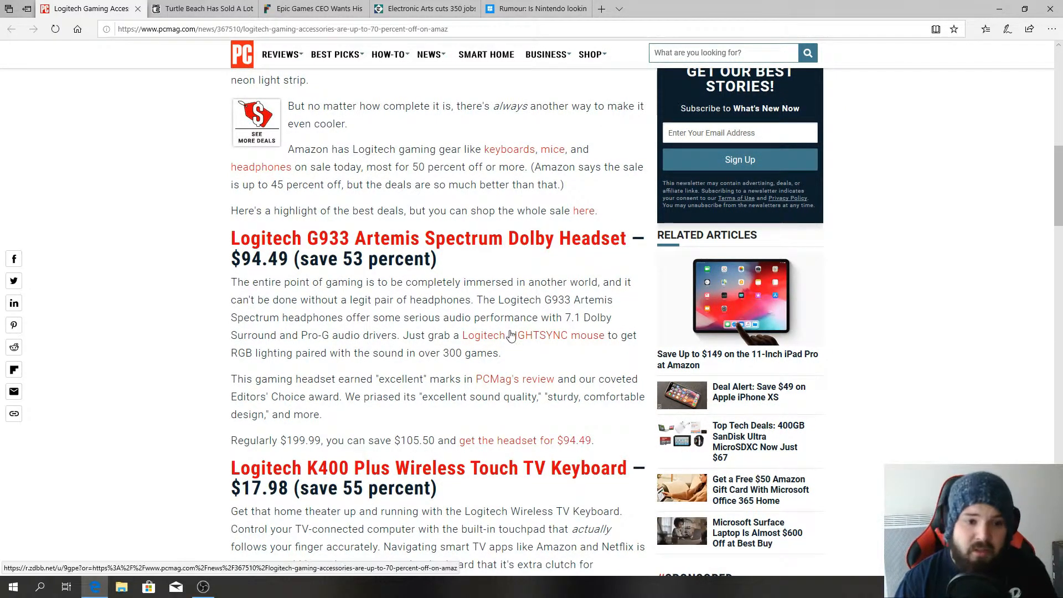
scroll("down", 3)
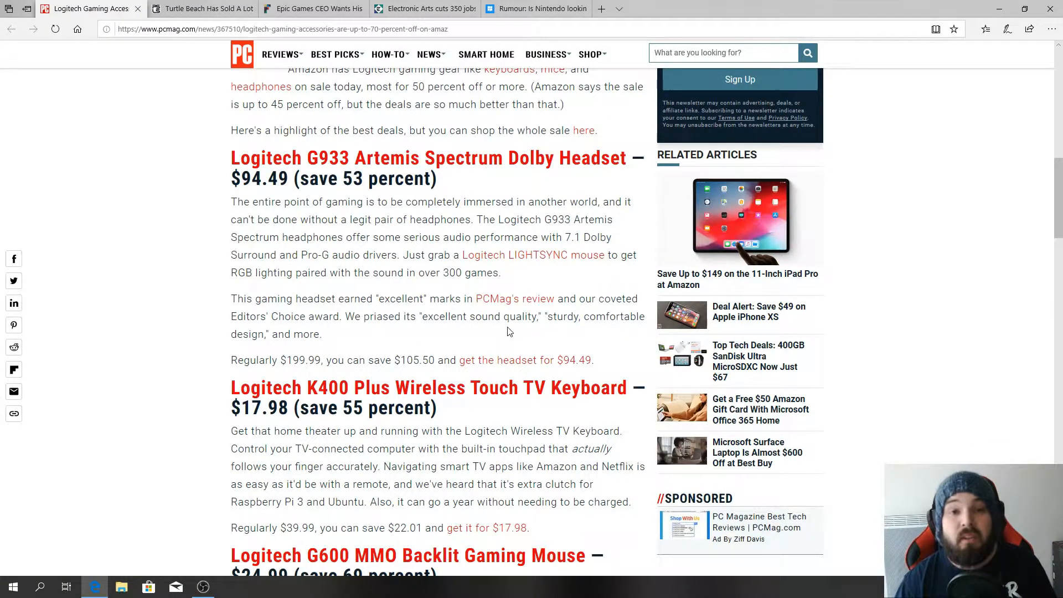
scroll("down", 3)
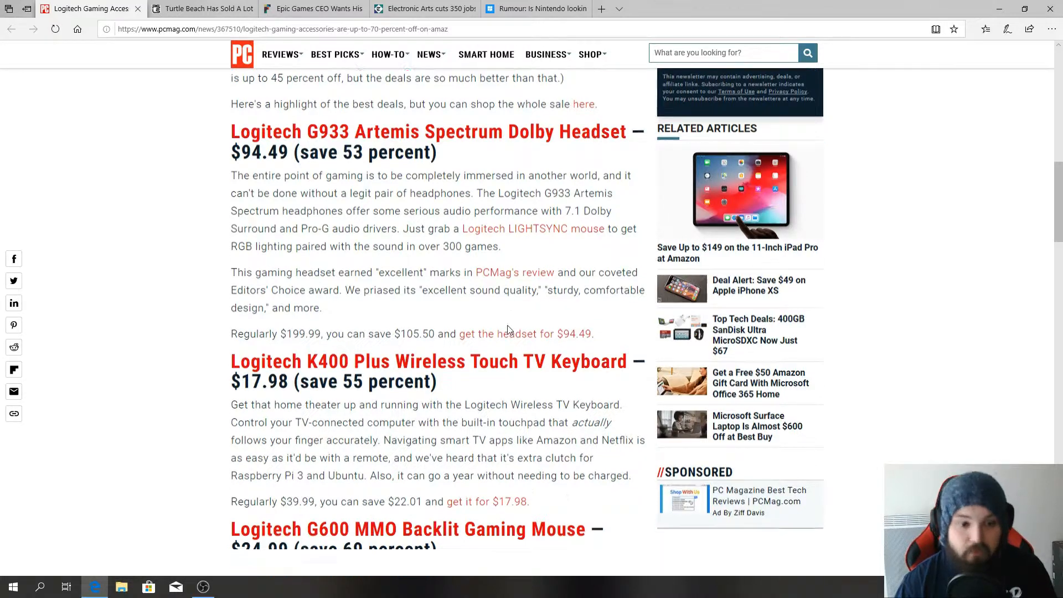
scroll("down", 3)
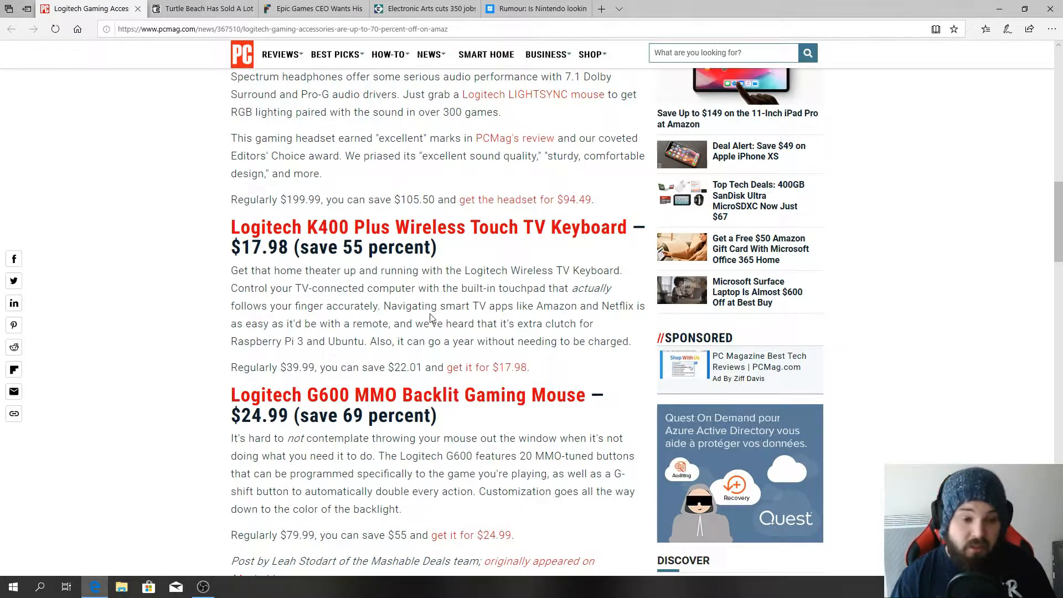
mouse_move(423, 342)
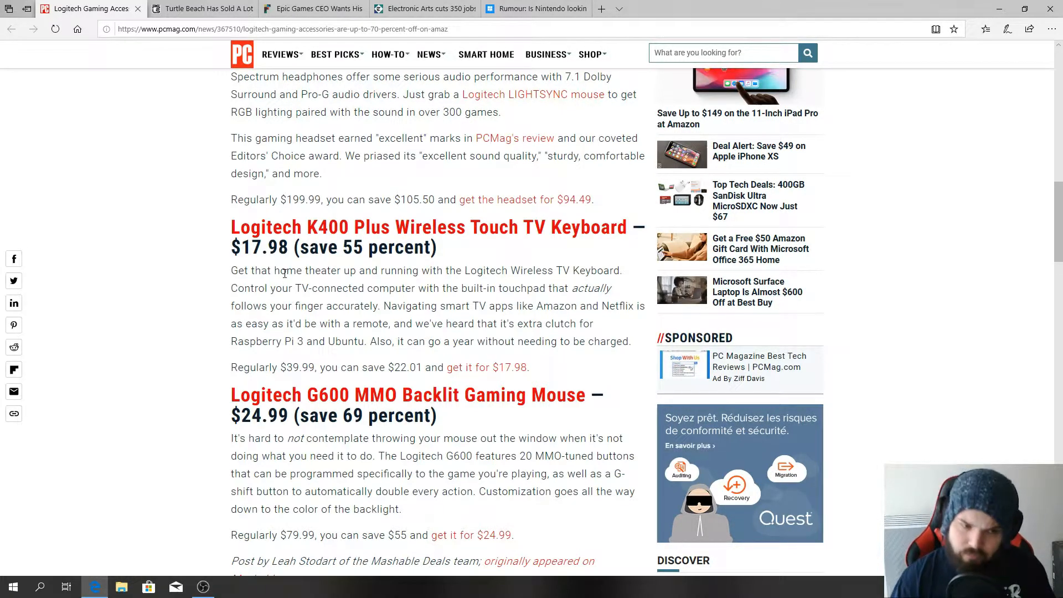
mouse_move(276, 291)
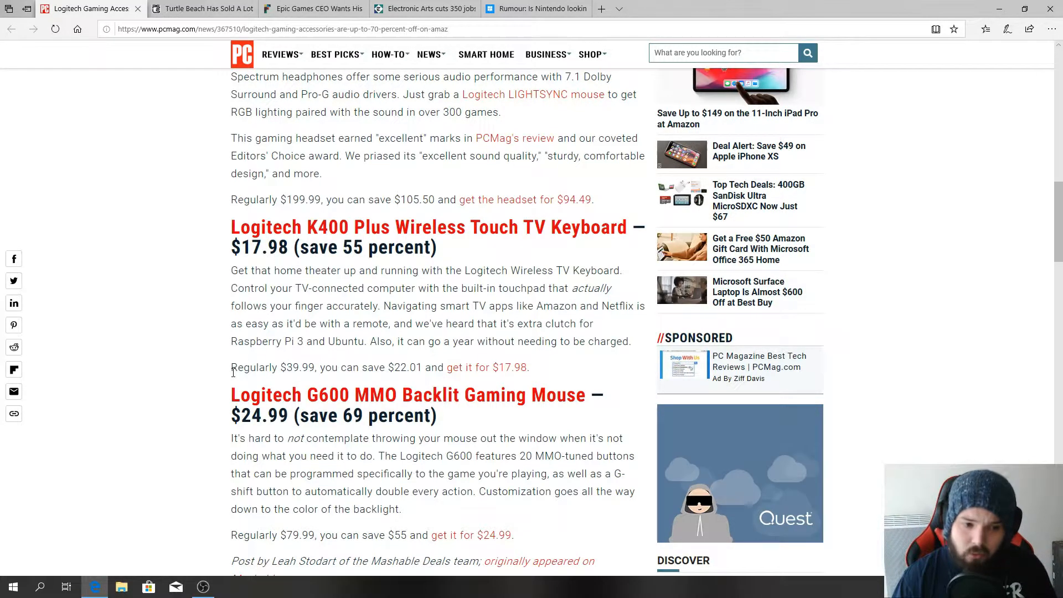
- Select the K400 keyboard's 'Regularly $39.99' price text
double_click(271, 366)
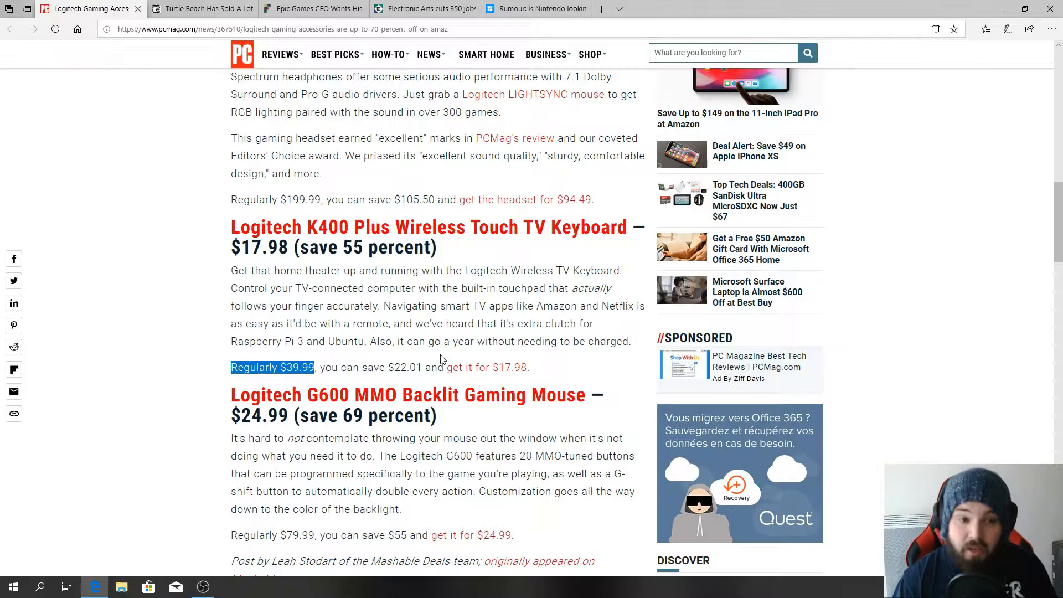
mouse_move(474, 381)
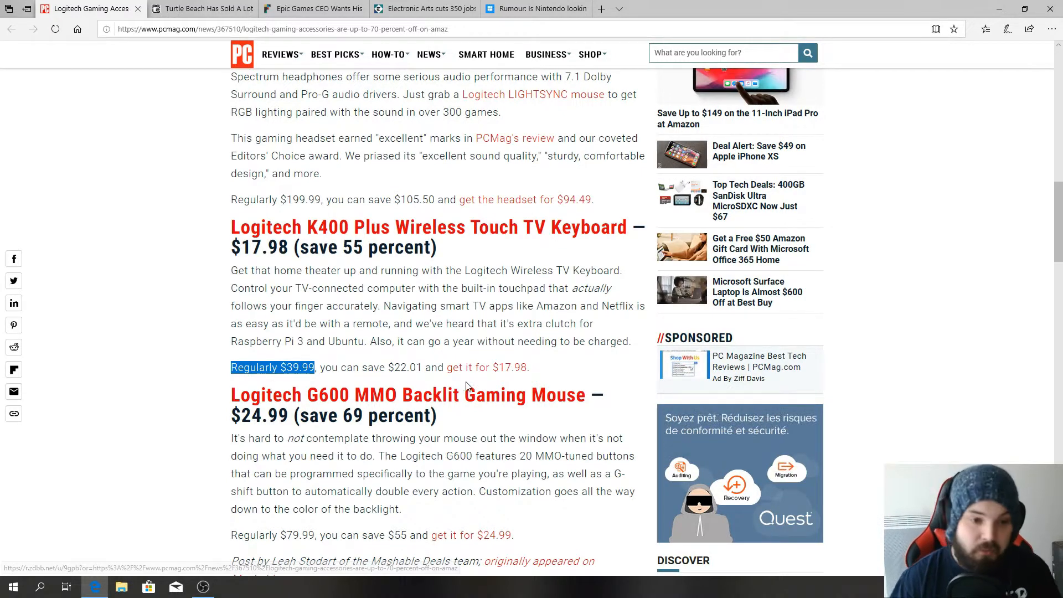
scroll("down", 3)
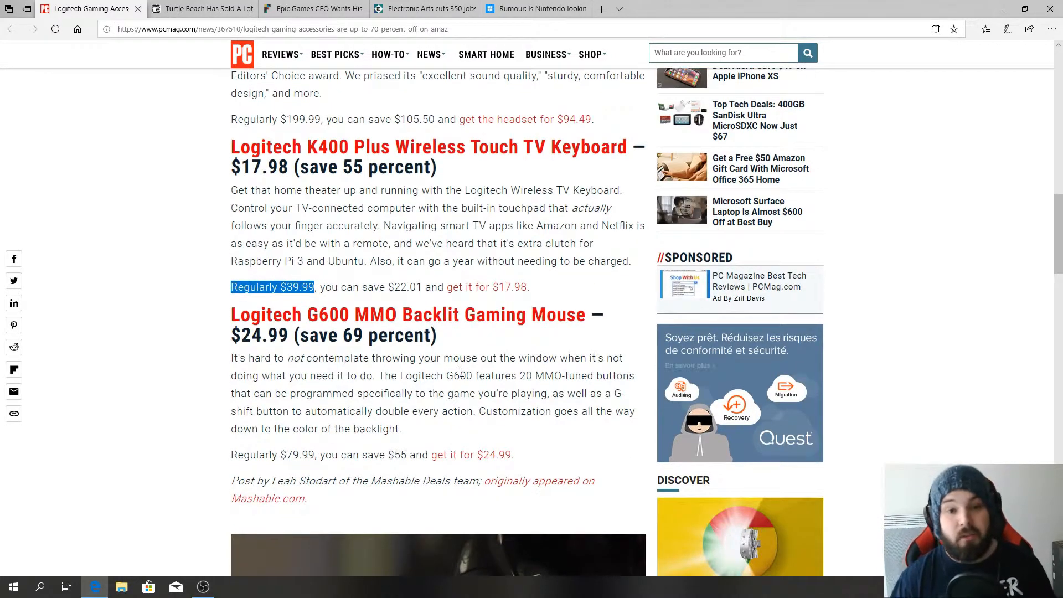
scroll("up", 3)
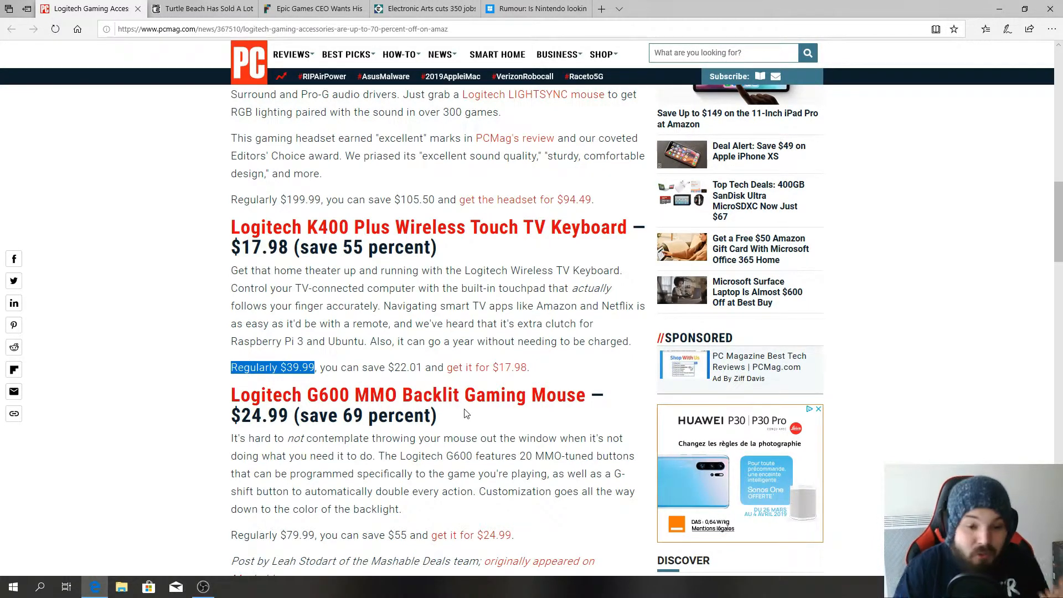
- Scroll to the article's end, past the Mashable credit and video, then back up
scroll("down", 3)
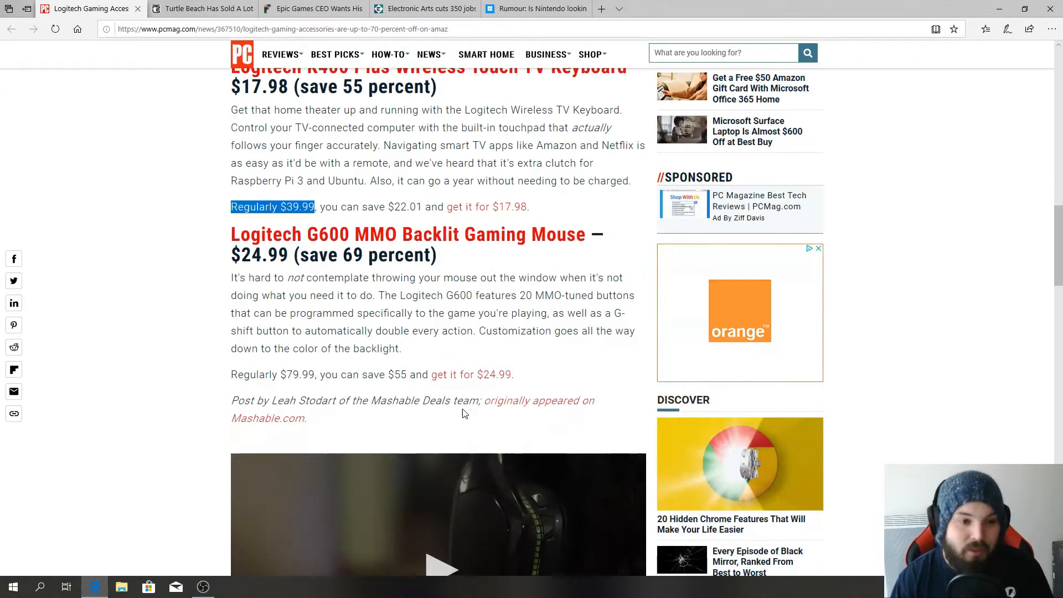
scroll("down", 3)
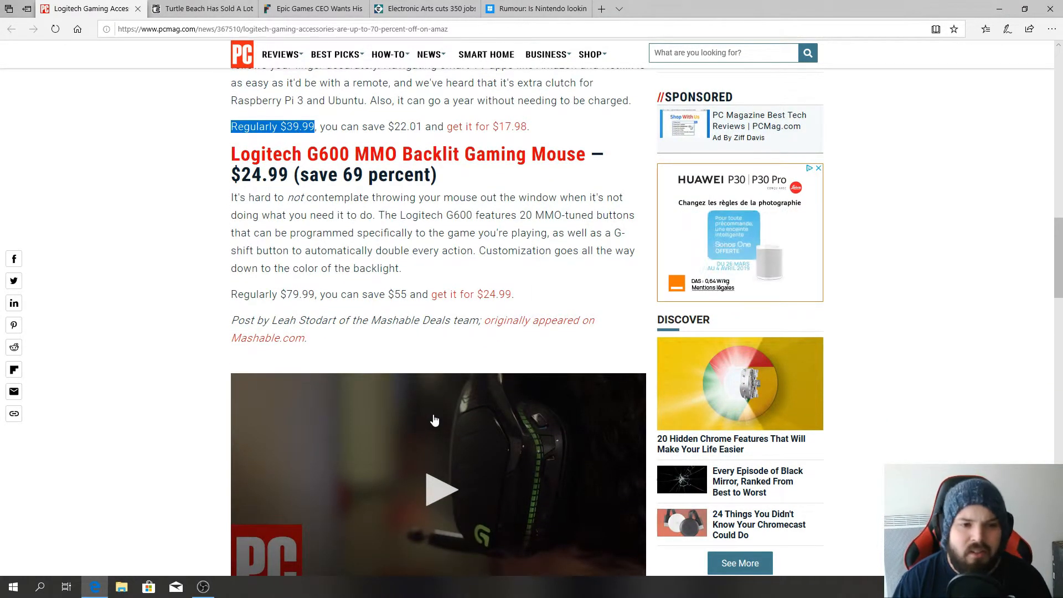
mouse_move(437, 310)
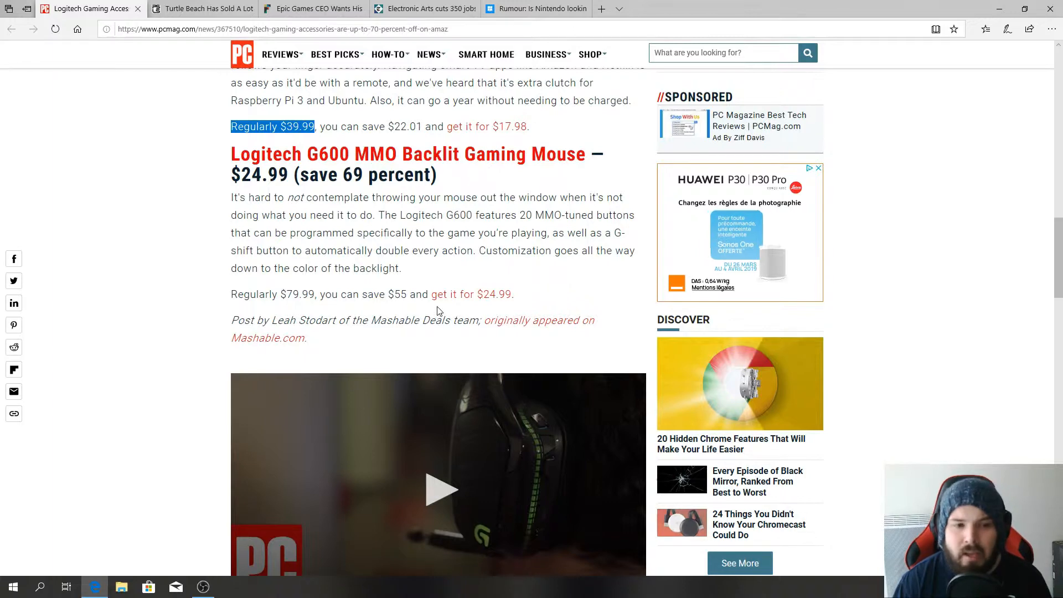
scroll("down", 3)
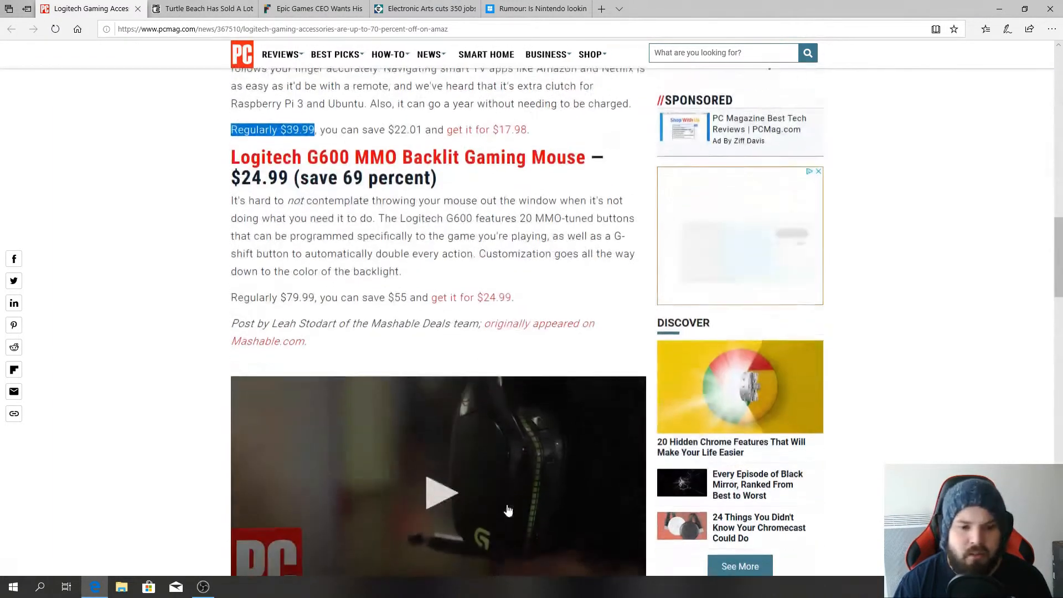
scroll("down", 3)
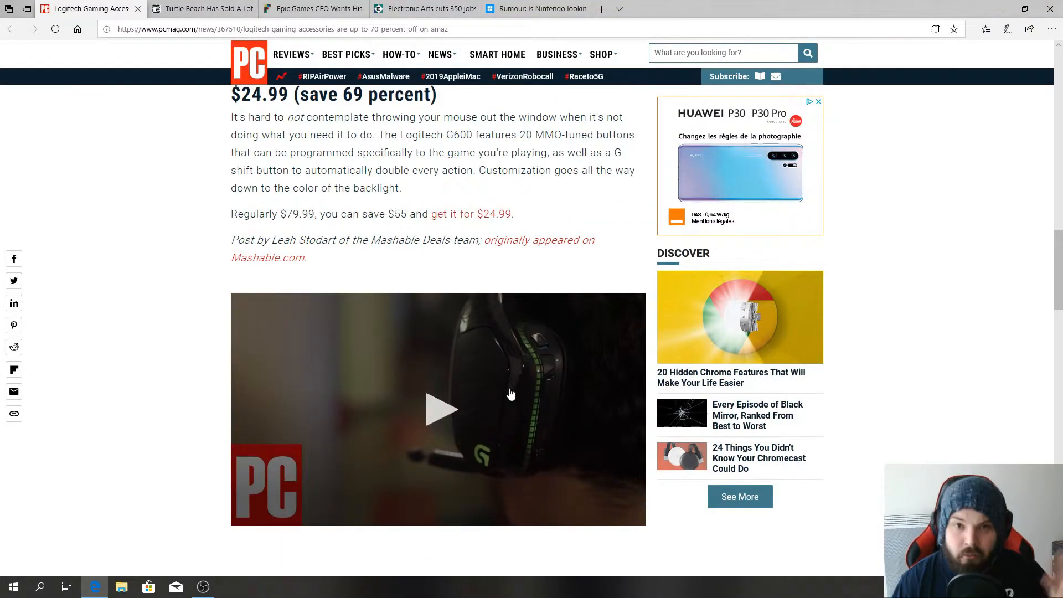
scroll("down", 3)
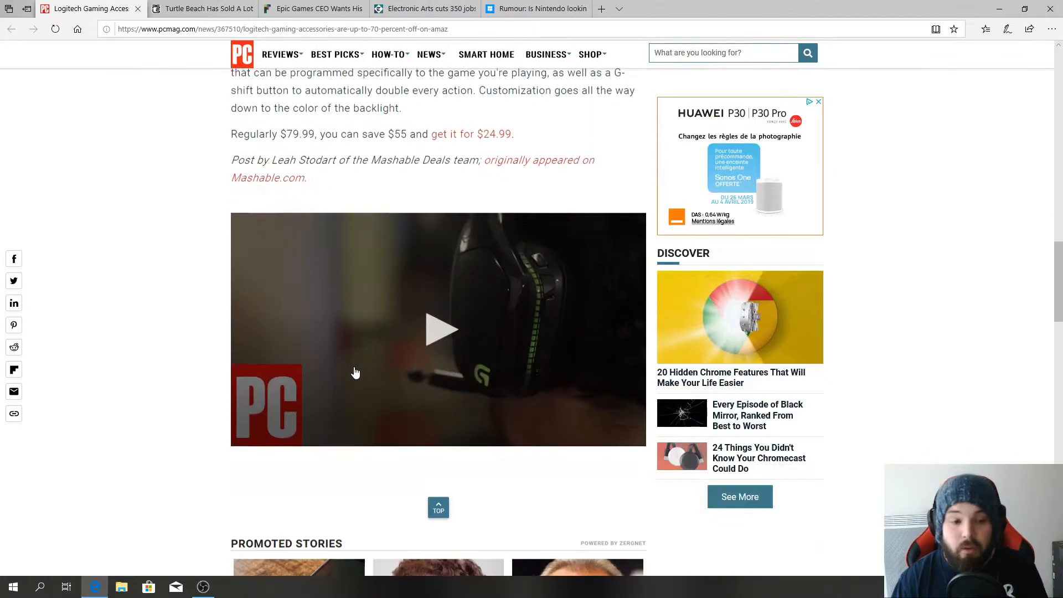
scroll("down", 3)
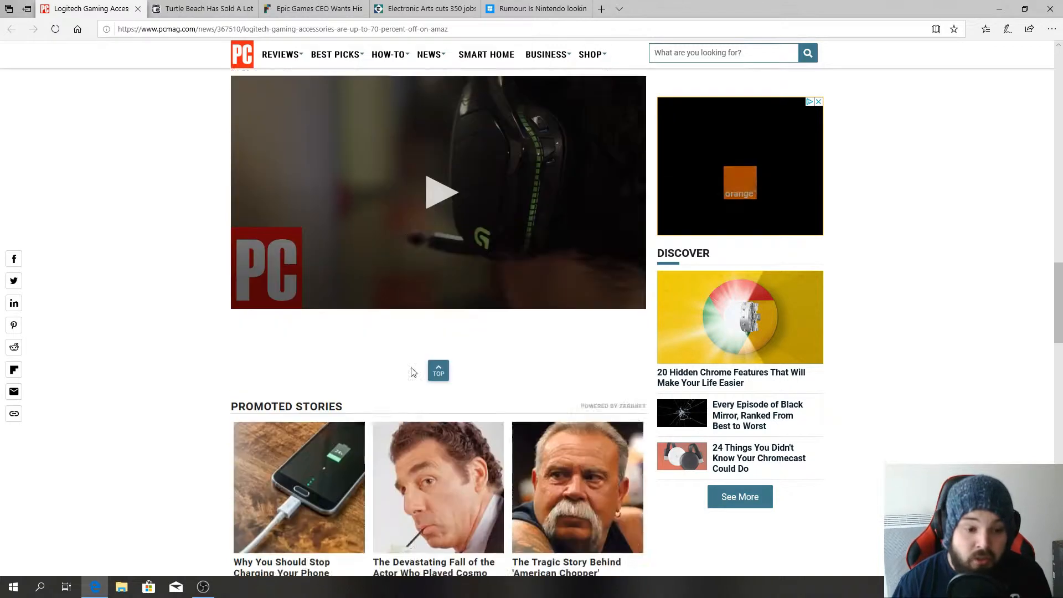
scroll("up", 3)
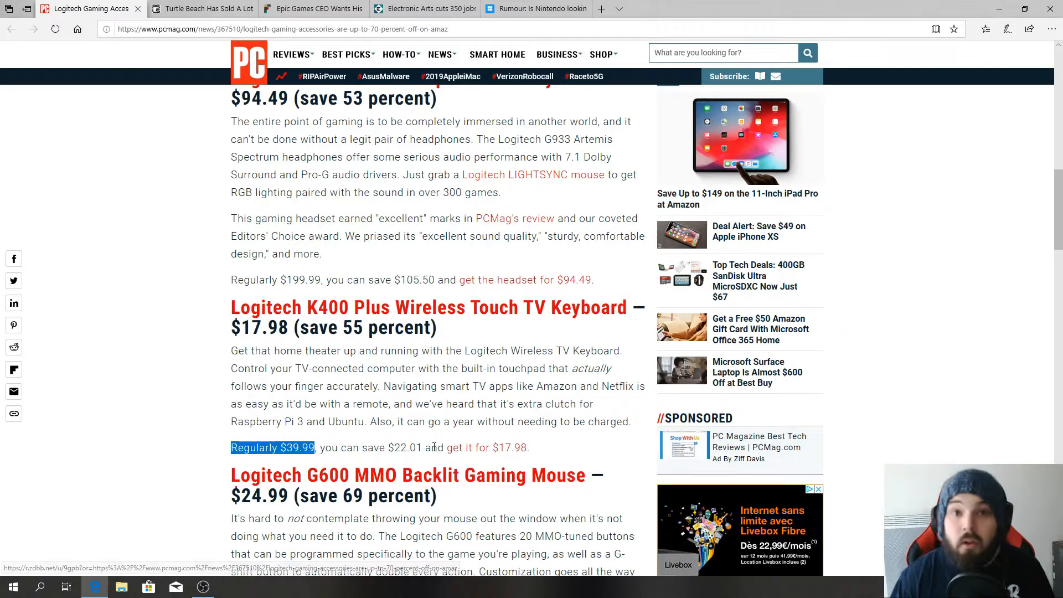
- Switch to the Turtle Beach tab and read into the Recon 70 and Stealth 600 details
left_click(202, 9)
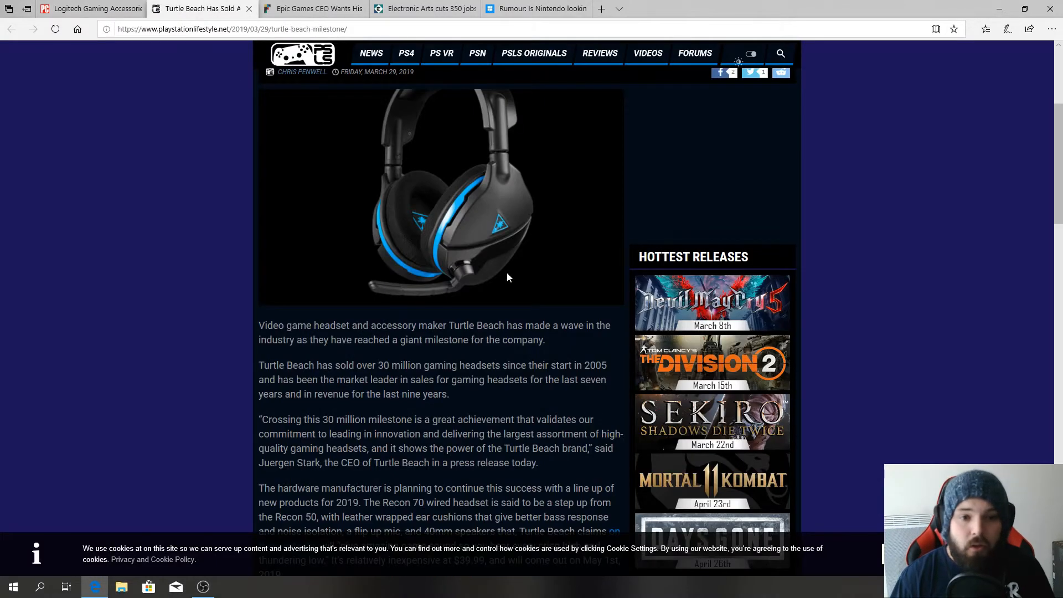
scroll("up", 3)
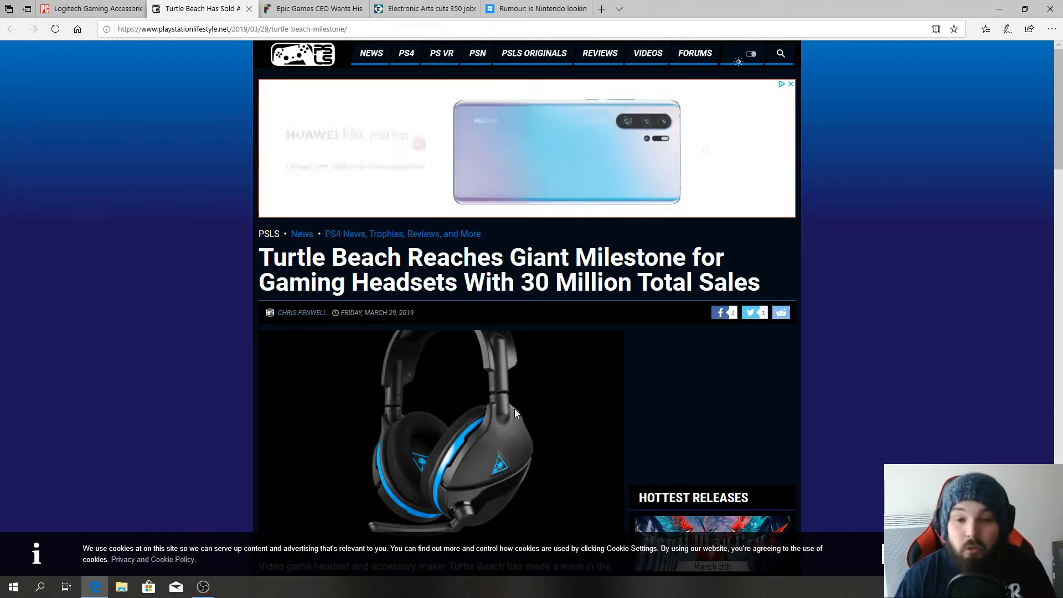
scroll("down", 3)
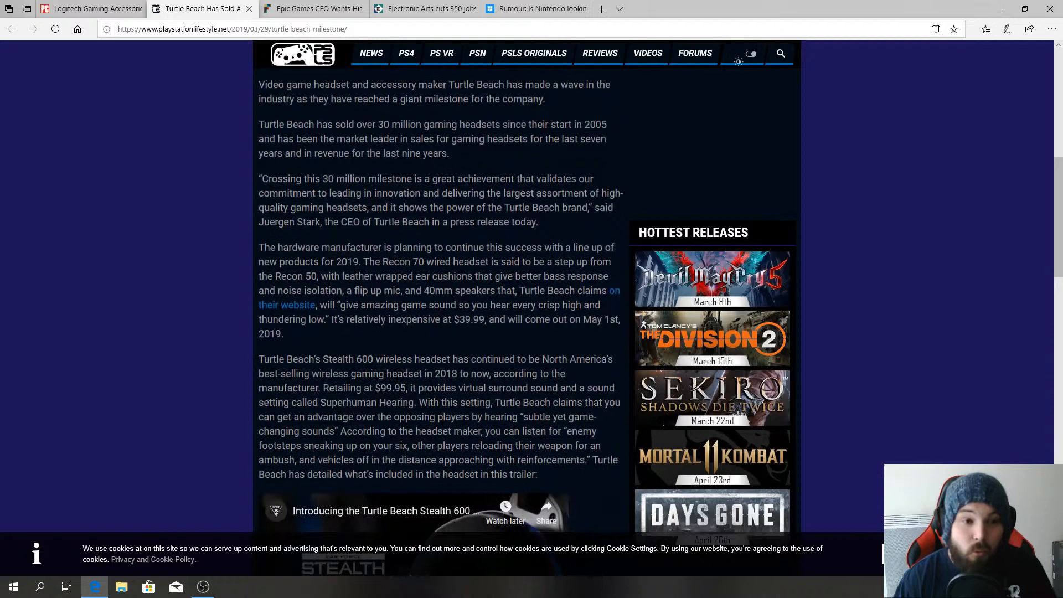
scroll("up", 3)
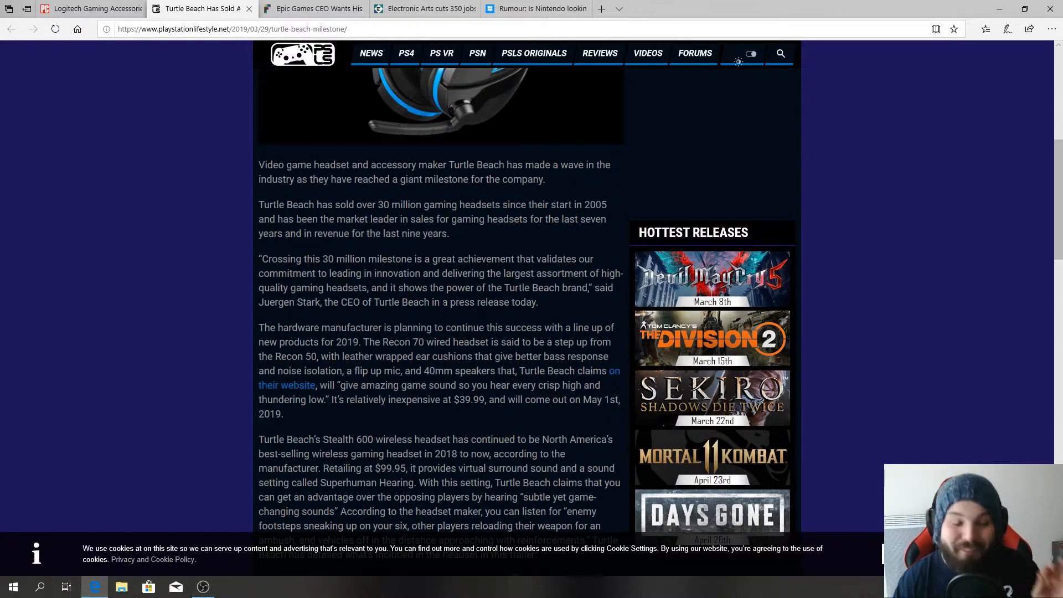
scroll("down", 3)
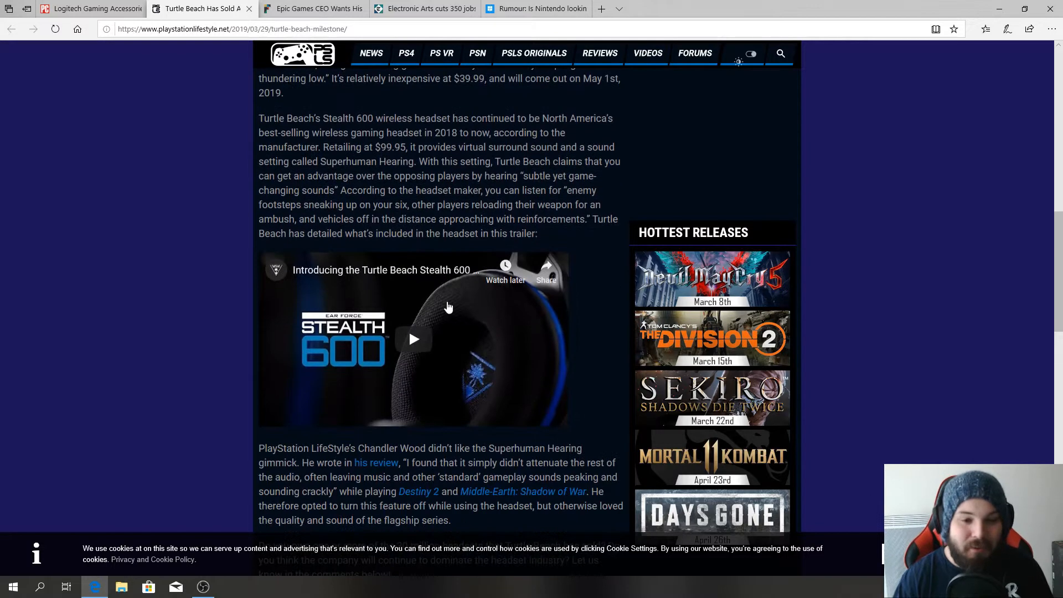
scroll("up", 3)
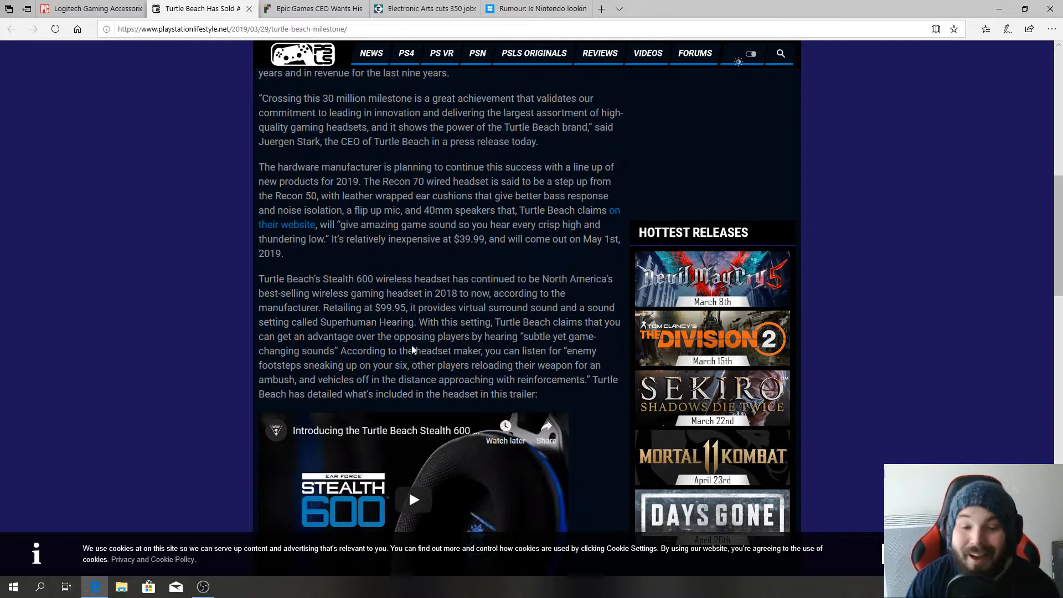
mouse_move(410, 350)
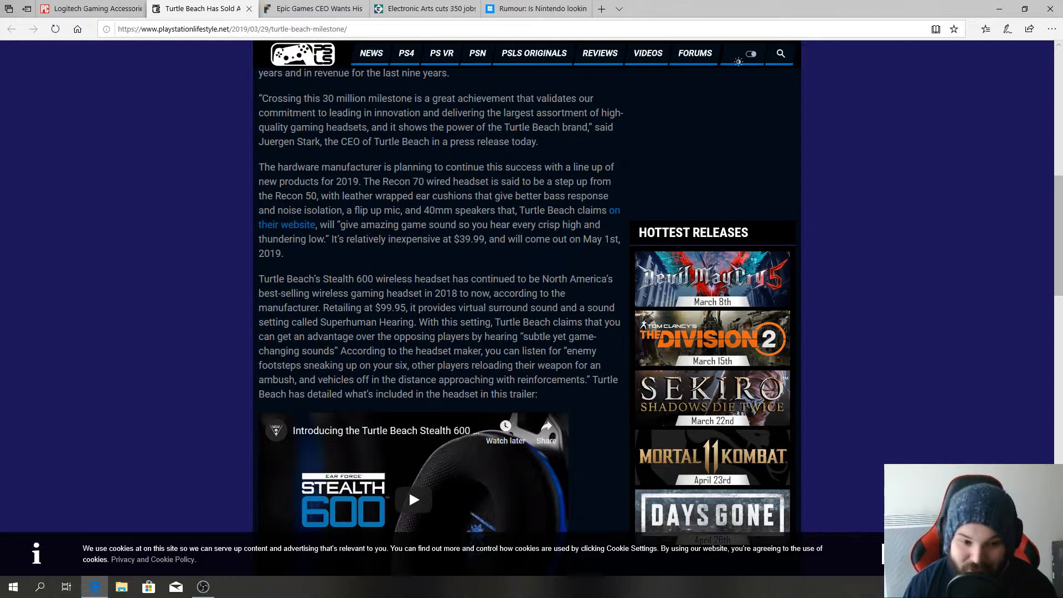
double_click(390, 307)
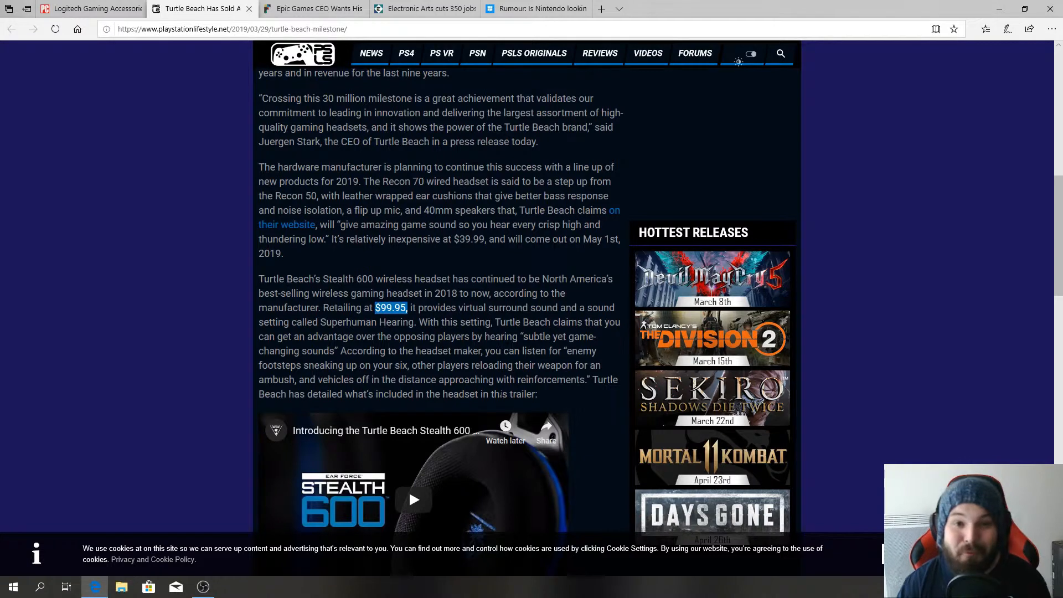
scroll("down", 3)
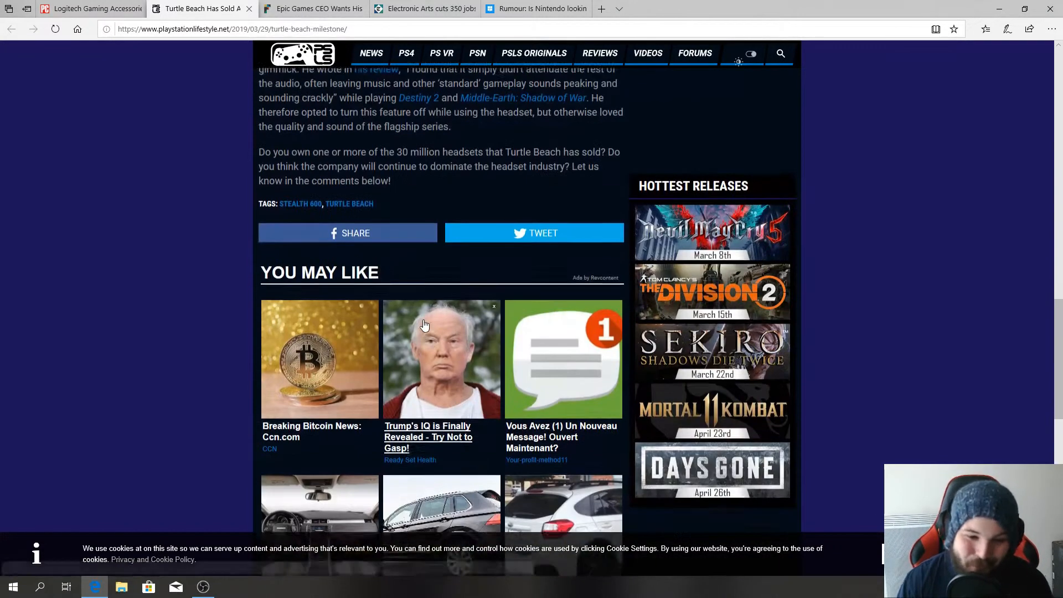
scroll("up", 3)
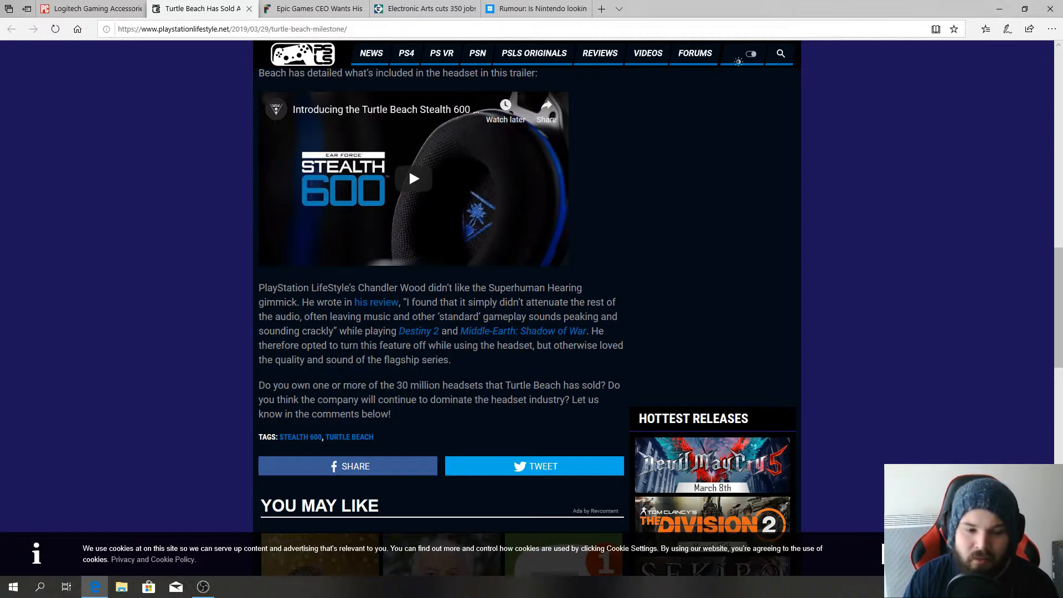
mouse_move(427, 380)
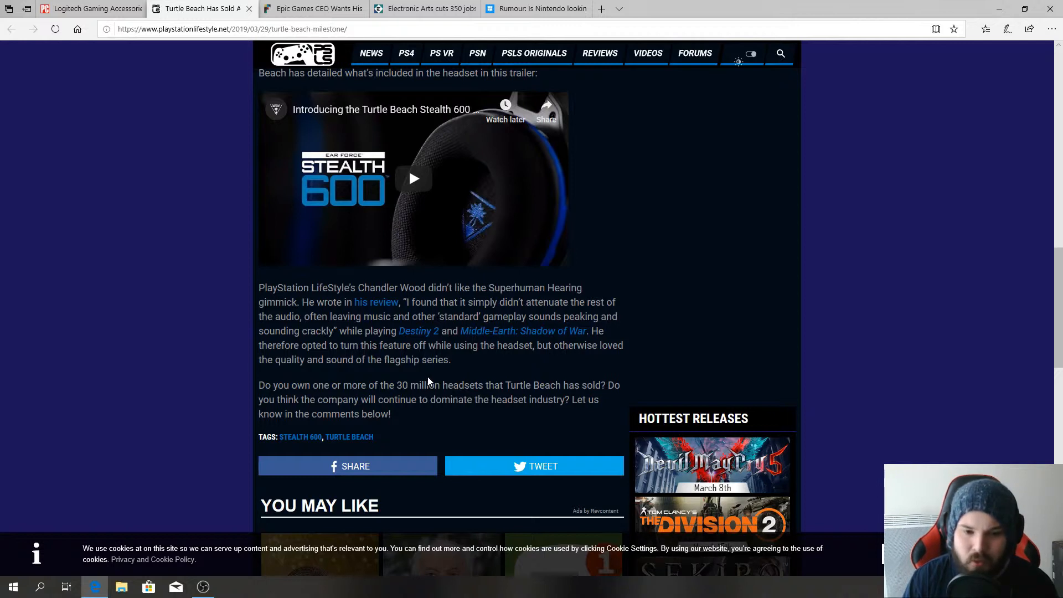
mouse_move(441, 381)
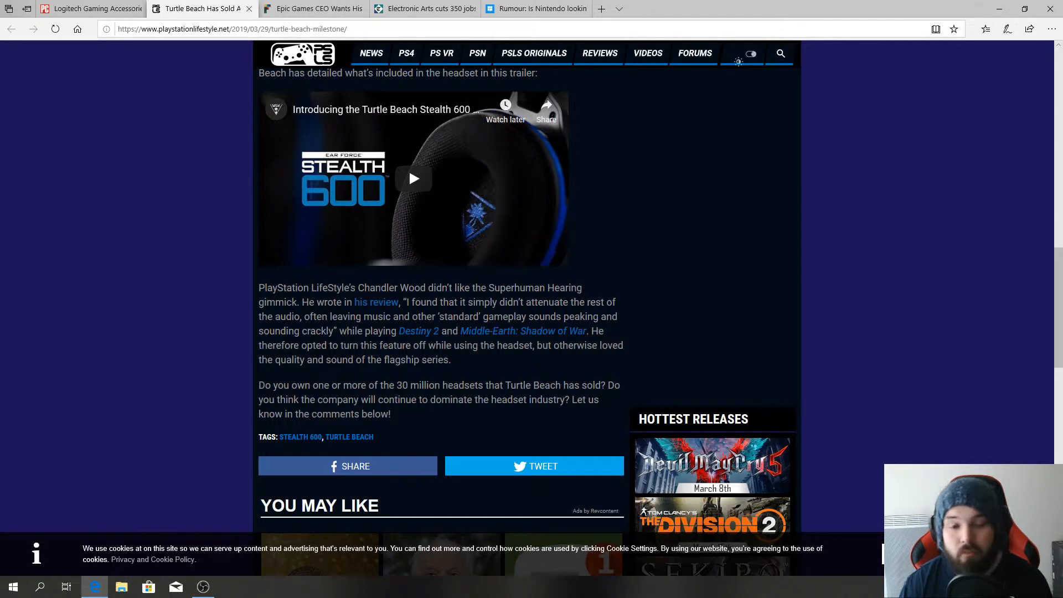
scroll("up", 3)
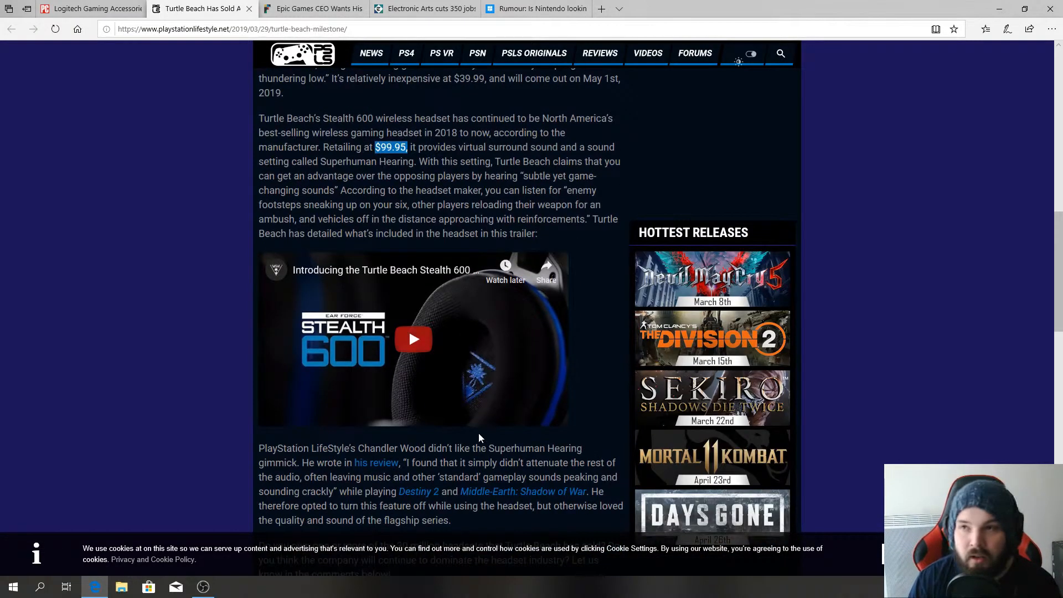
scroll("down", 3)
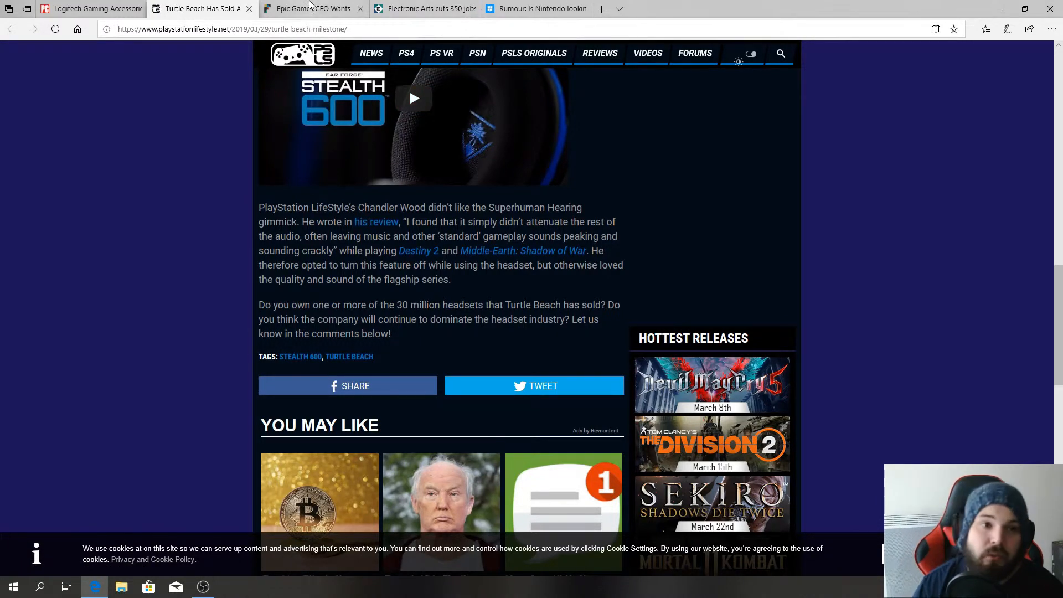
- Switch to the Epic Games CEO tab and read the Fortune article's opening paragraphs
left_click(311, 9)
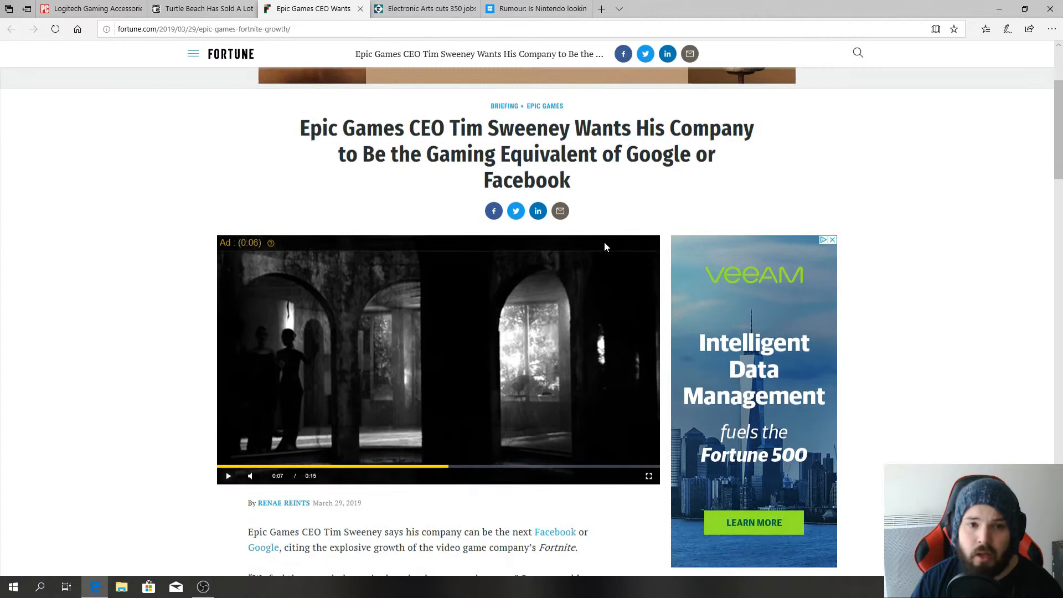
scroll("down", 3)
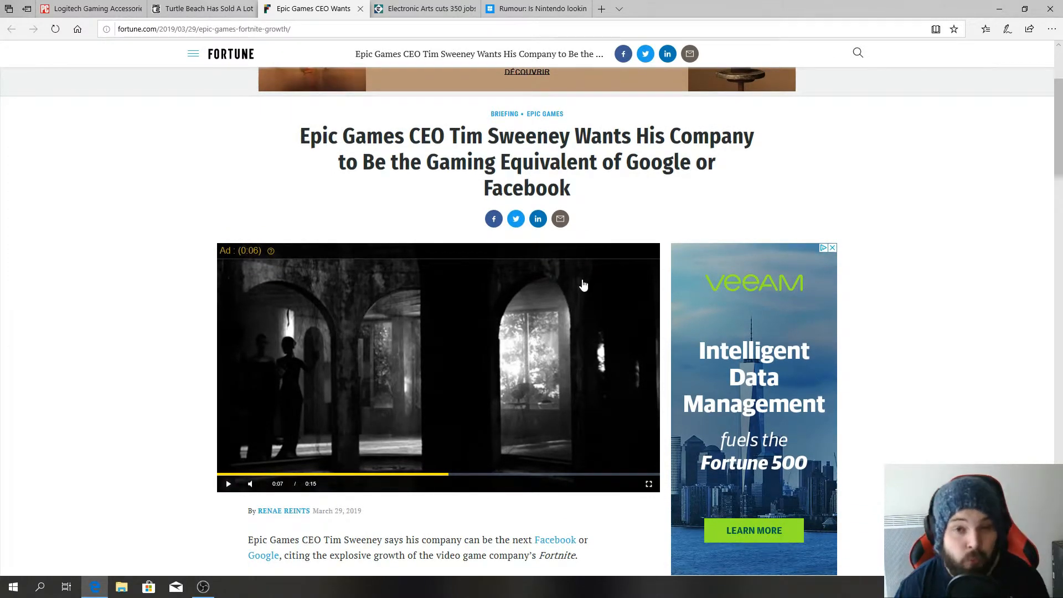
scroll("down", 3)
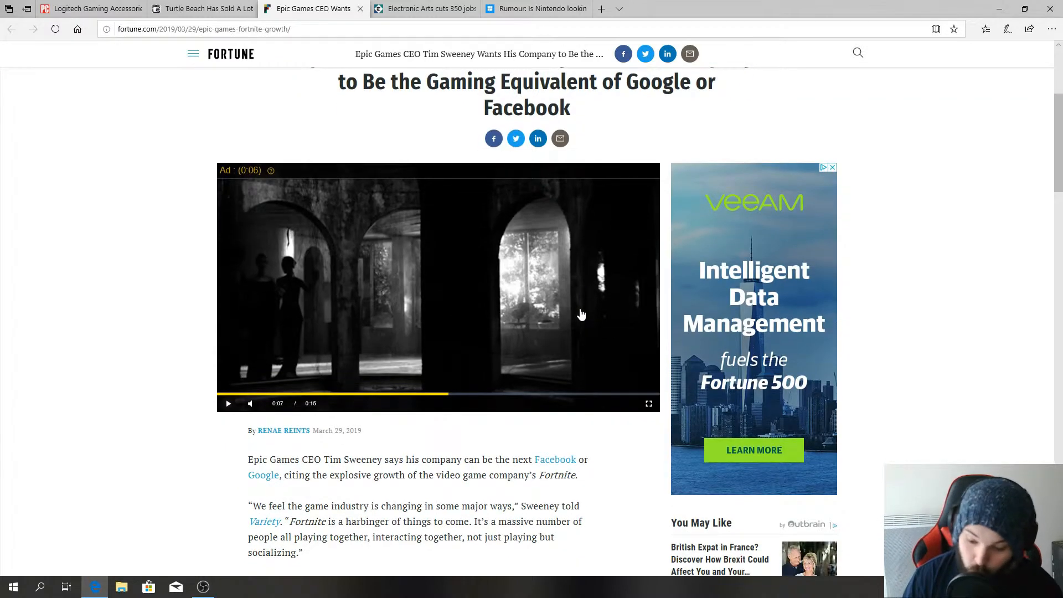
mouse_move(577, 323)
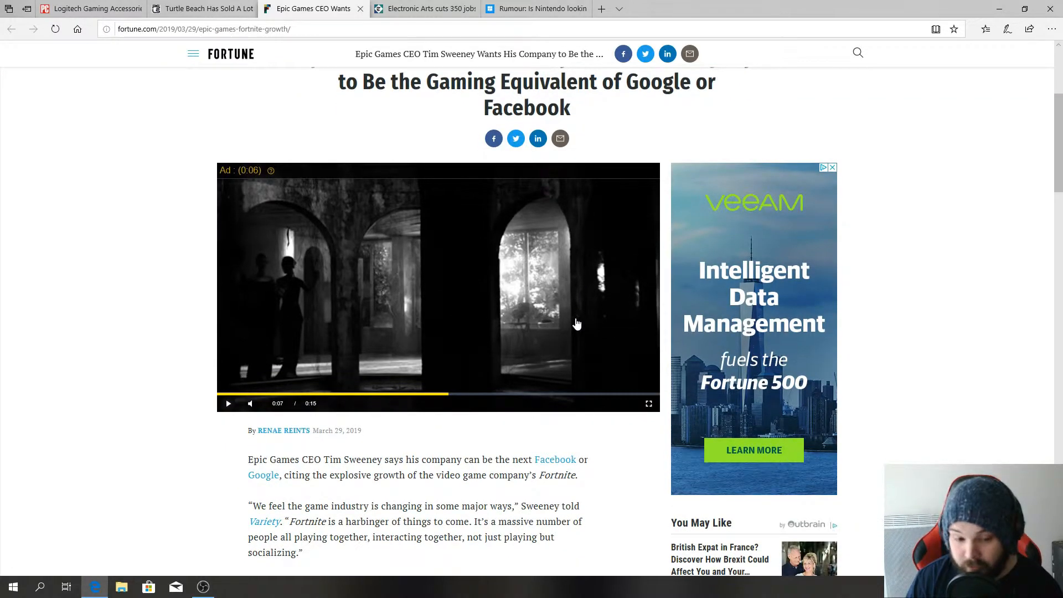
scroll("up", 3)
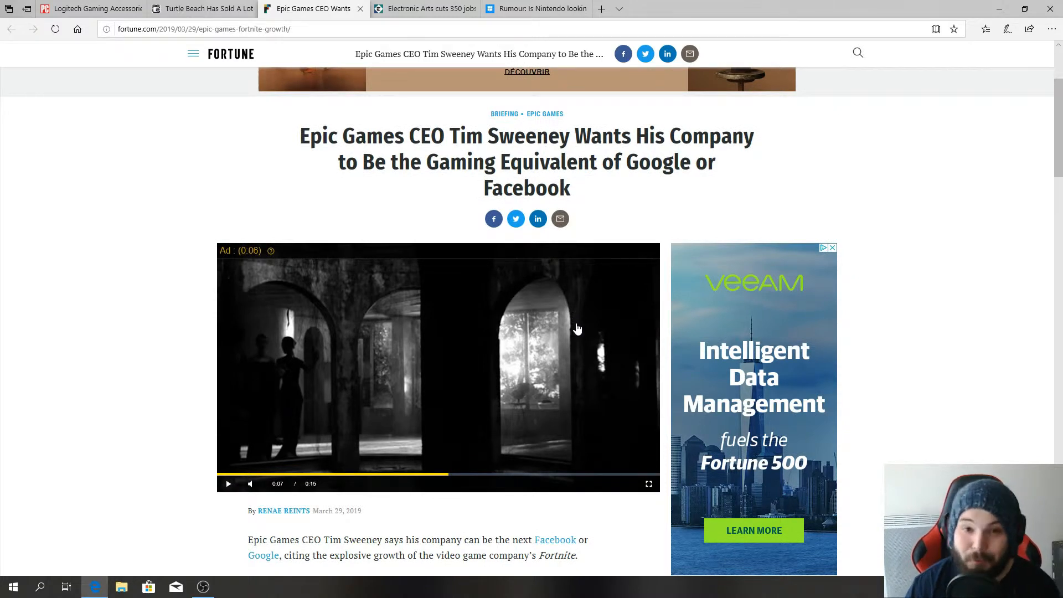
mouse_move(571, 341)
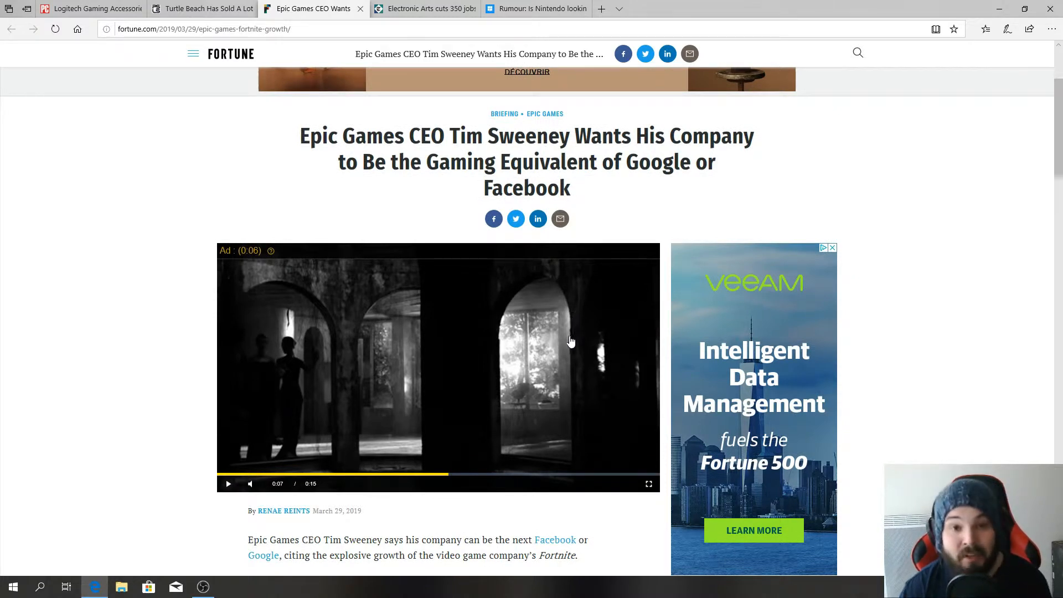
scroll("down", 3)
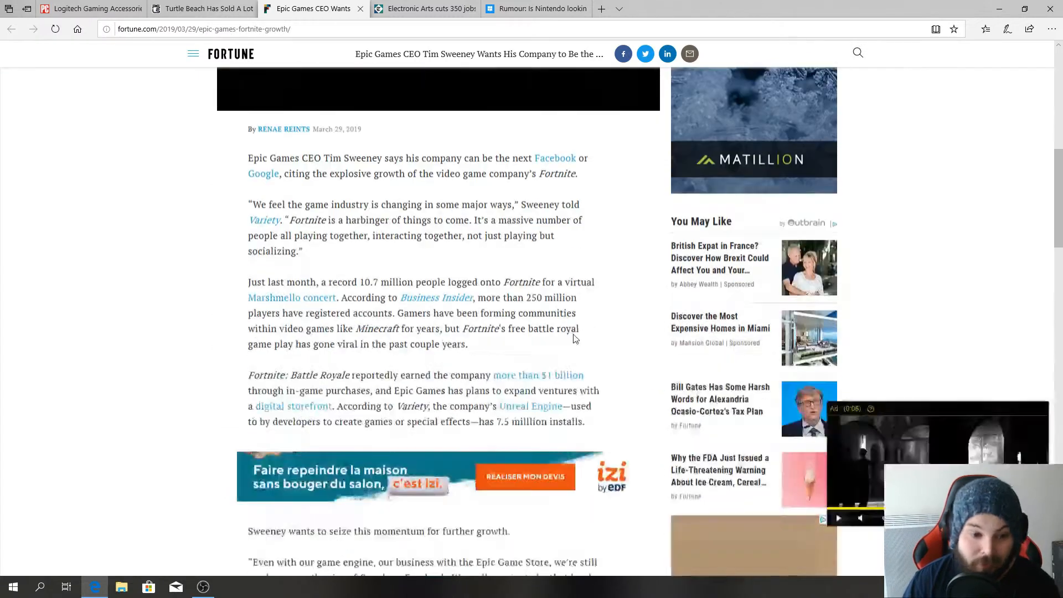
scroll("down", 3)
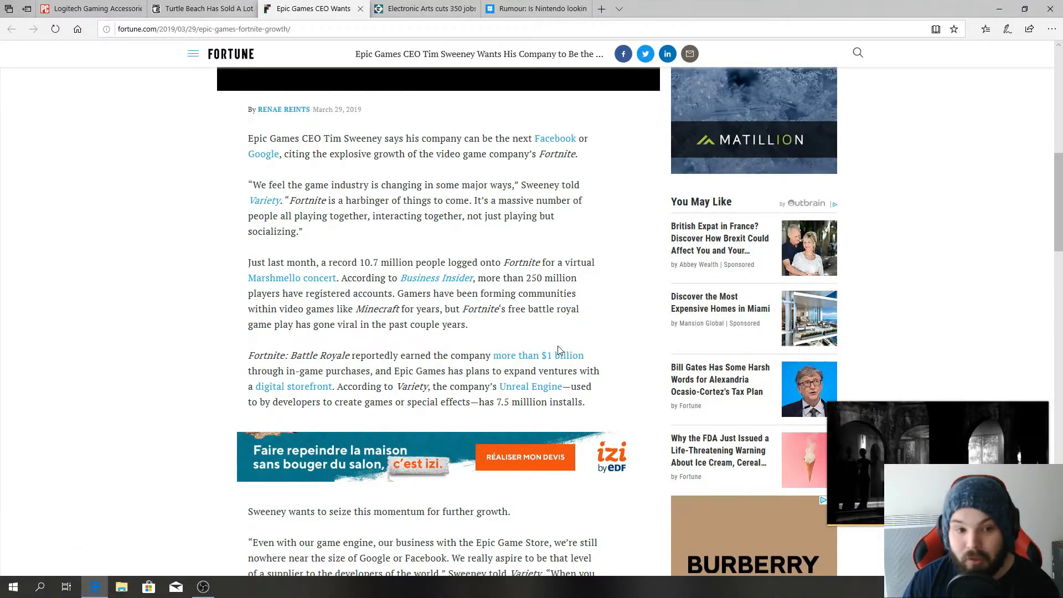
scroll("up", 3)
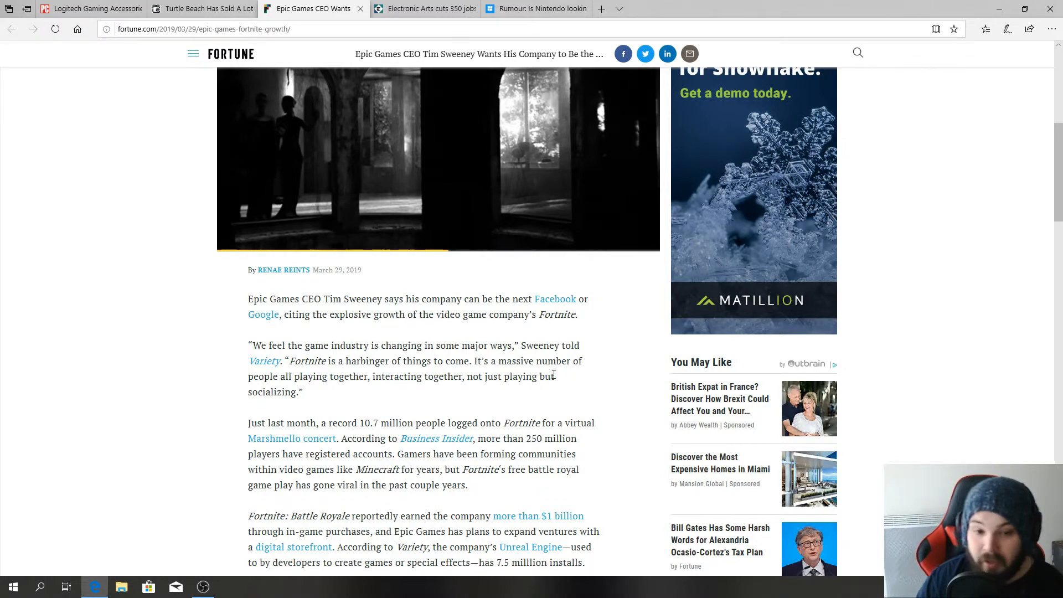
mouse_move(589, 418)
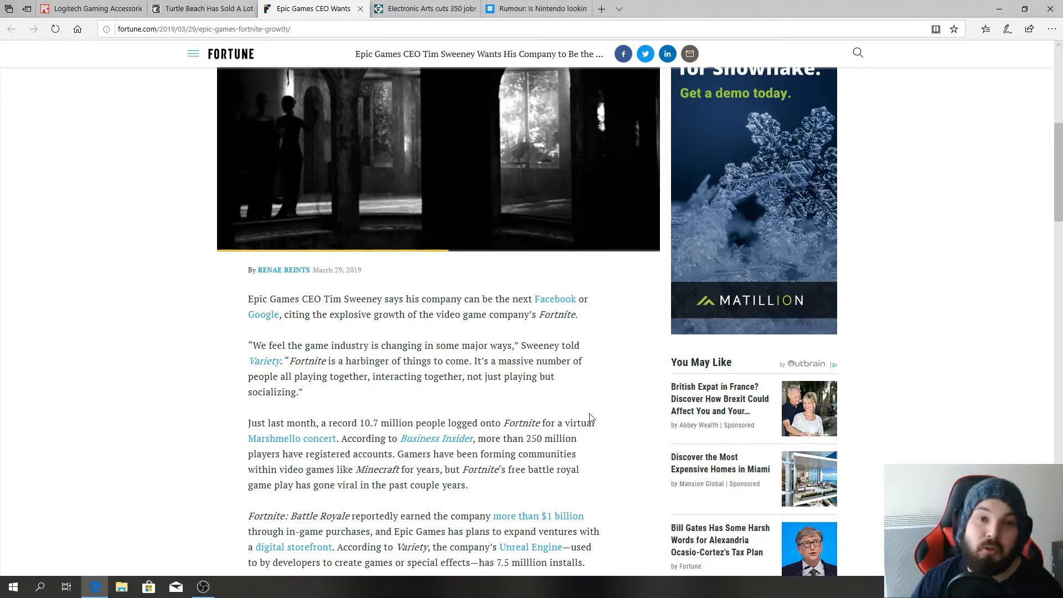
mouse_move(651, 390)
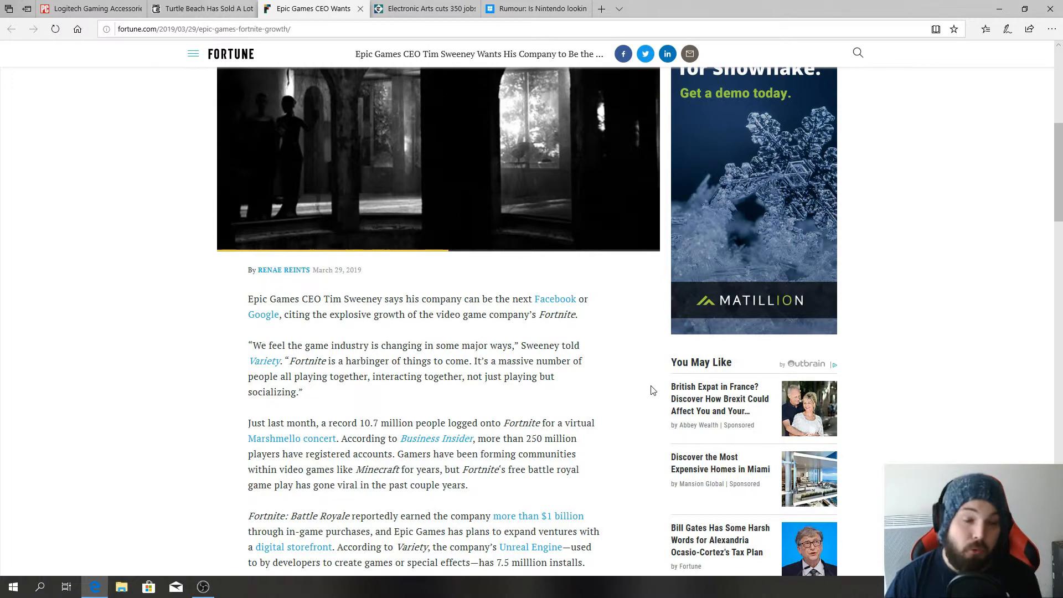
mouse_move(644, 383)
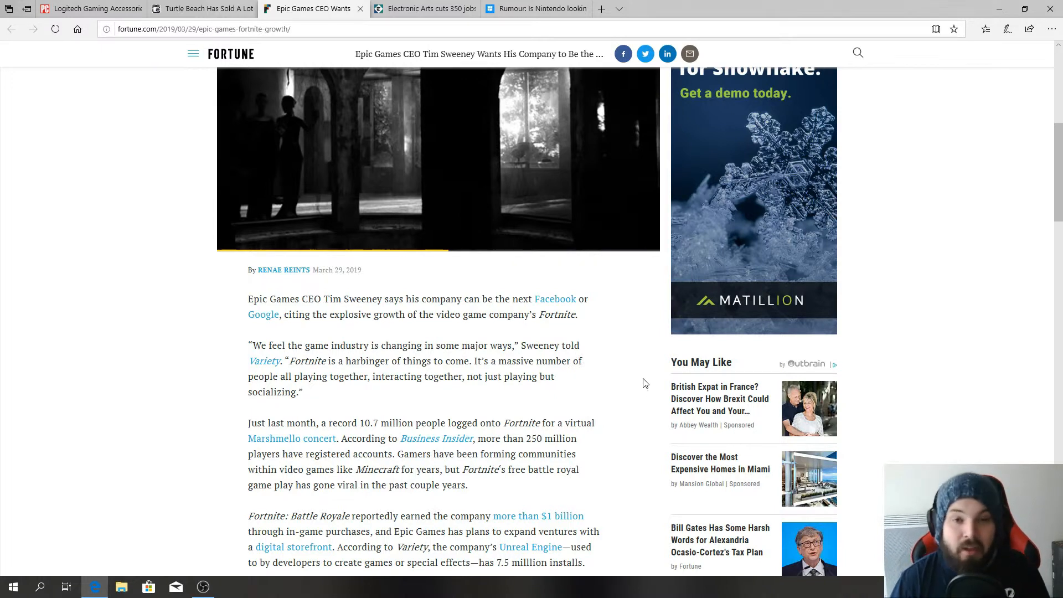
mouse_move(637, 378)
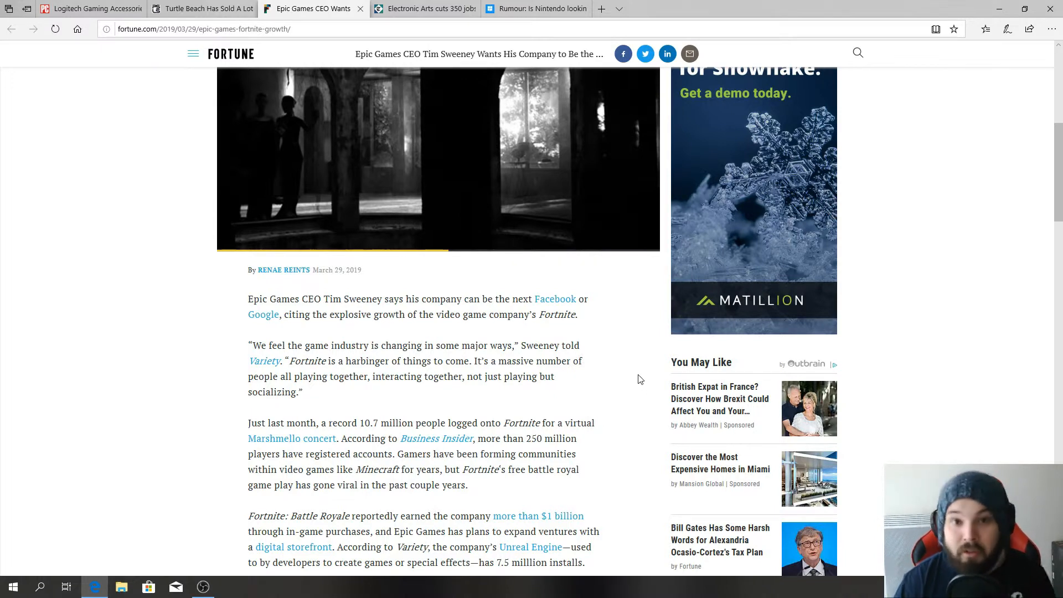
mouse_move(600, 461)
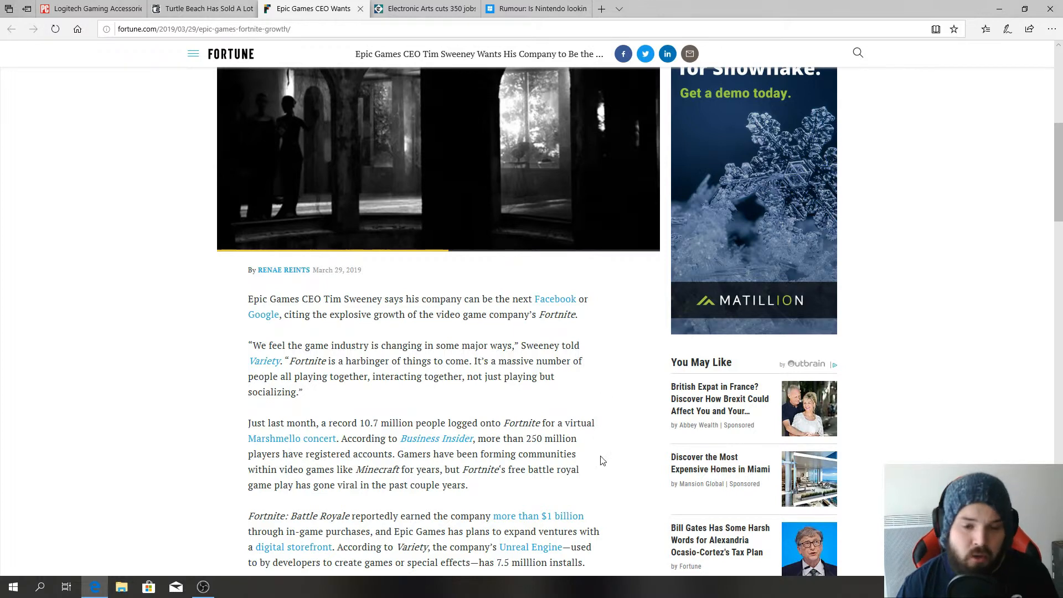
mouse_move(599, 465)
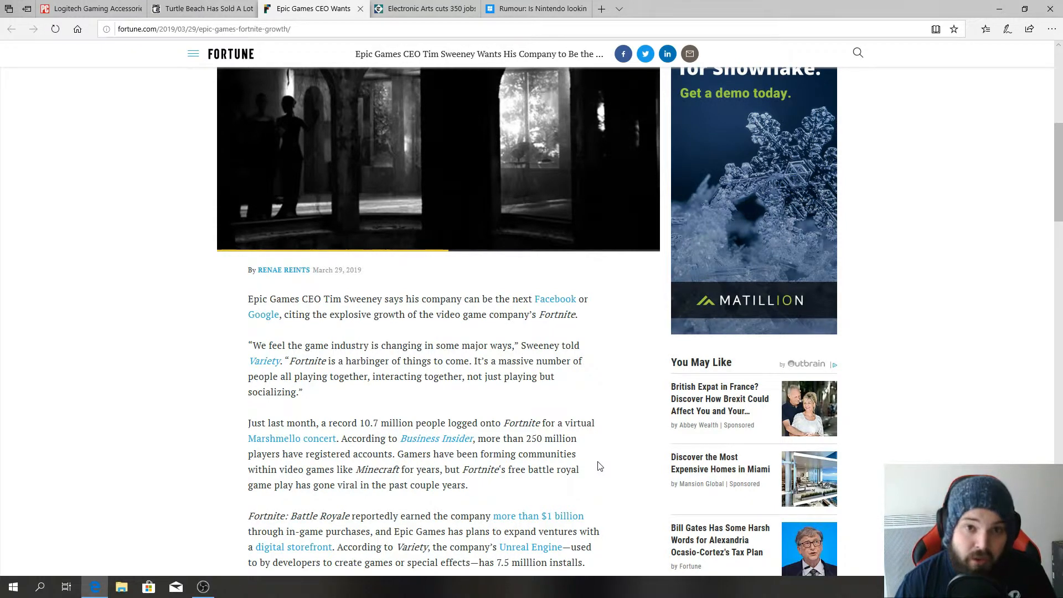
mouse_move(585, 485)
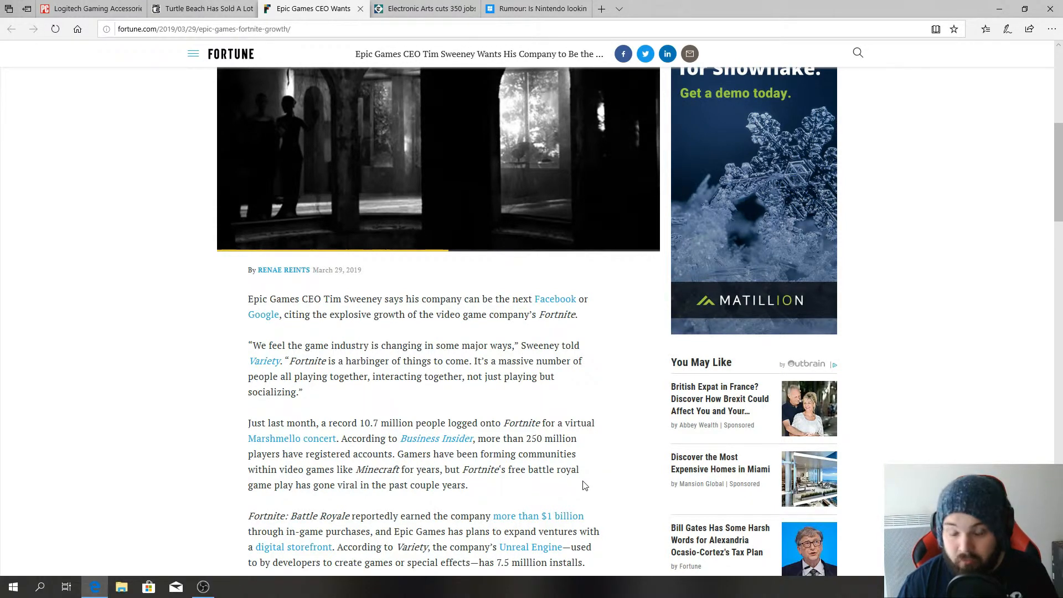
- Read the Fortune article past the Unreal Engine installs paragraph to Sweeney's growth quote
scroll("down", 3)
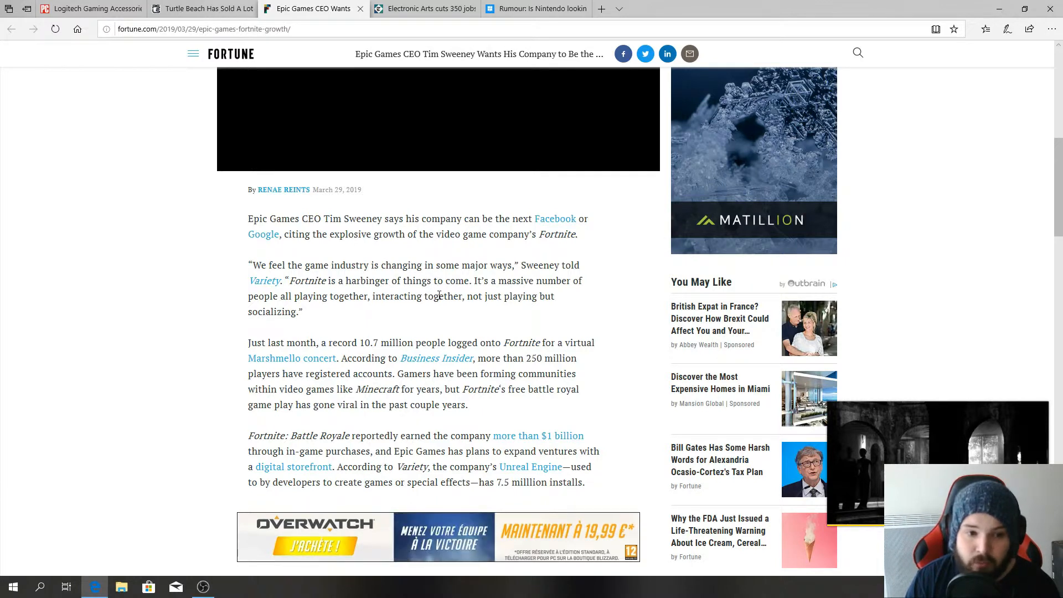
mouse_move(505, 256)
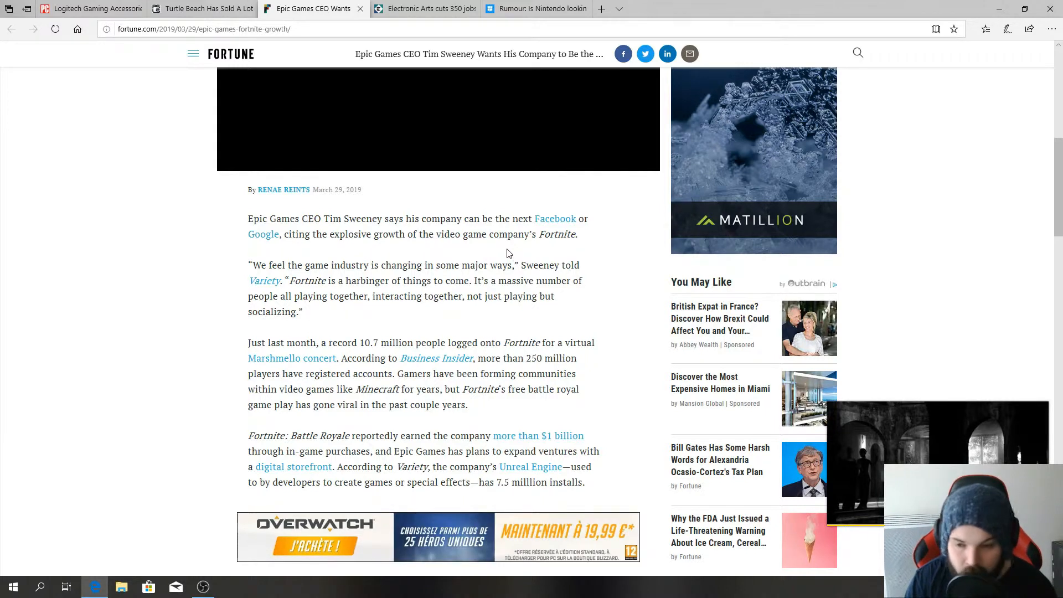
mouse_move(522, 250)
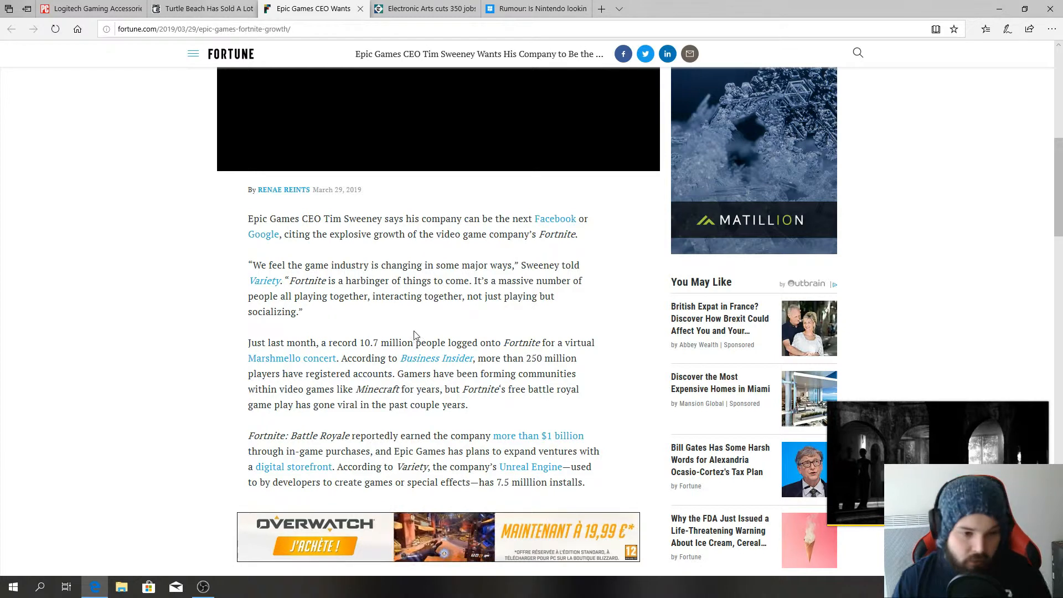
mouse_move(436, 358)
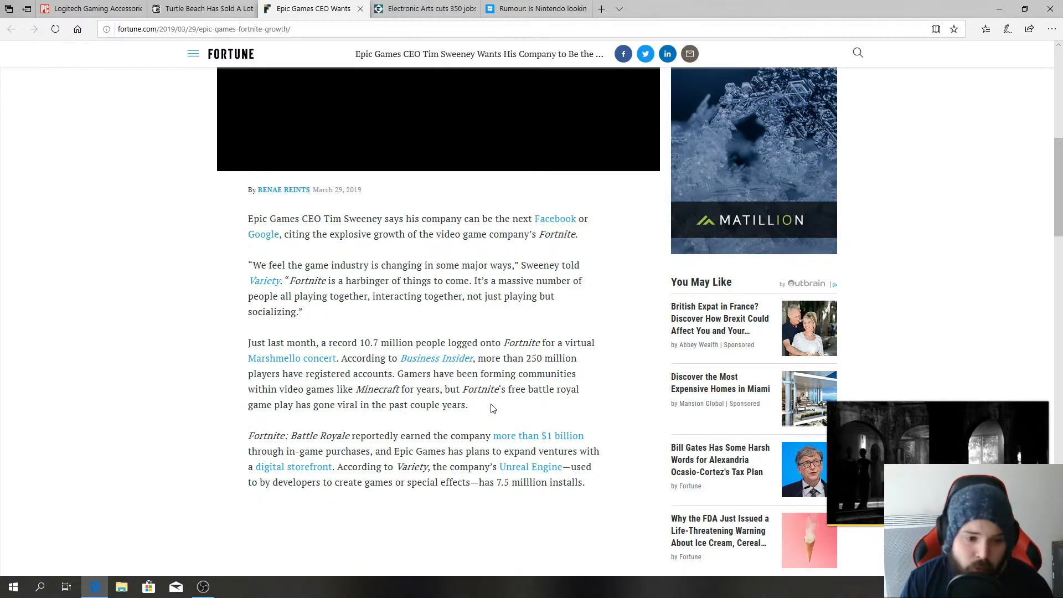
mouse_move(465, 437)
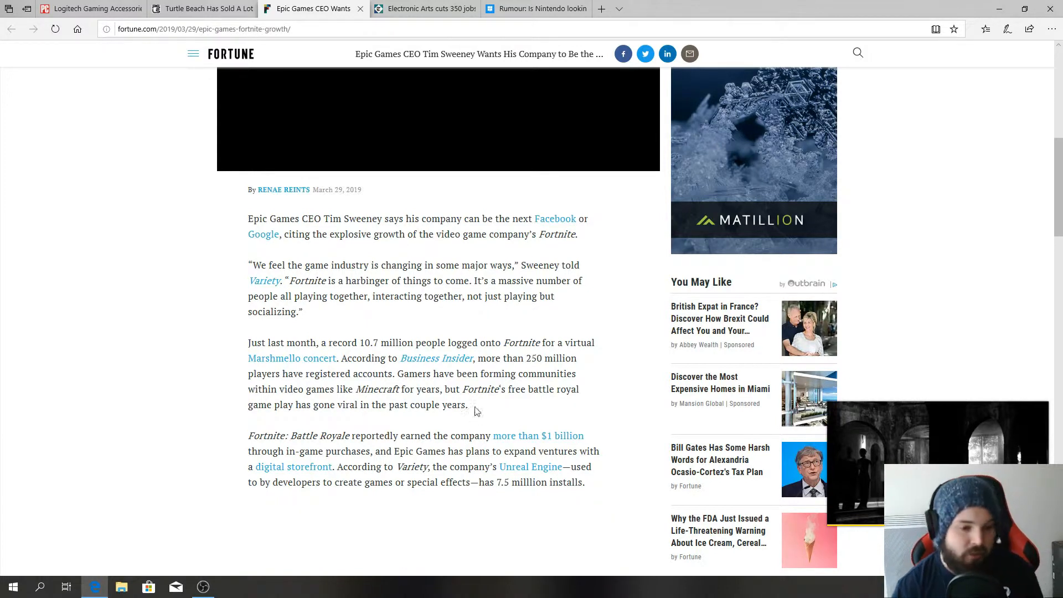
scroll("down", 3)
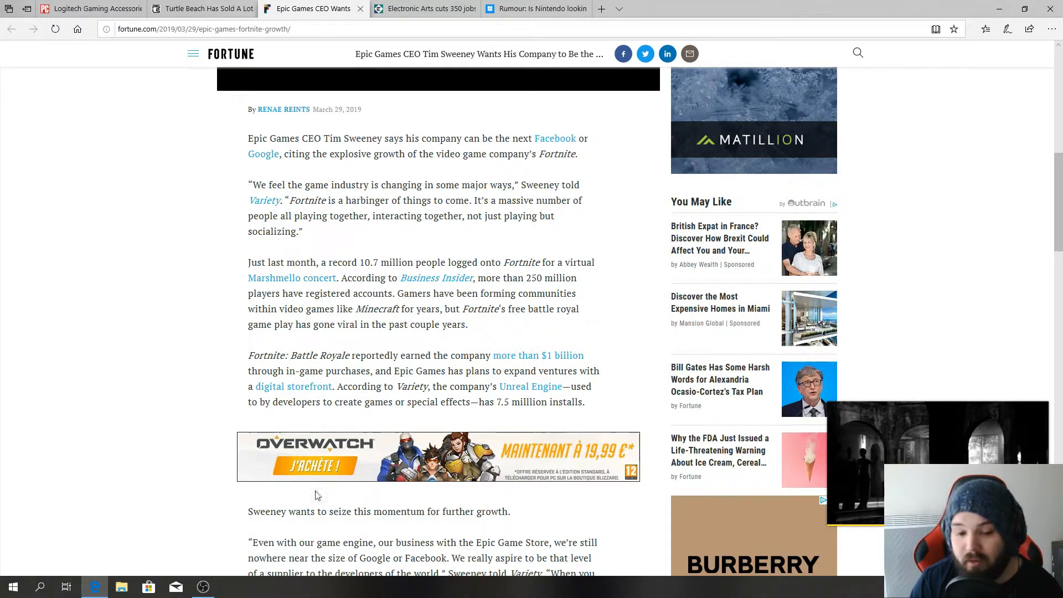
mouse_move(352, 535)
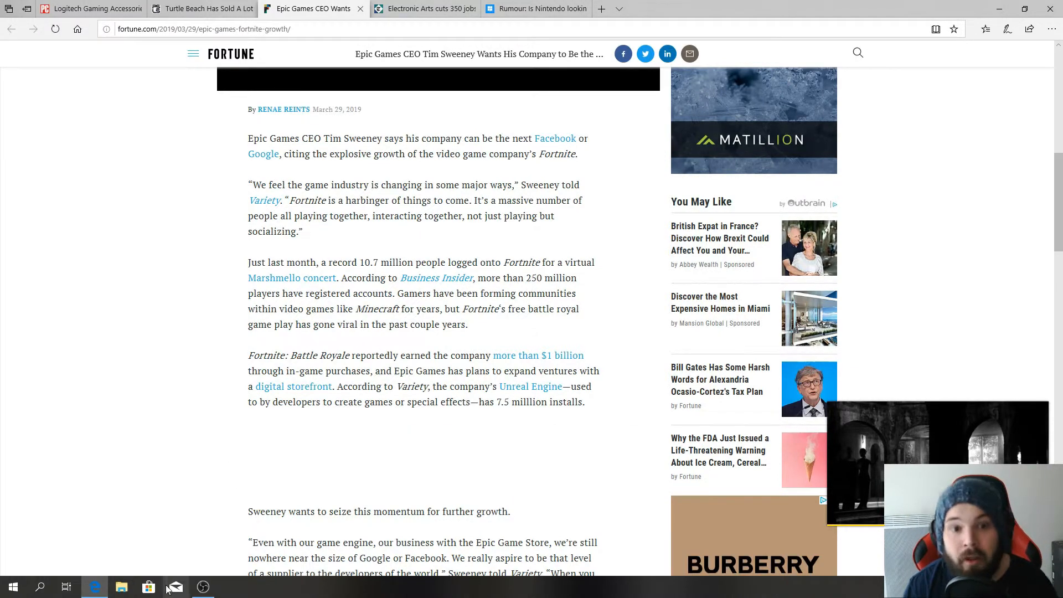
scroll("down", 3)
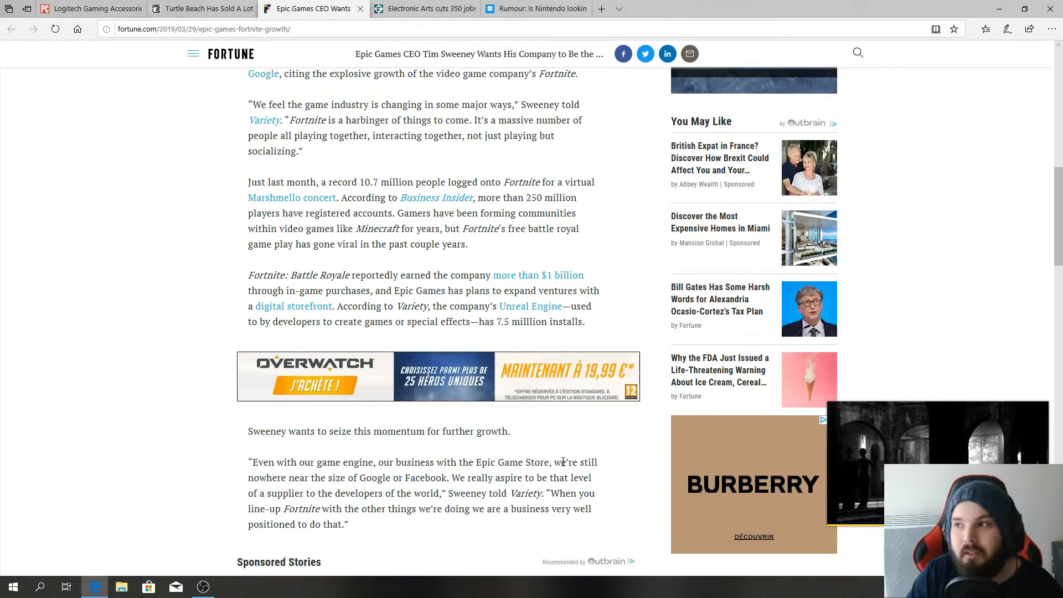
scroll("down", 3)
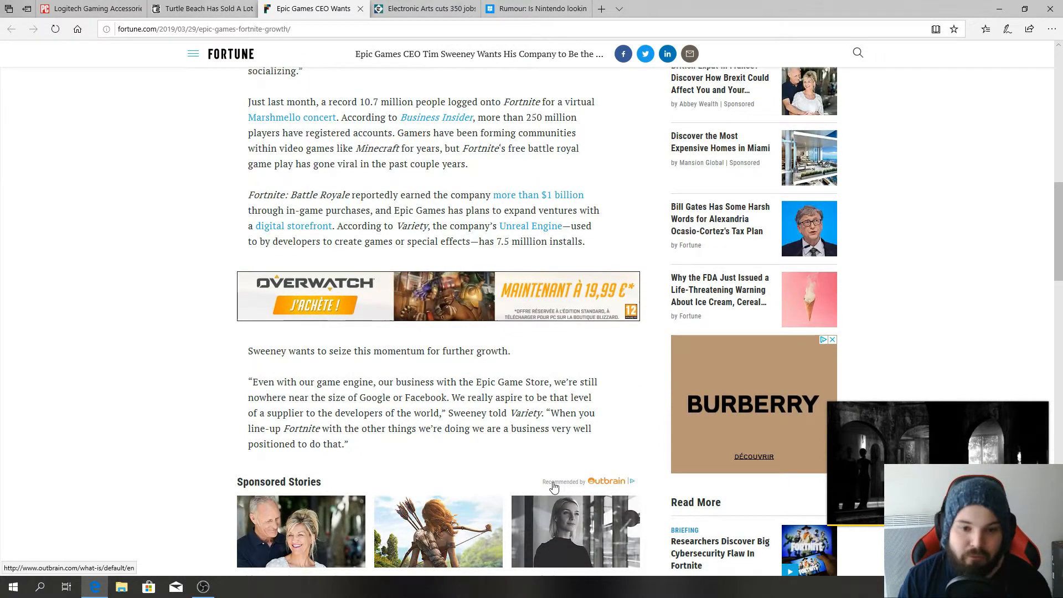
mouse_move(601, 526)
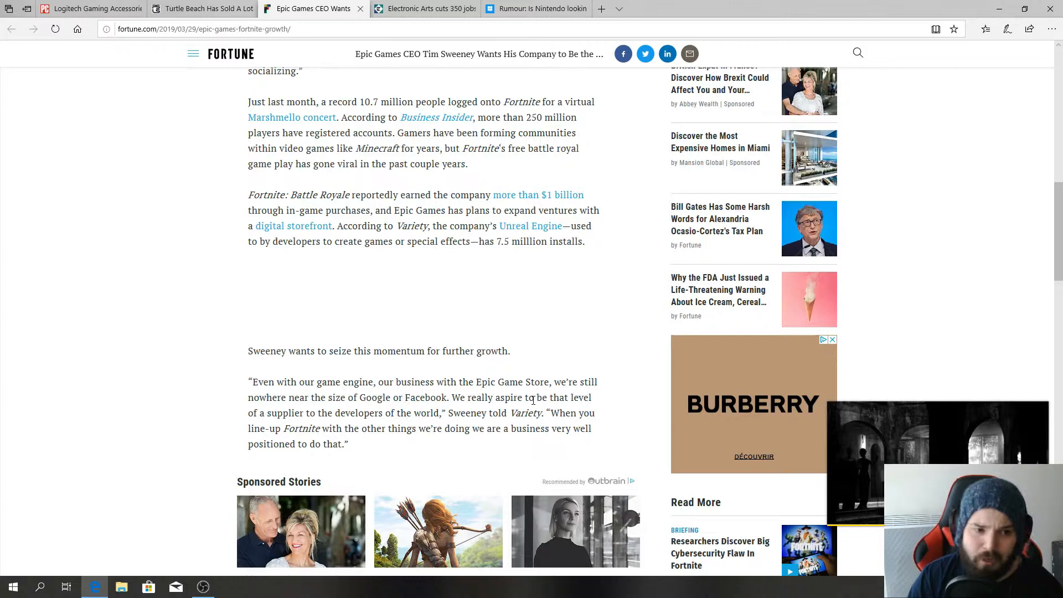
mouse_move(521, 370)
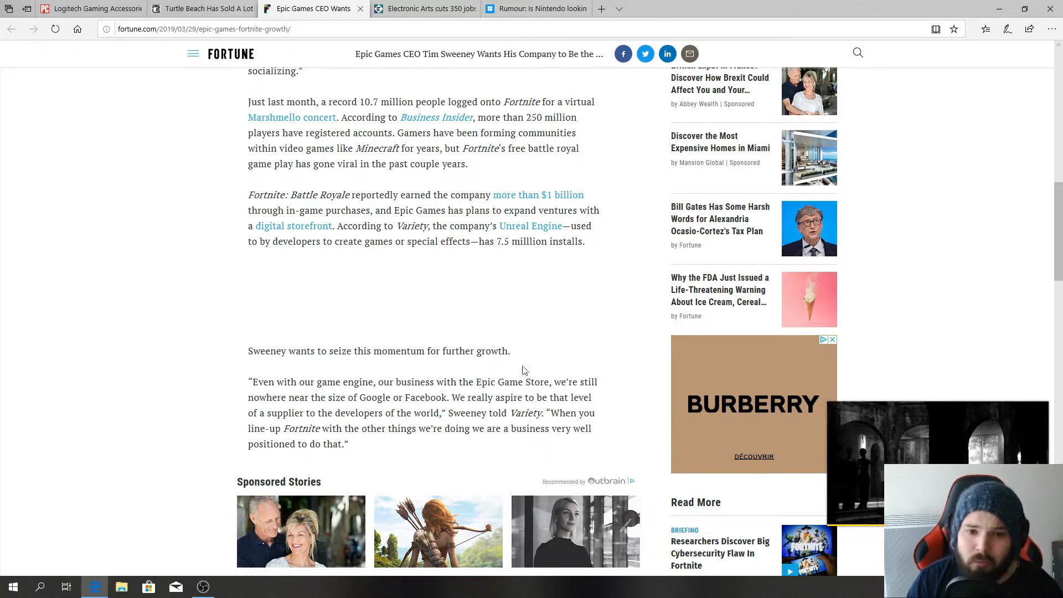
mouse_move(495, 305)
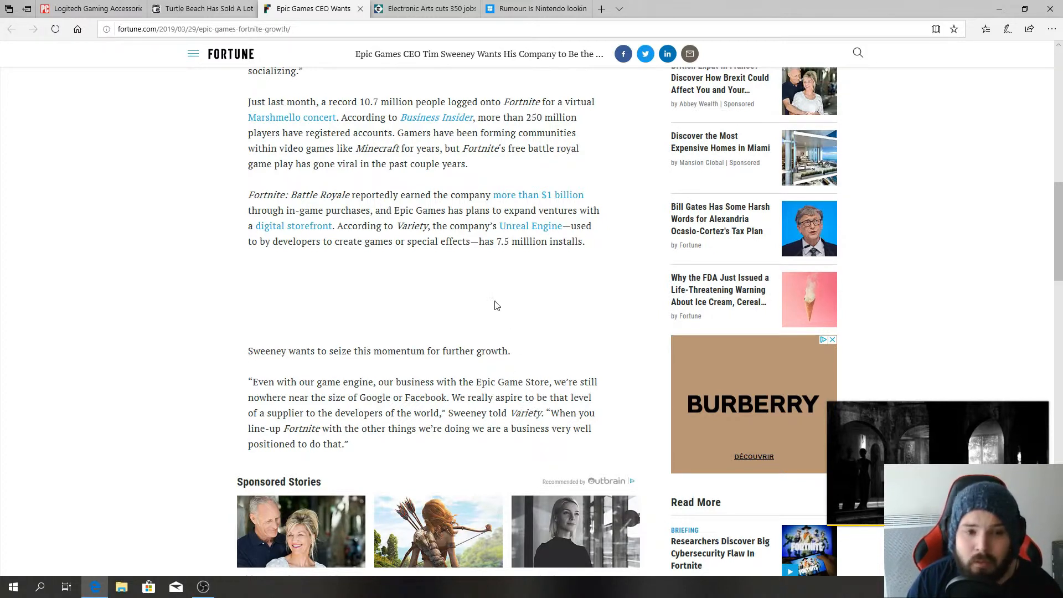
mouse_move(491, 307)
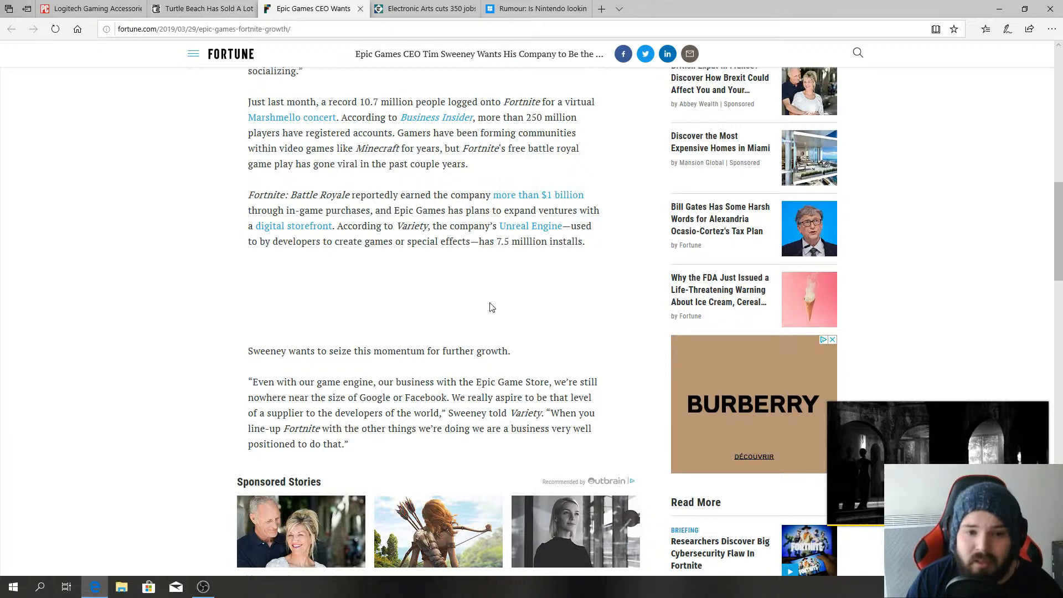
mouse_move(489, 286)
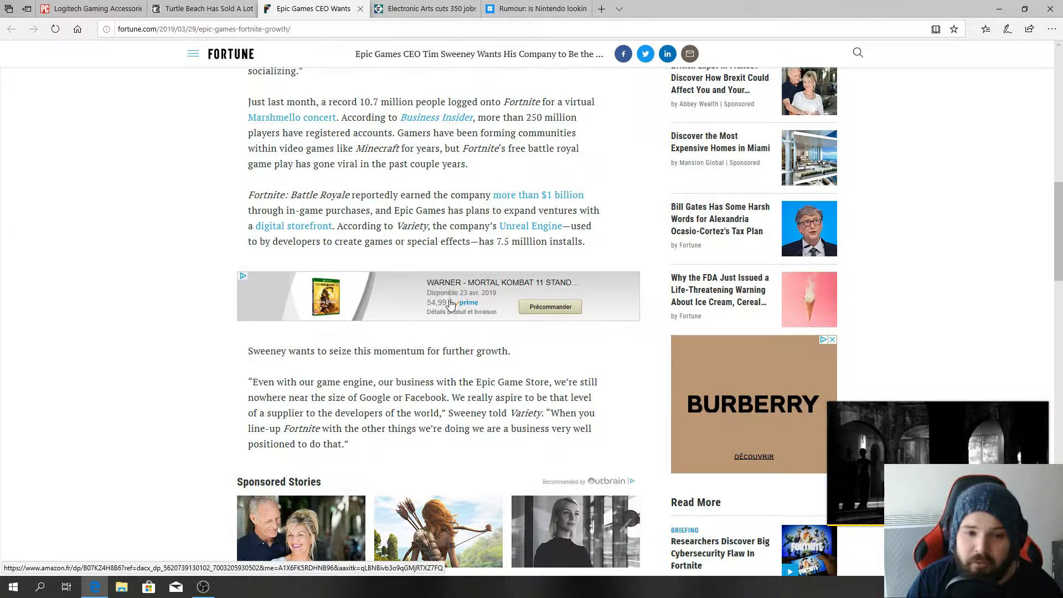
mouse_move(498, 292)
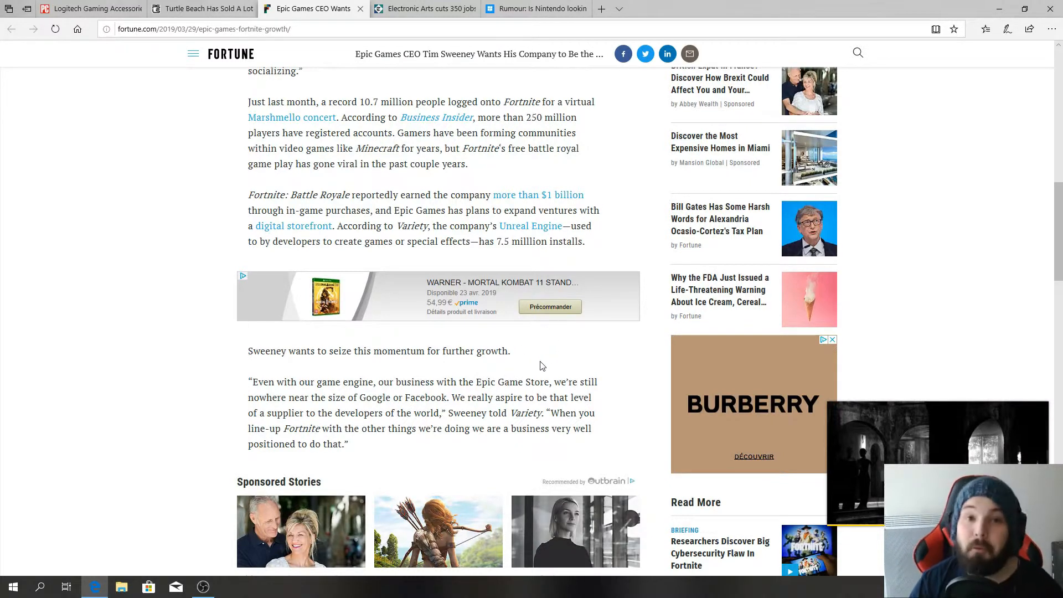
mouse_move(522, 372)
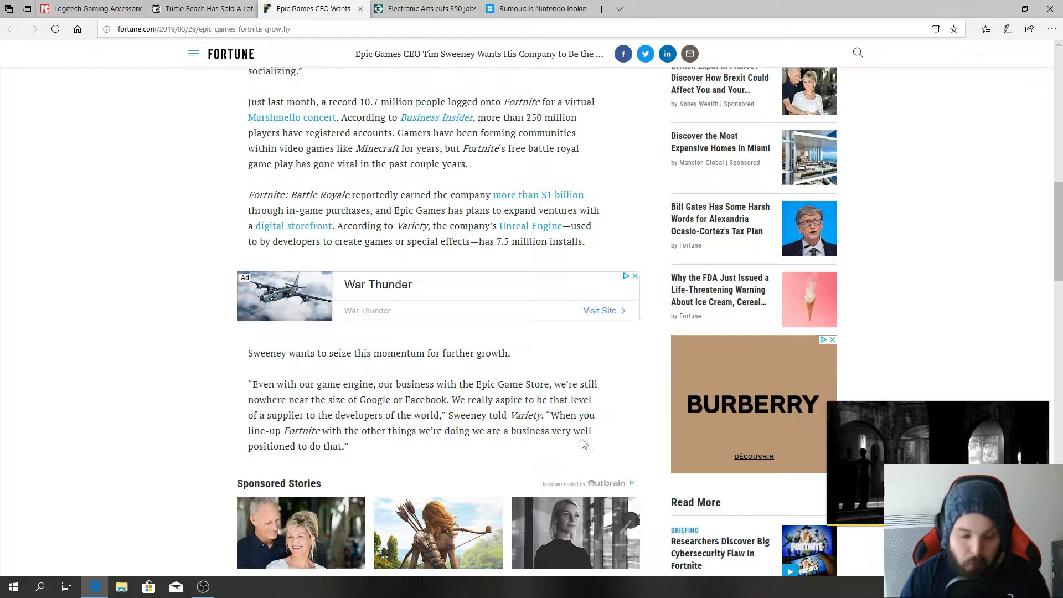
mouse_move(547, 454)
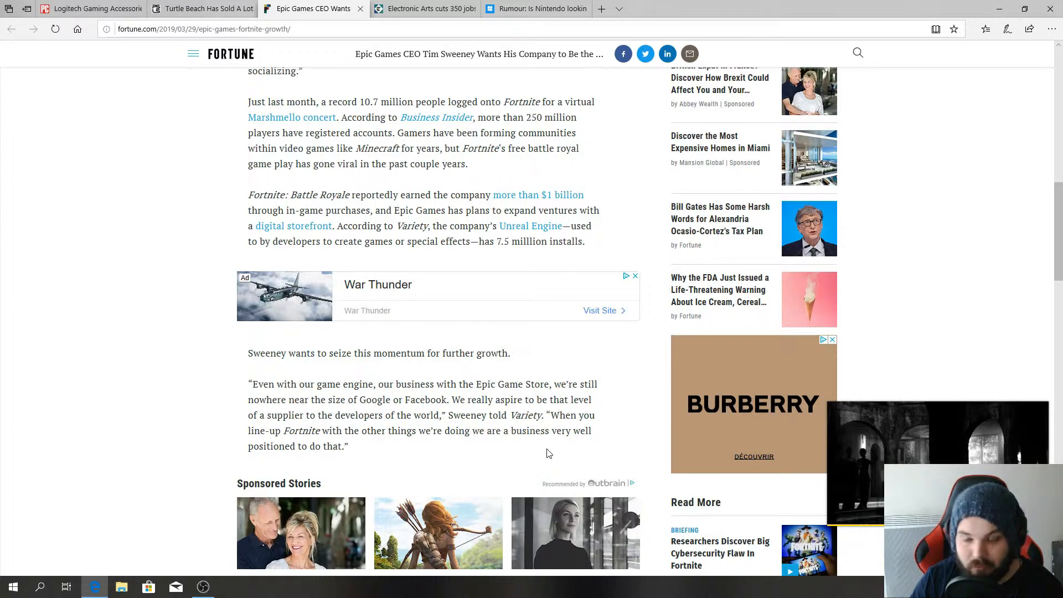
mouse_move(538, 453)
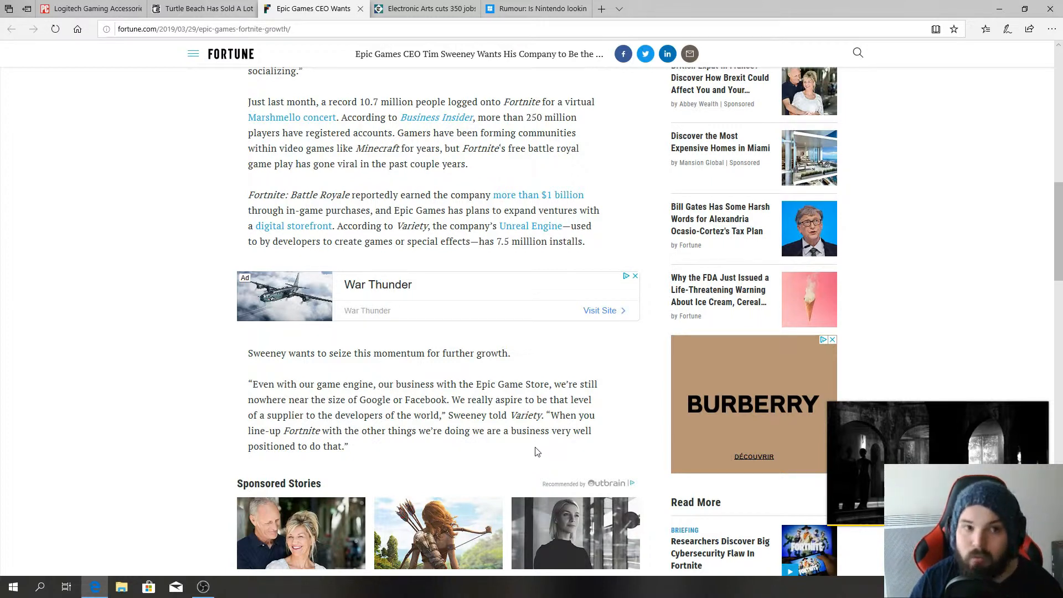
mouse_move(532, 467)
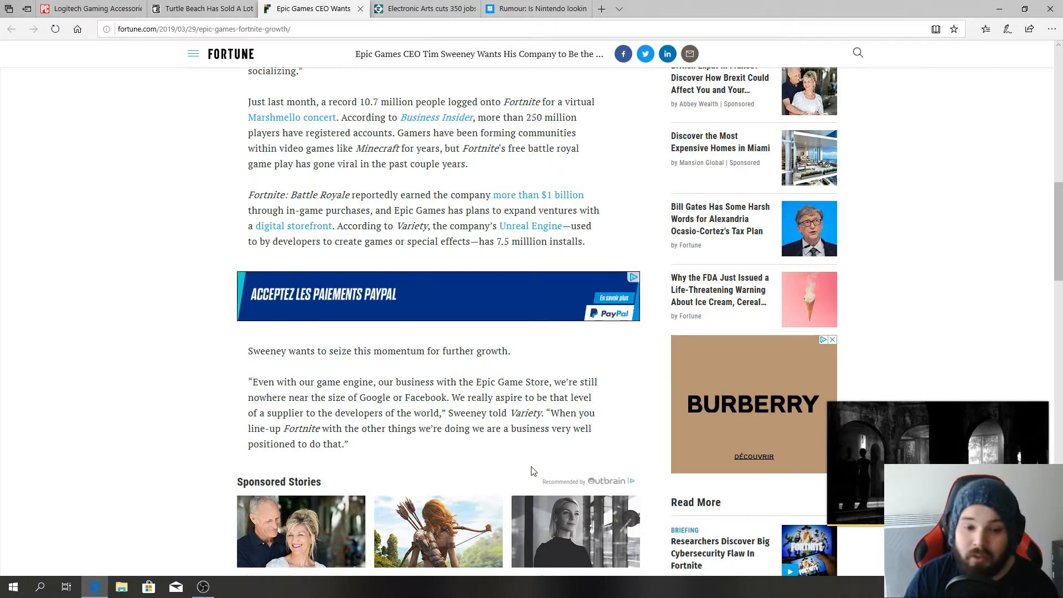
mouse_move(522, 475)
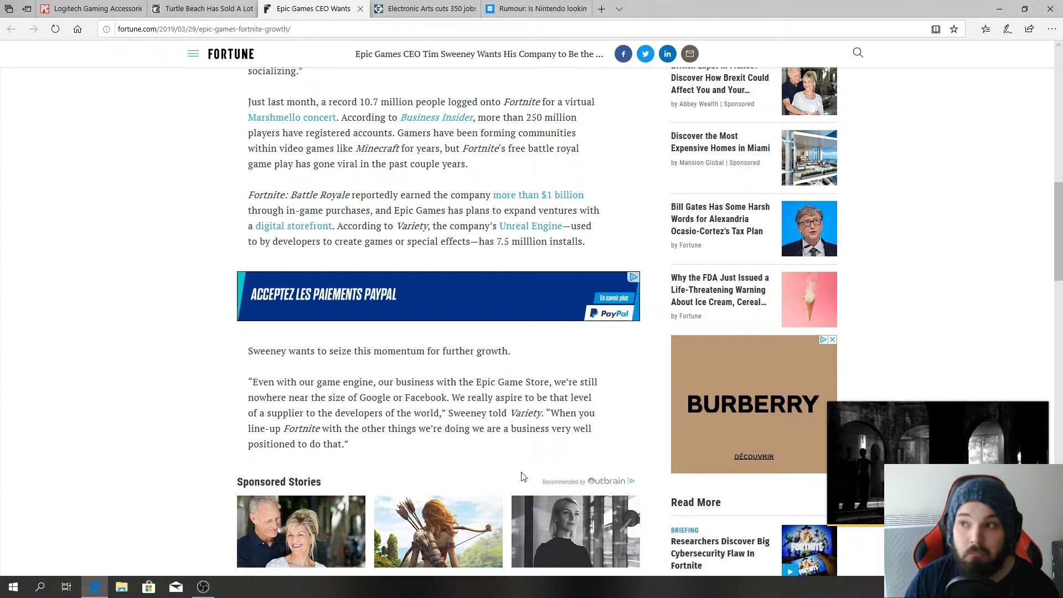
mouse_move(529, 500)
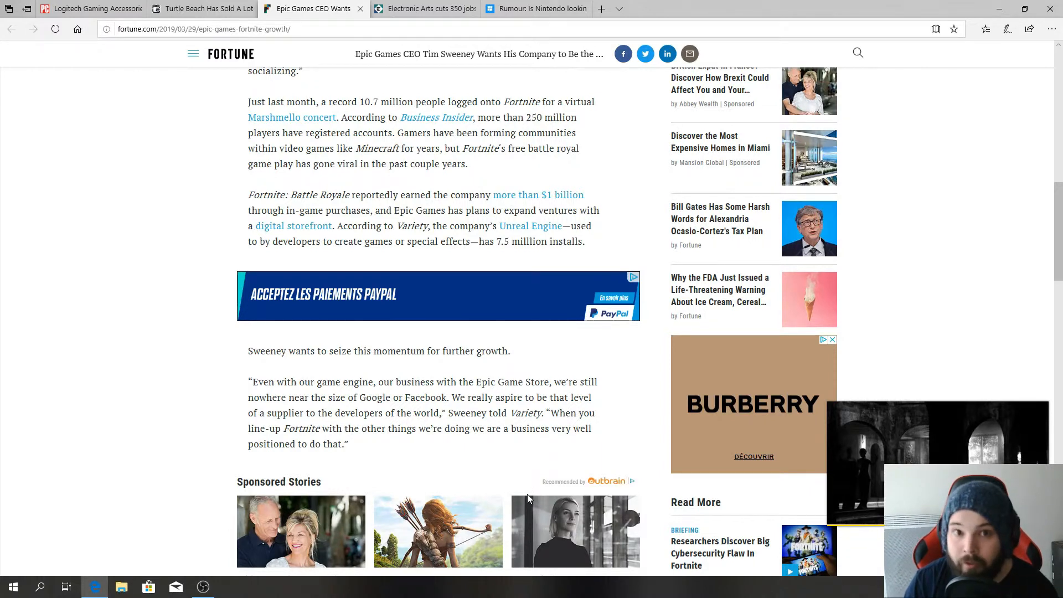
scroll("down", 3)
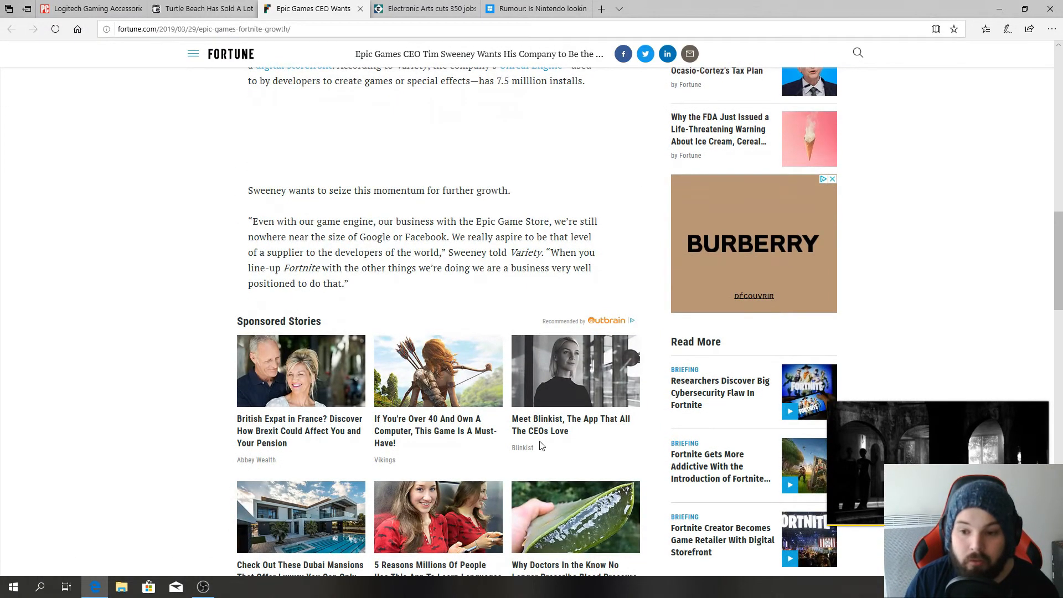
scroll("up", 3)
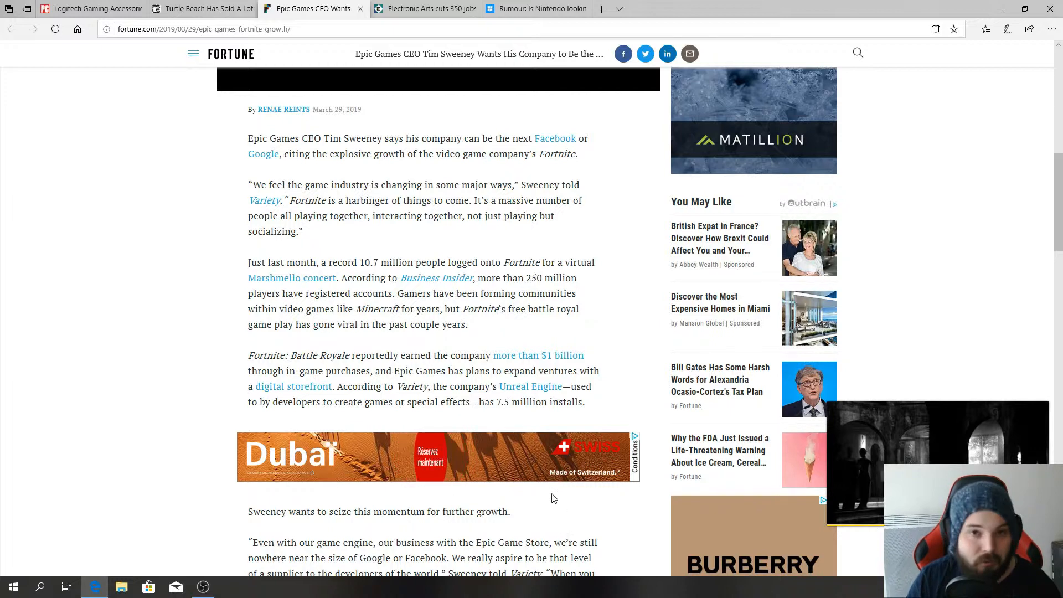
mouse_move(577, 553)
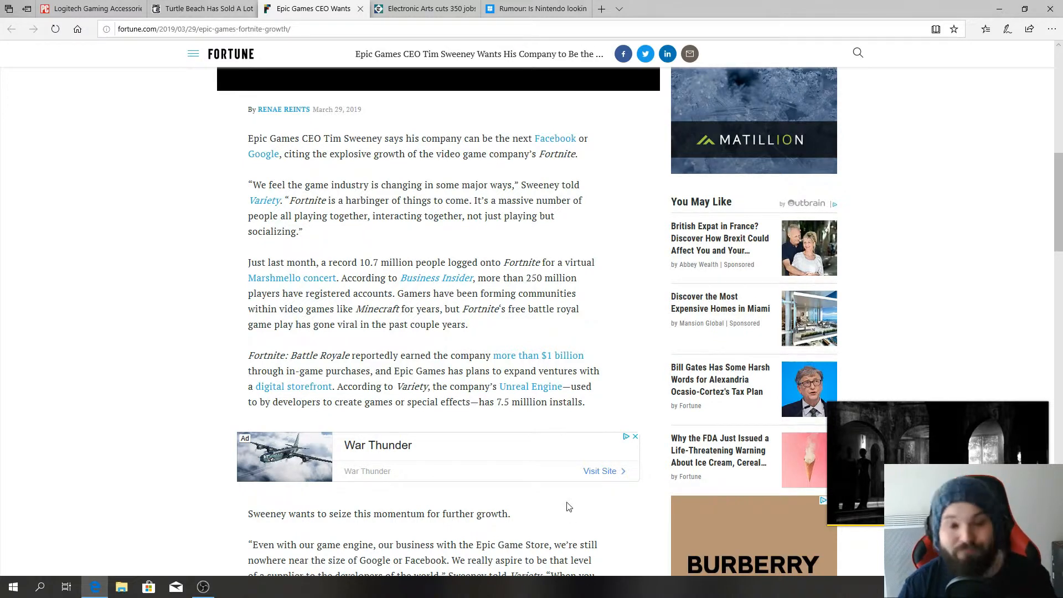
mouse_move(518, 454)
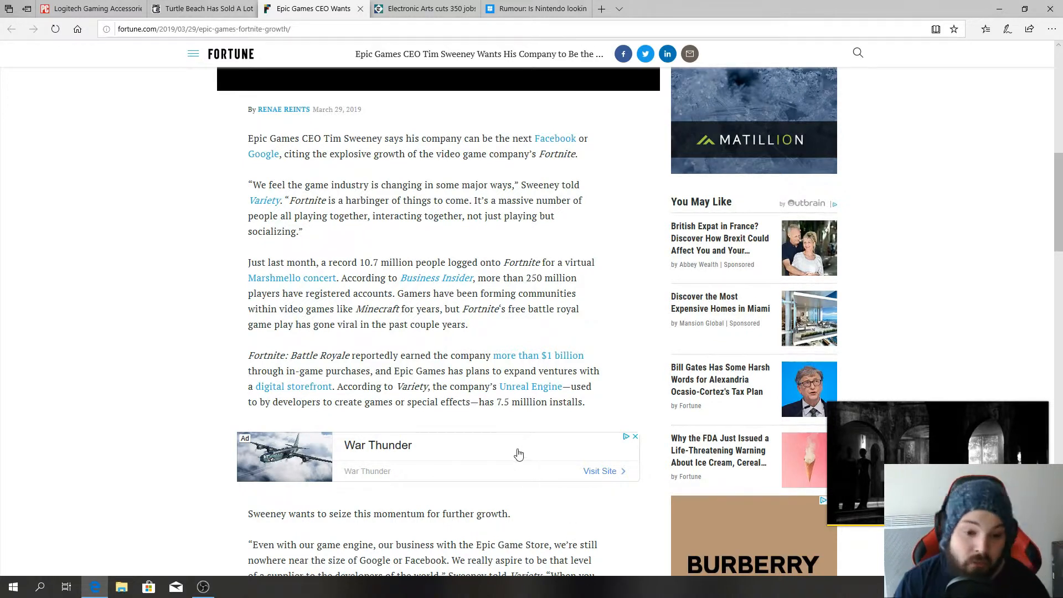
- Switch to the 'Electronic Arts cuts 350 jobs' Telegraph tab
scroll("down", 3)
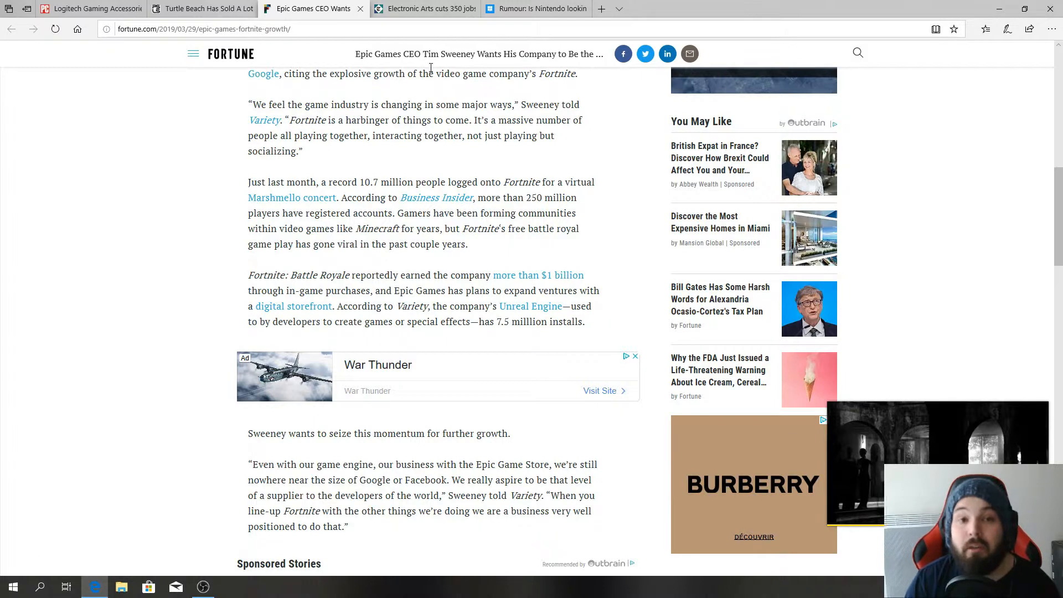
left_click(420, 9)
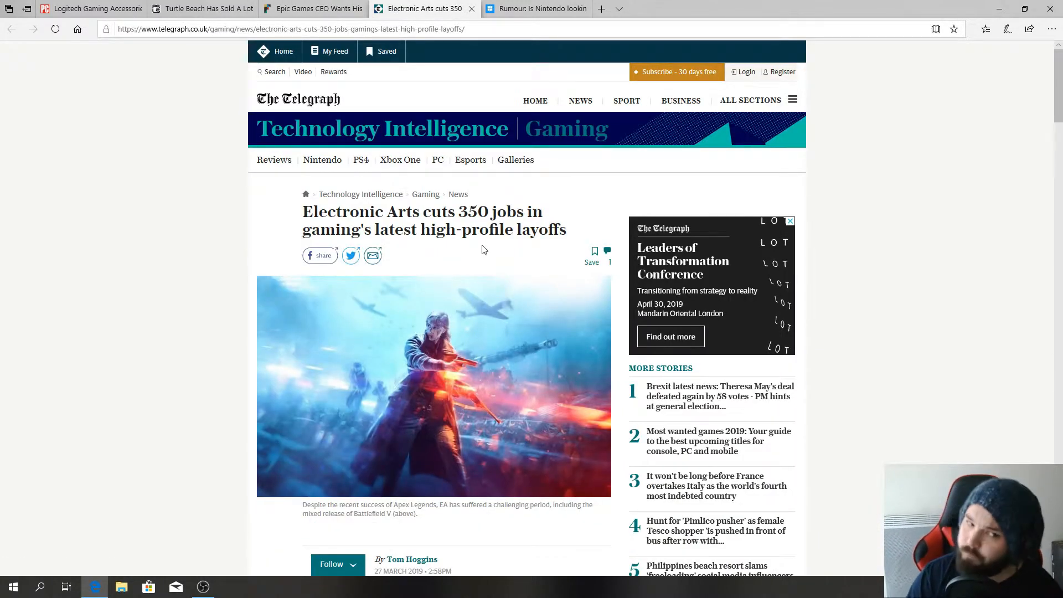
mouse_move(477, 300)
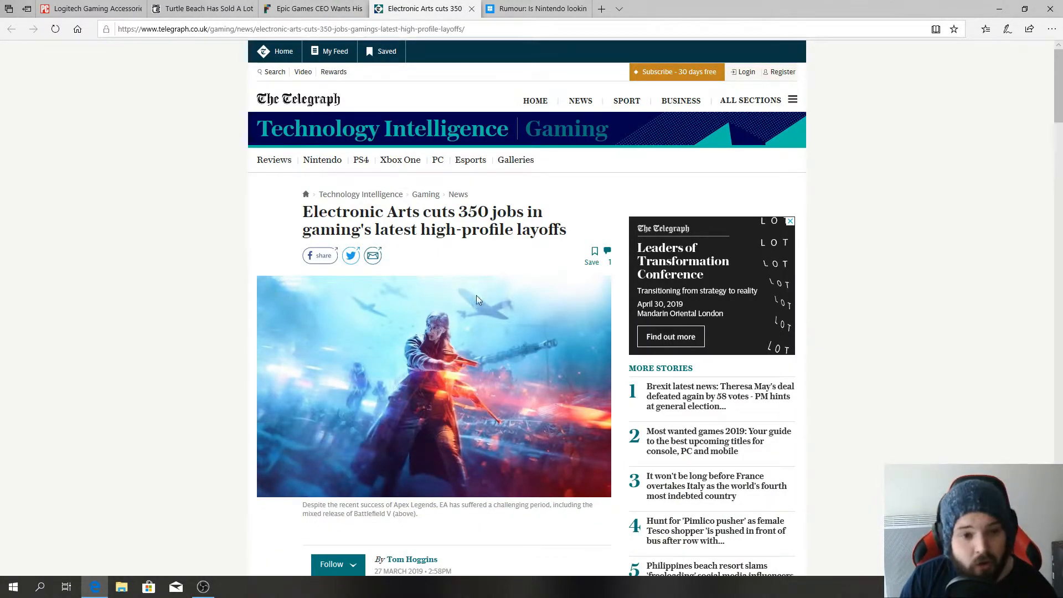
left_click(789, 221)
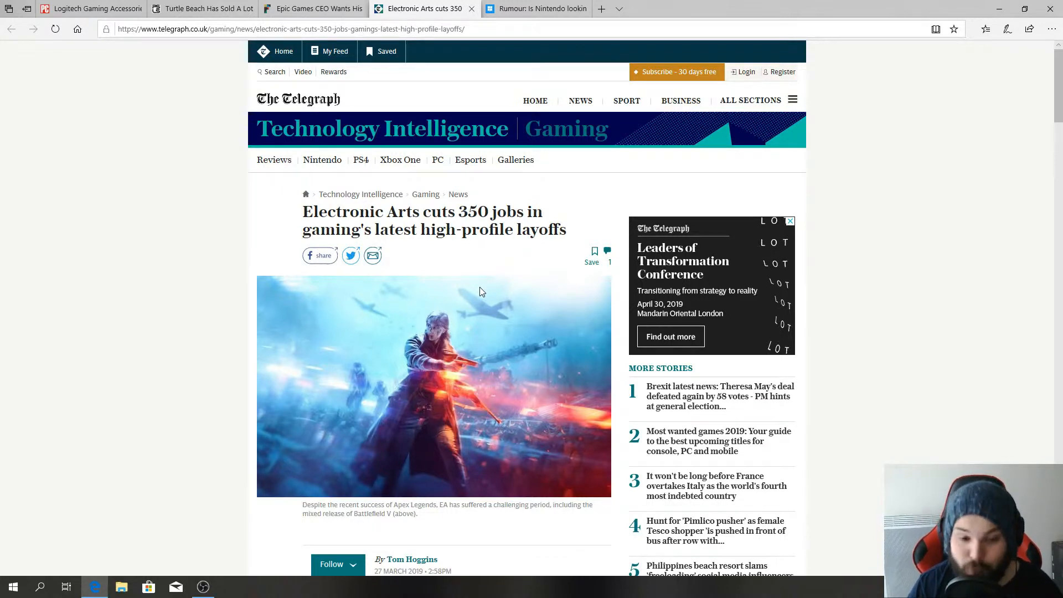
scroll("down", 3)
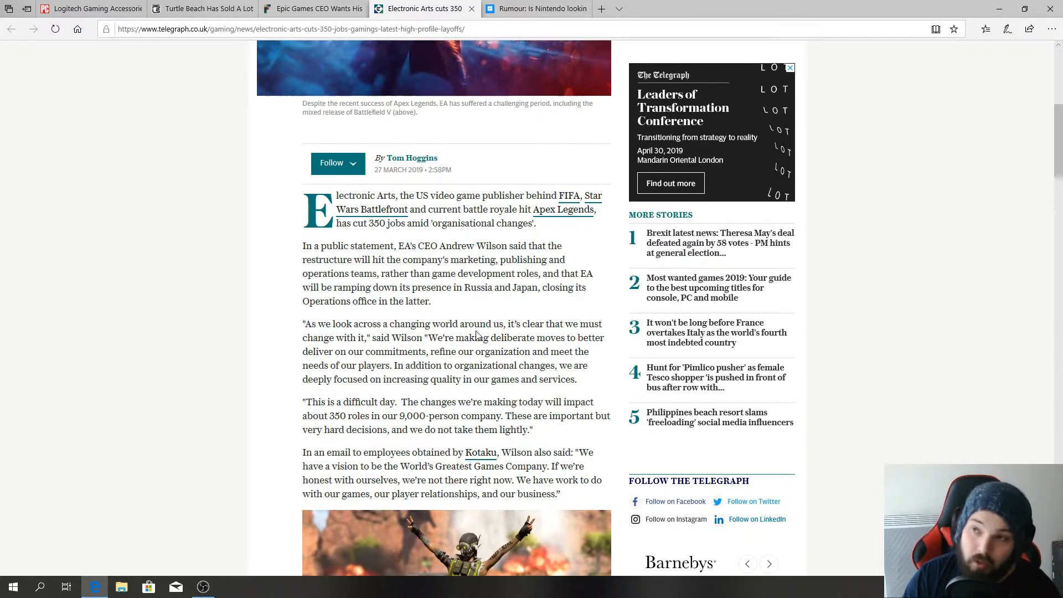
mouse_move(476, 333)
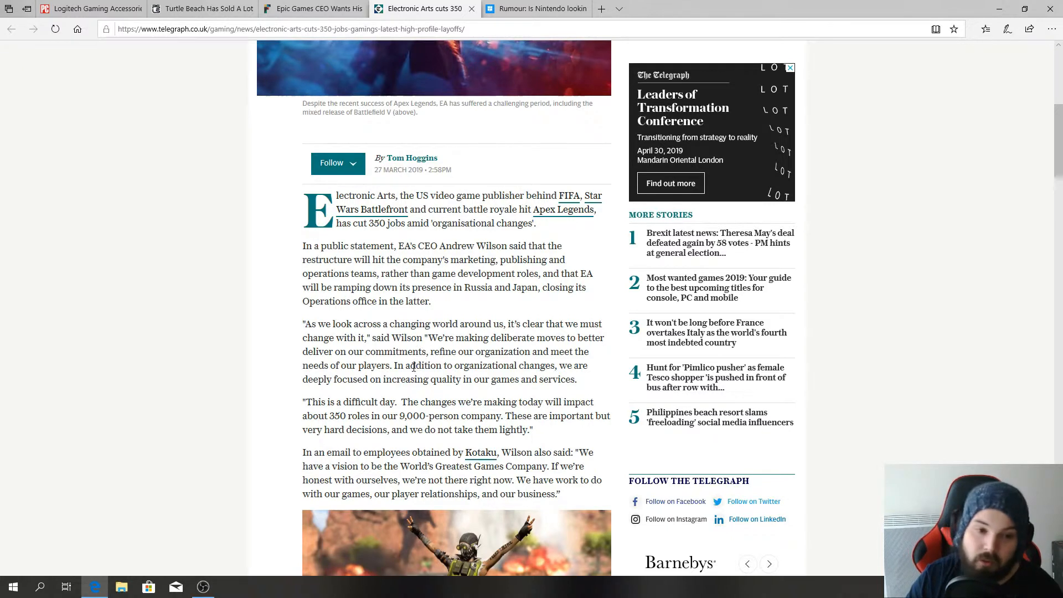
mouse_move(422, 349)
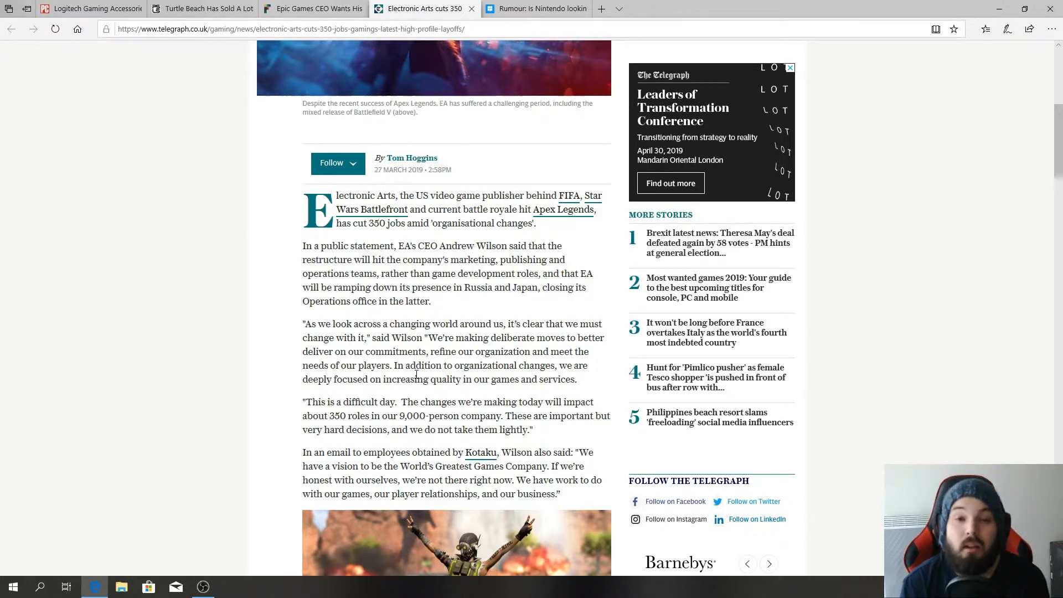
left_click(790, 67)
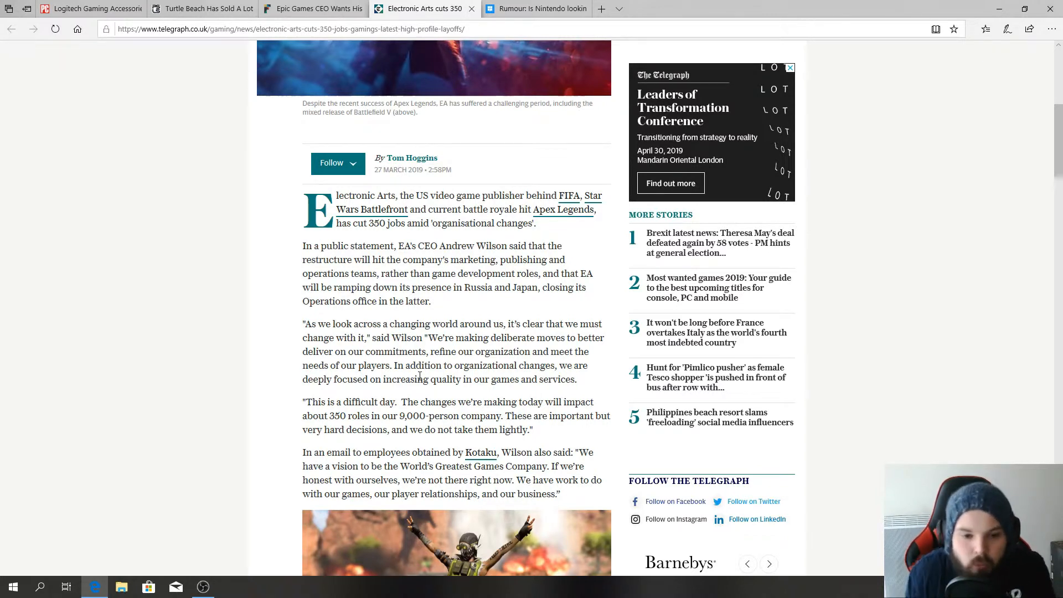
mouse_move(229, 64)
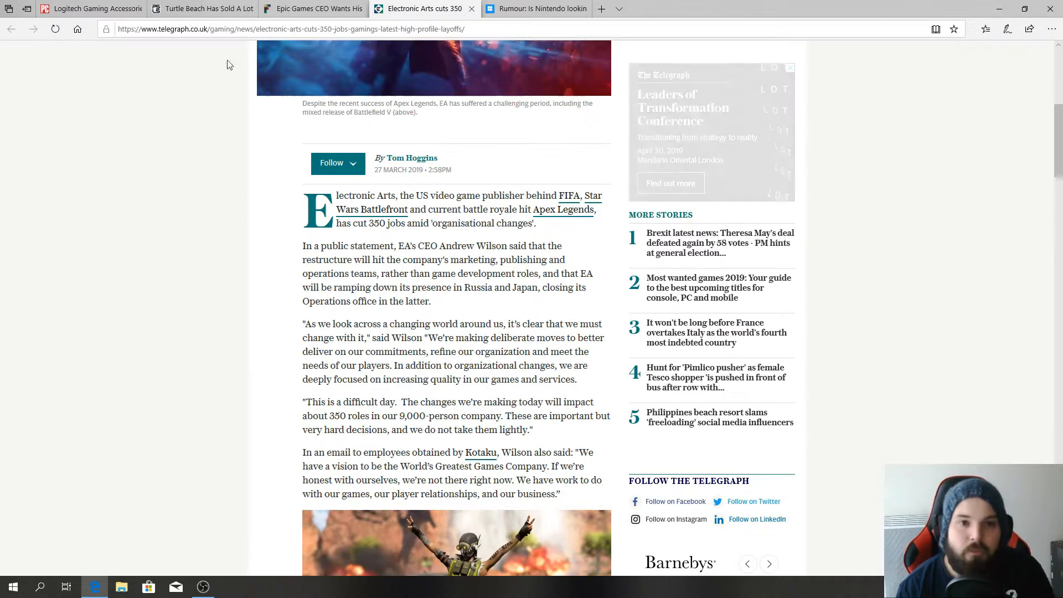
left_click(535, 9)
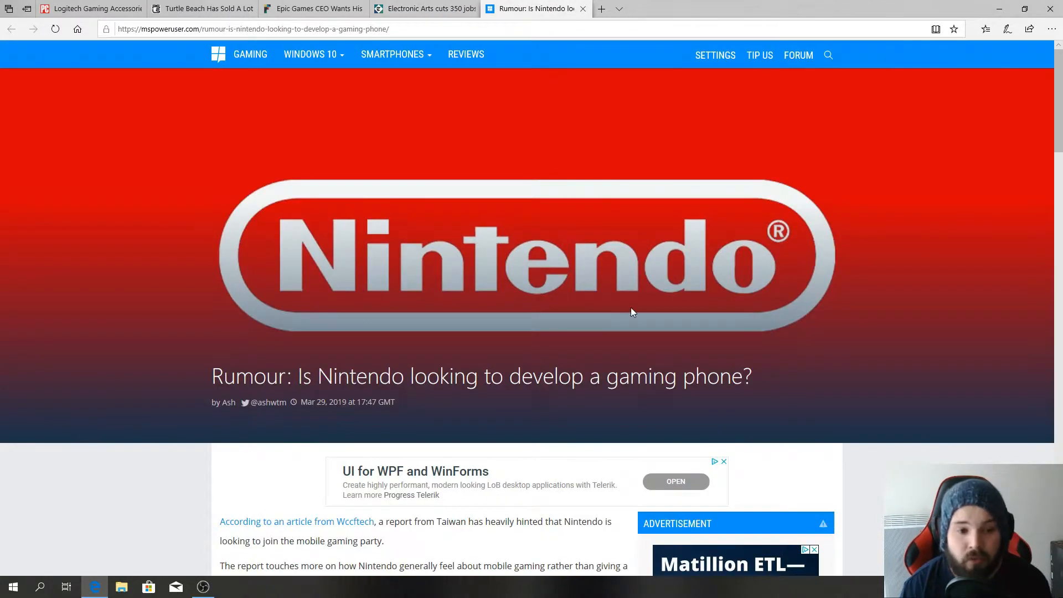
scroll("down", 3)
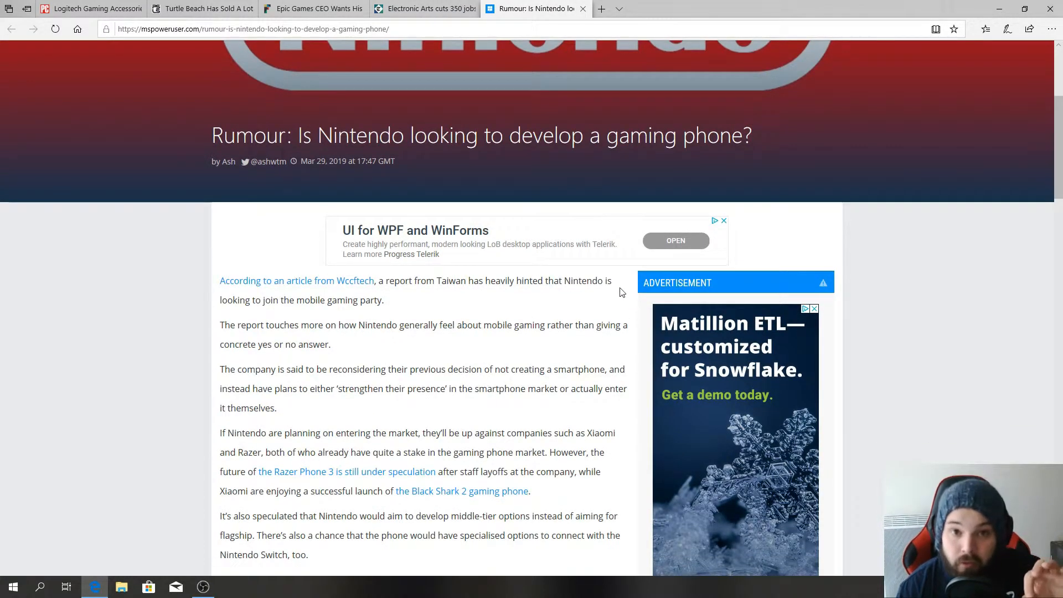
scroll("up", 3)
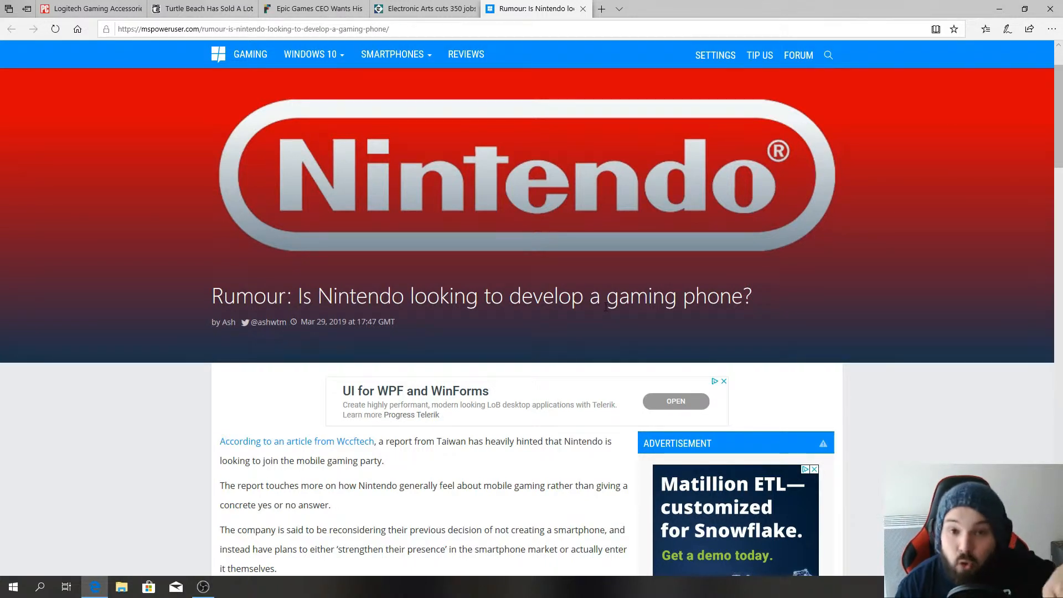
mouse_move(566, 368)
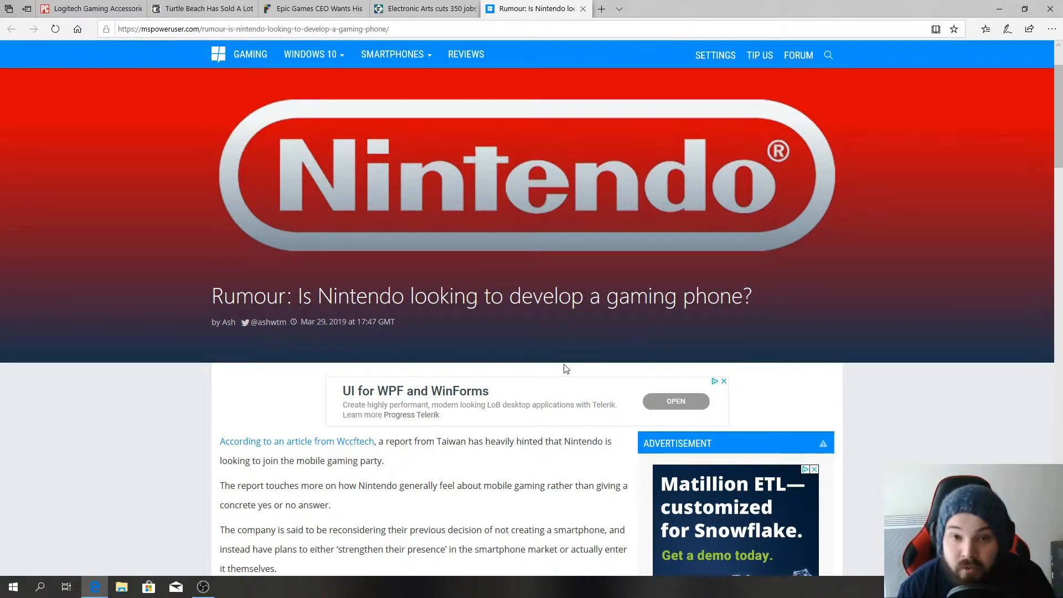
scroll("down", 3)
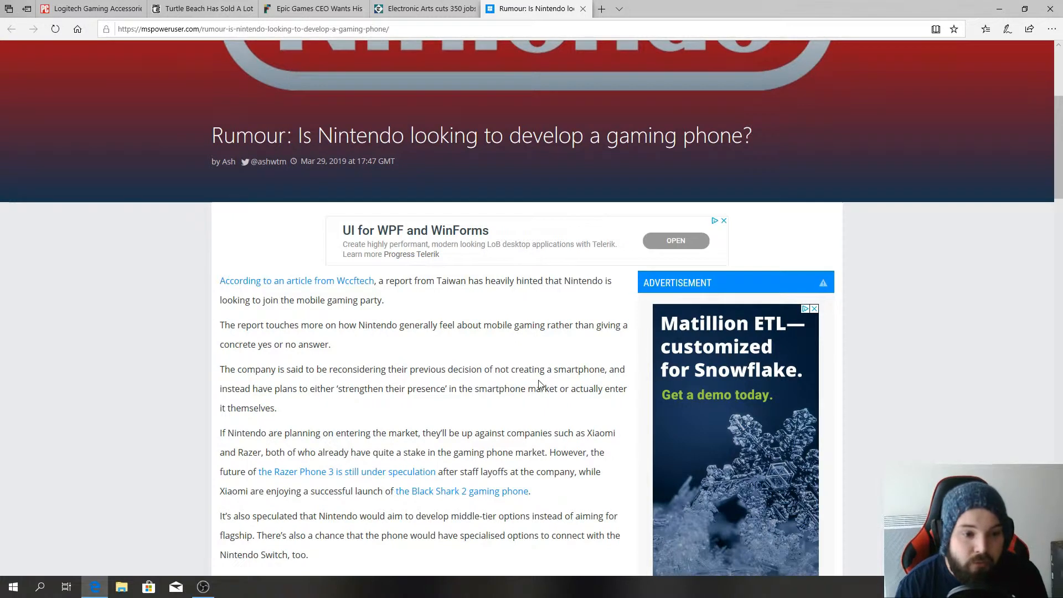
mouse_move(405, 399)
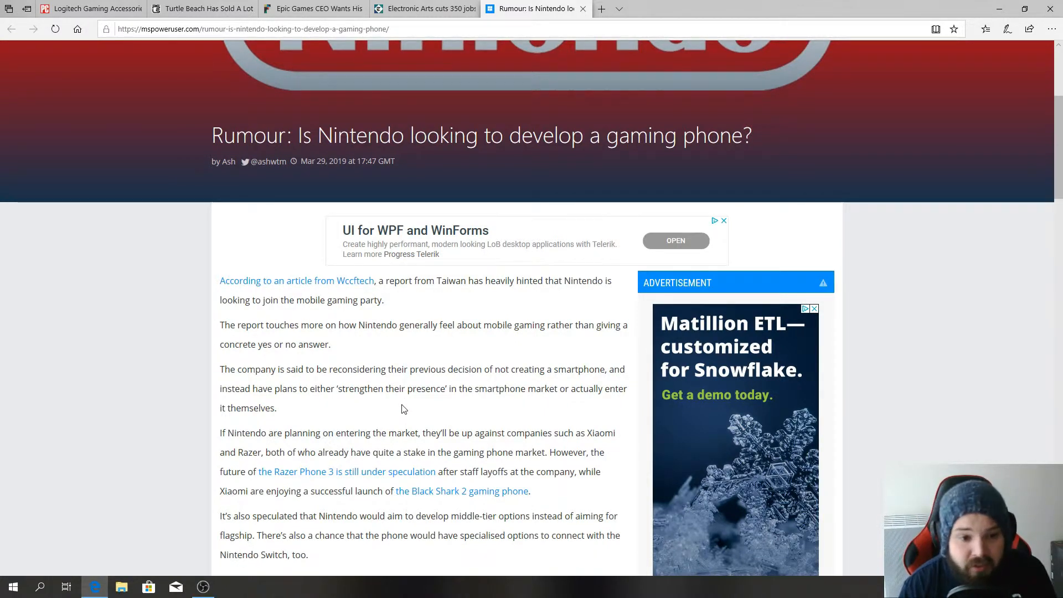
mouse_move(390, 404)
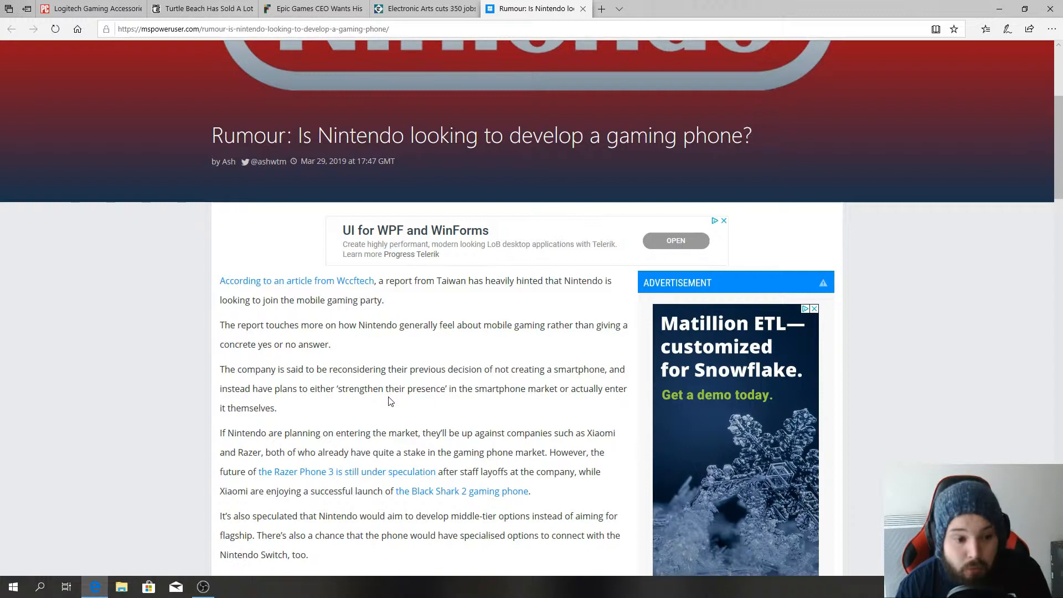
mouse_move(384, 405)
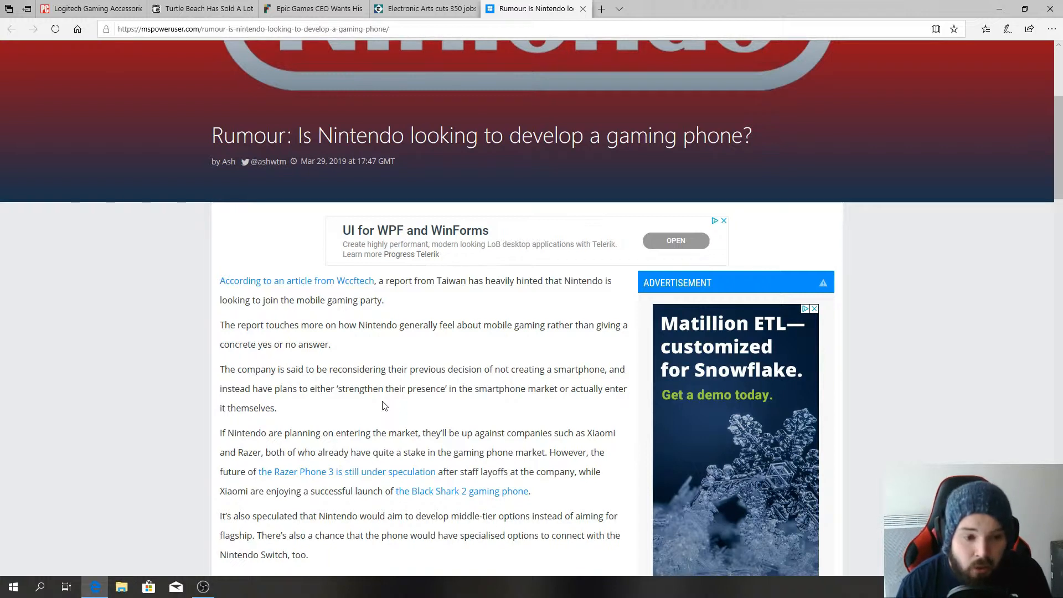
scroll("down", 3)
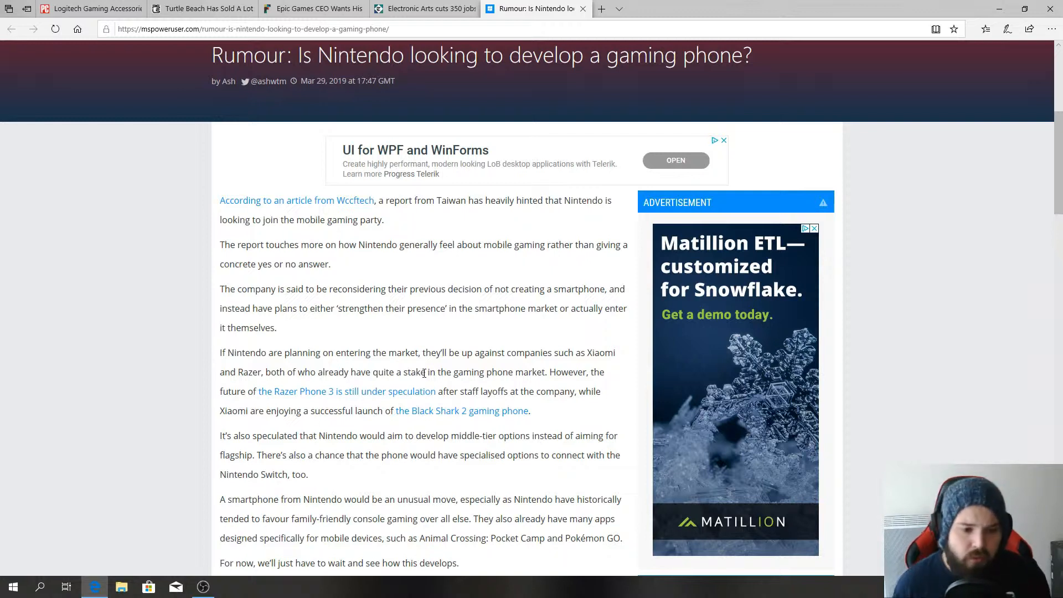
scroll("down", 3)
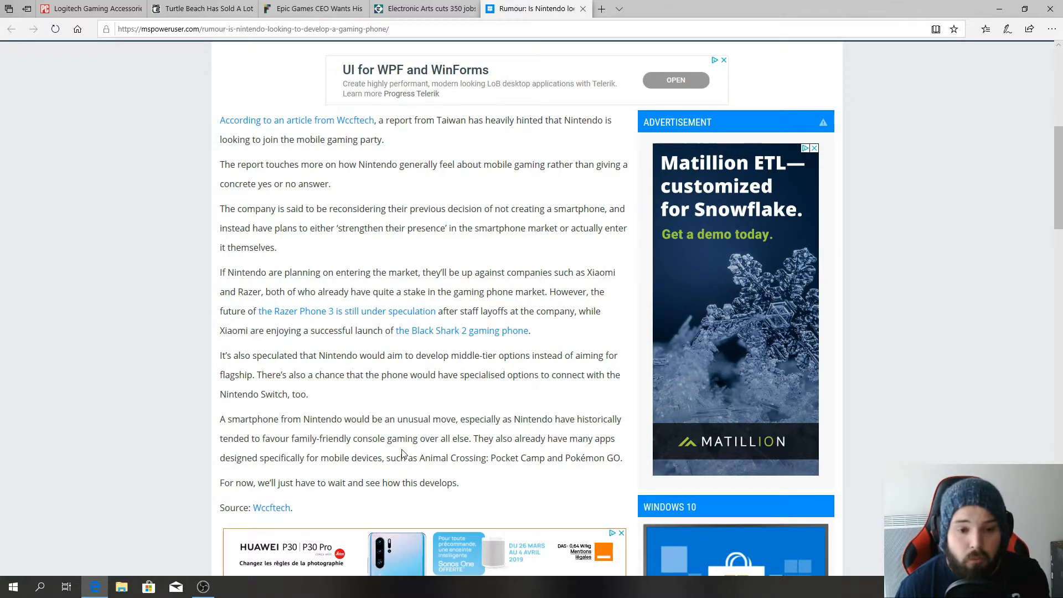
mouse_move(414, 433)
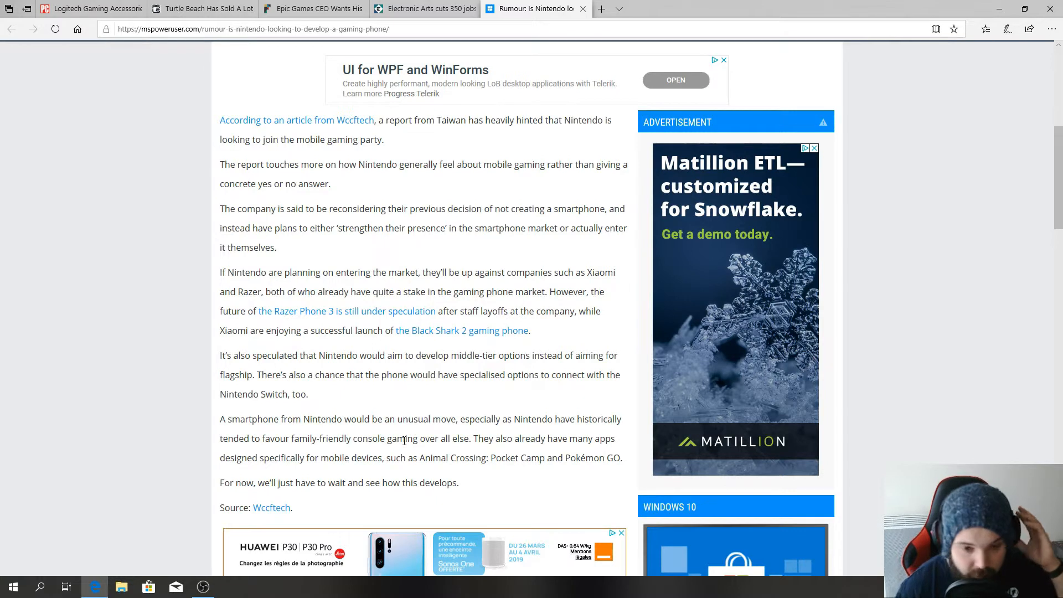
mouse_move(589, 472)
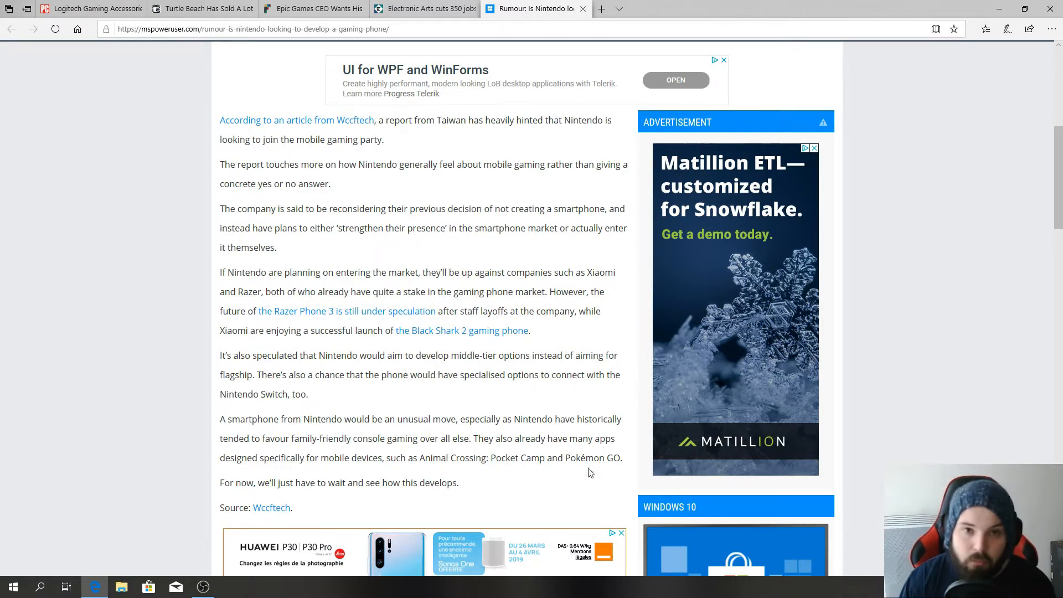
mouse_move(526, 501)
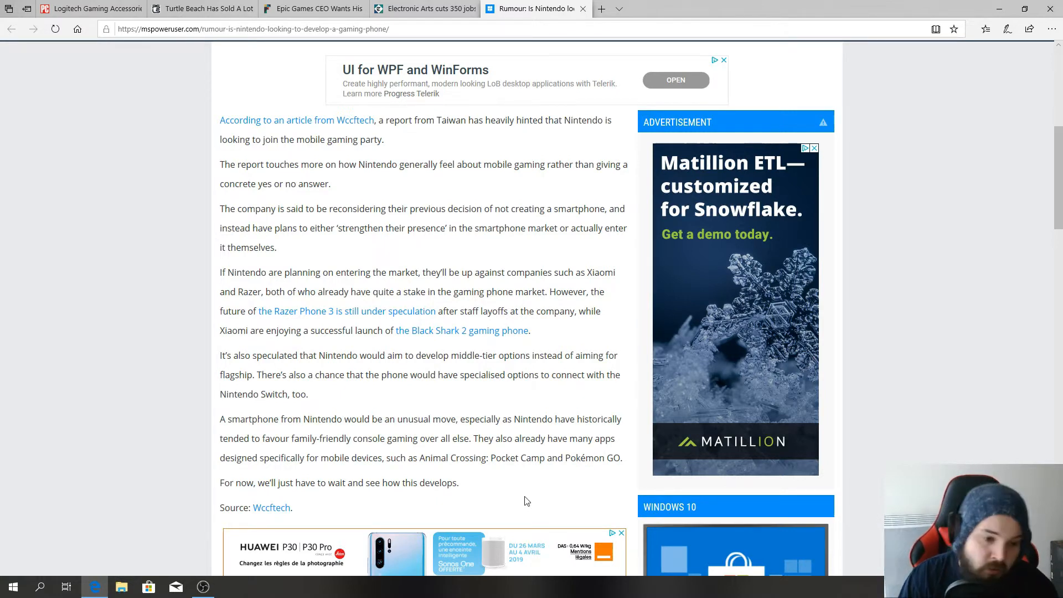
mouse_move(513, 516)
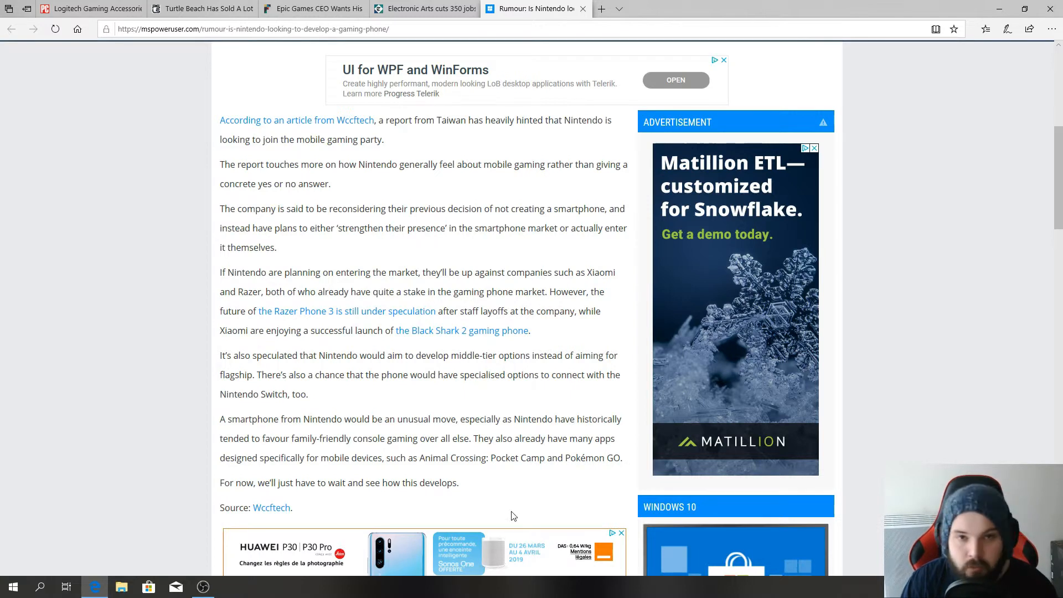
mouse_move(524, 520)
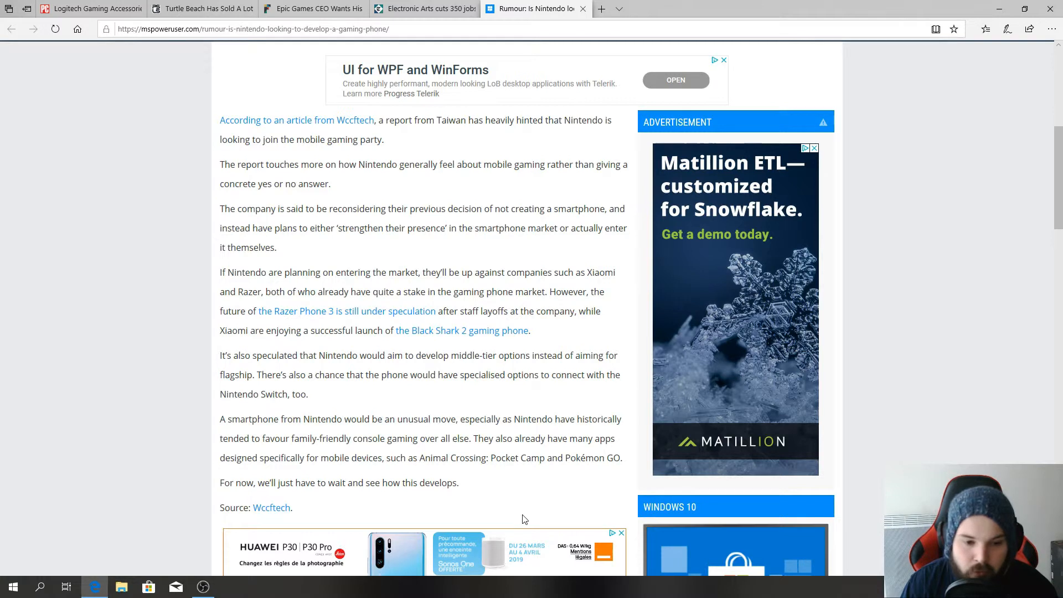
mouse_move(495, 458)
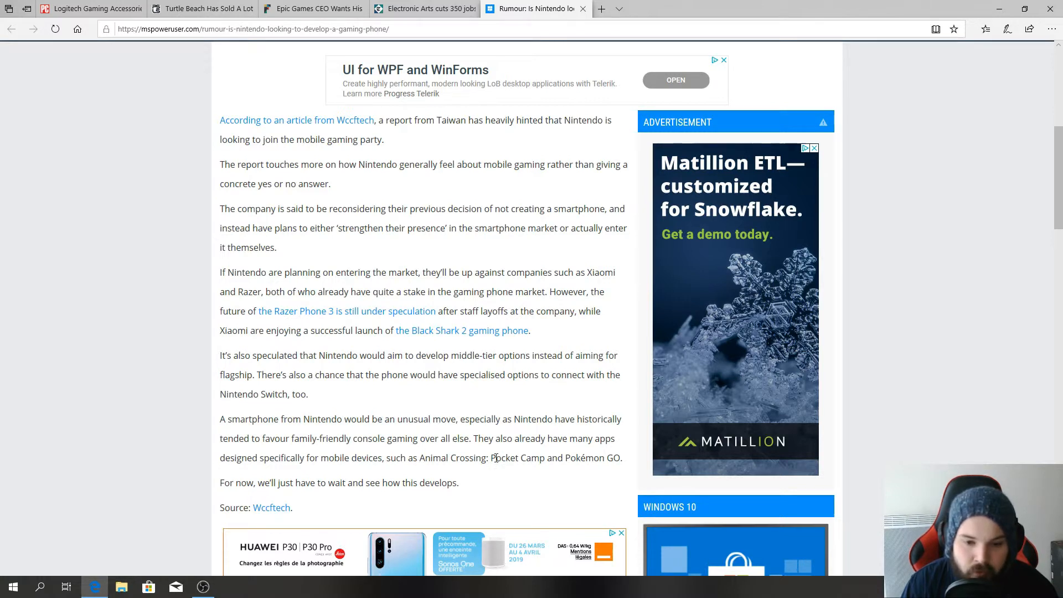
mouse_move(465, 498)
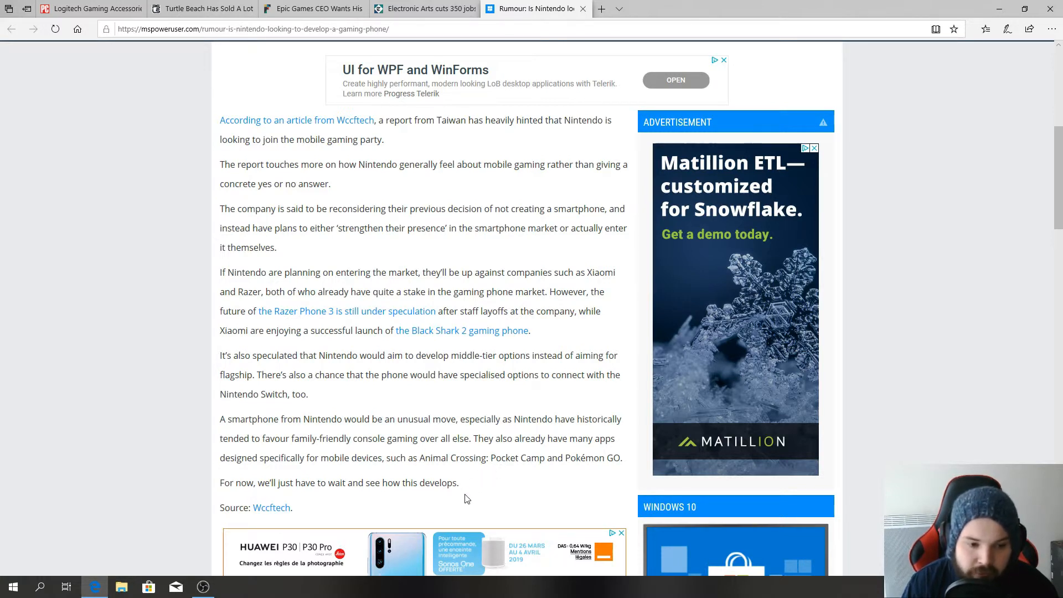
mouse_move(466, 503)
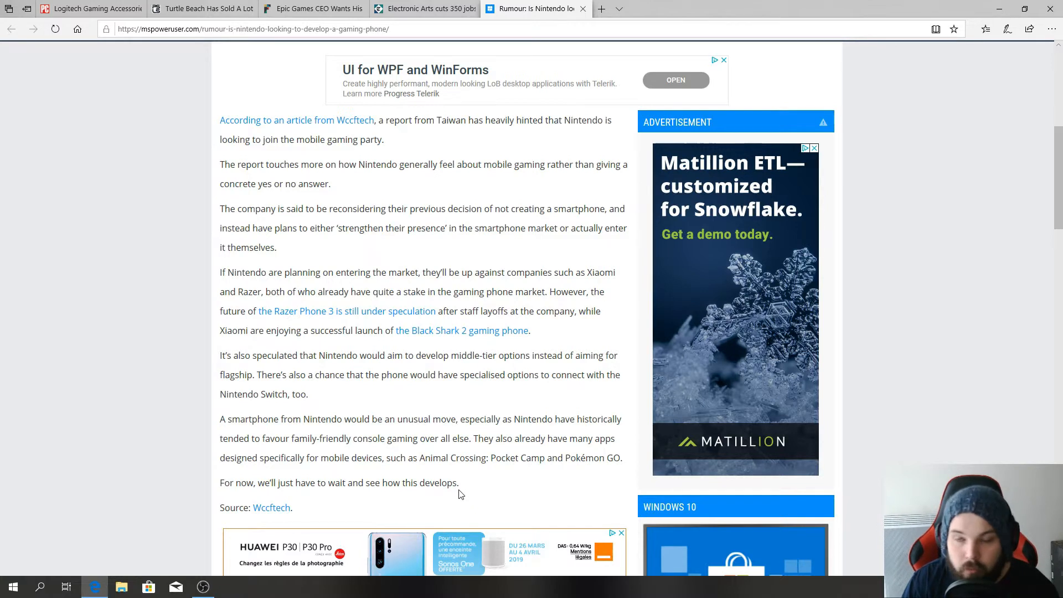
mouse_move(466, 519)
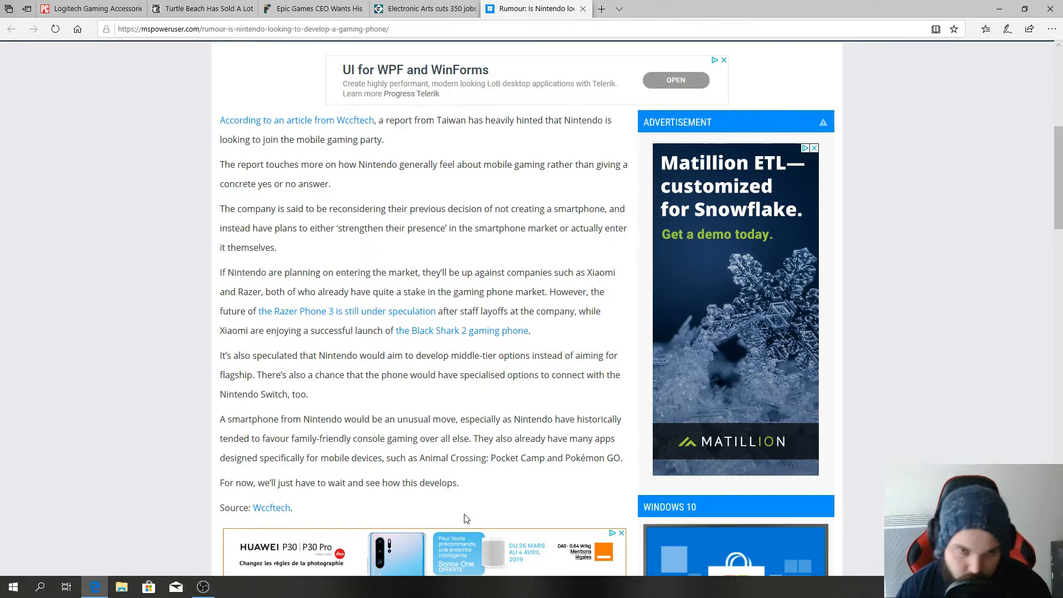
mouse_move(466, 501)
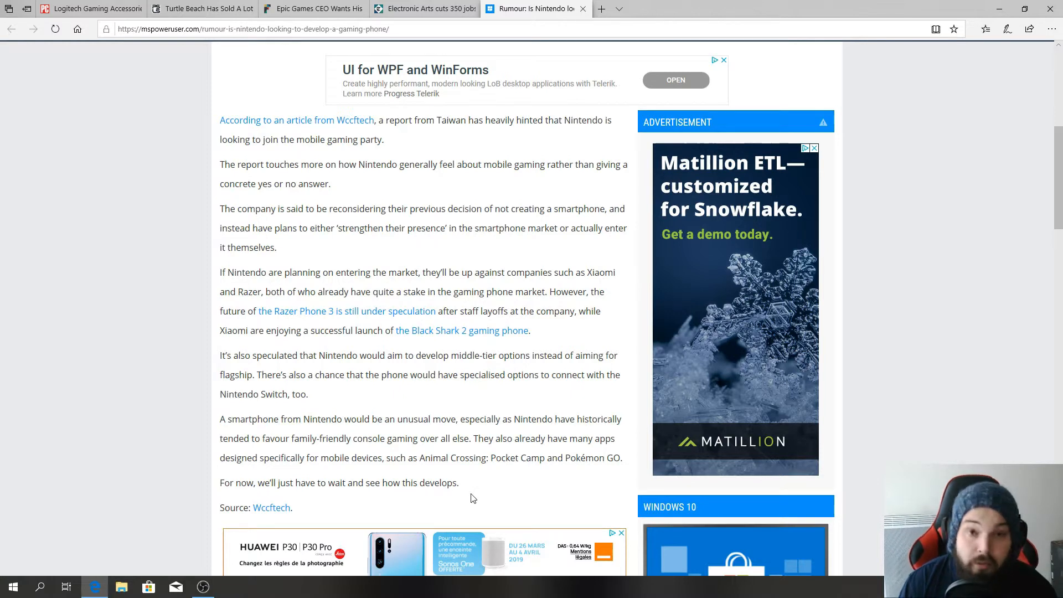
scroll("up", 3)
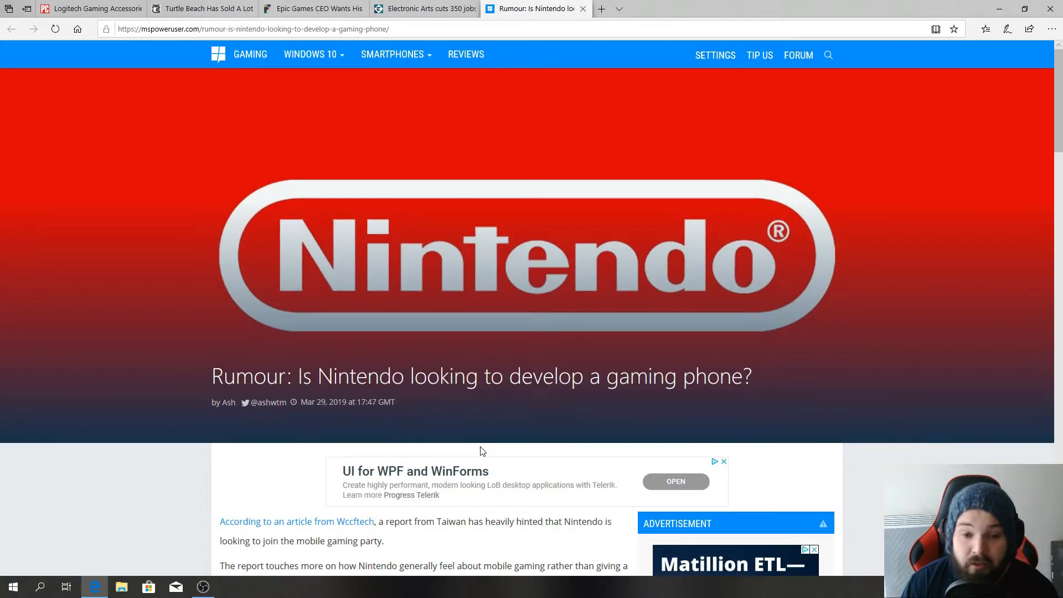
mouse_move(481, 471)
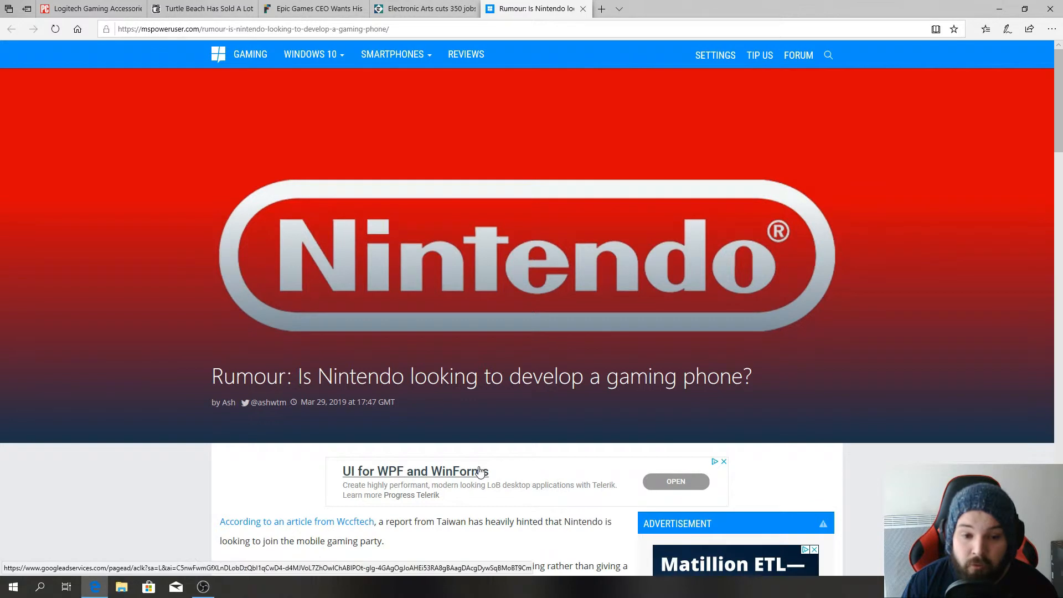
mouse_move(479, 471)
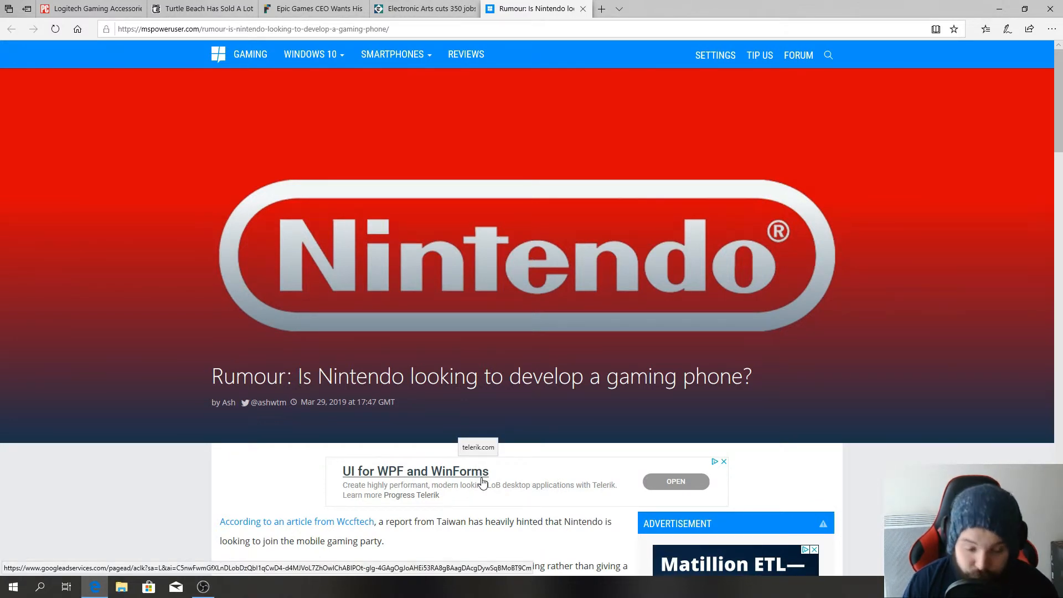
mouse_move(623, 396)
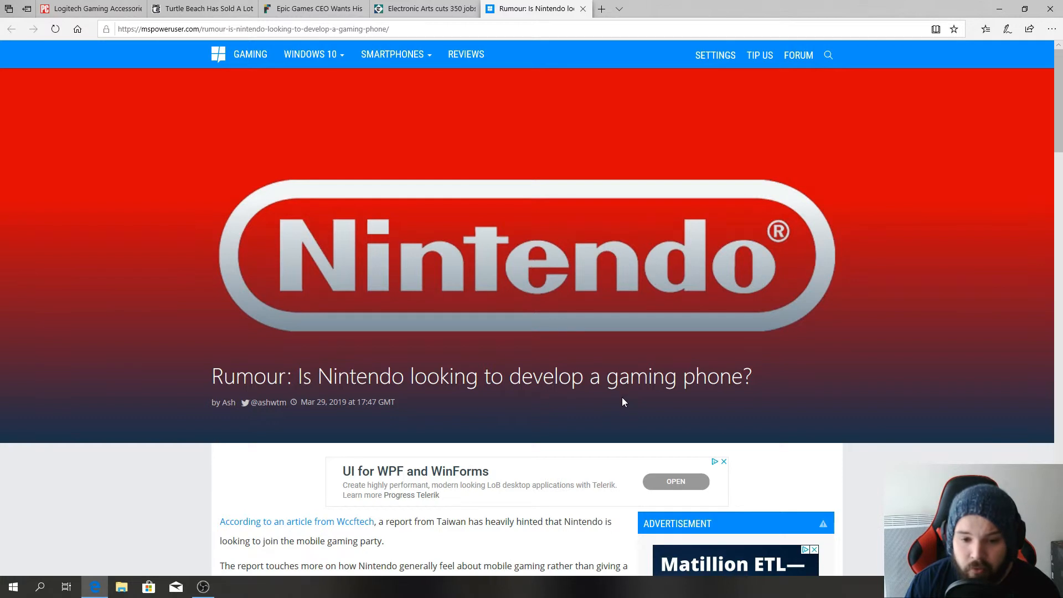
mouse_move(634, 402)
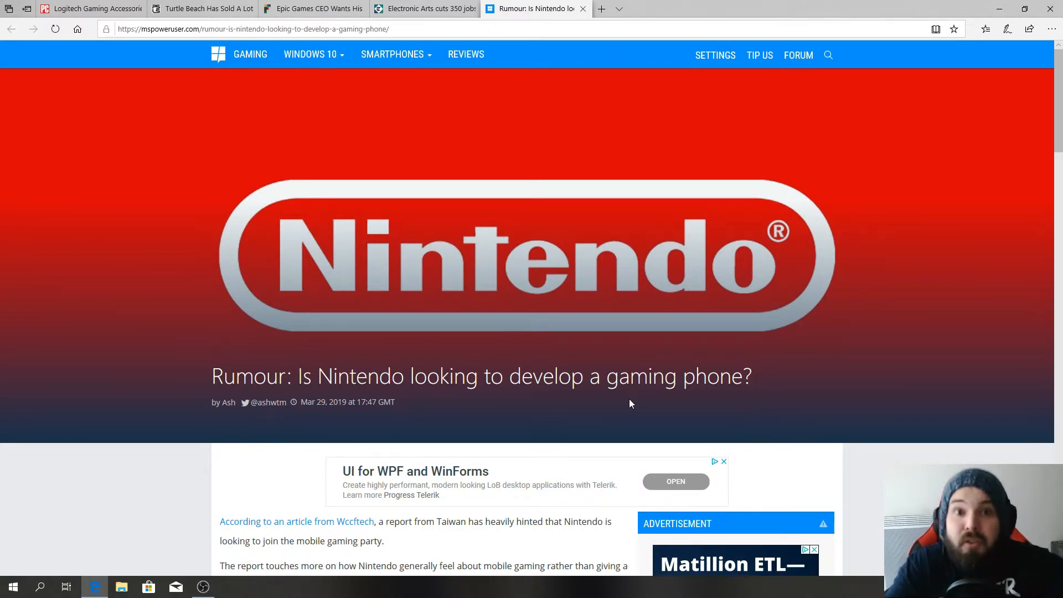
mouse_move(613, 411)
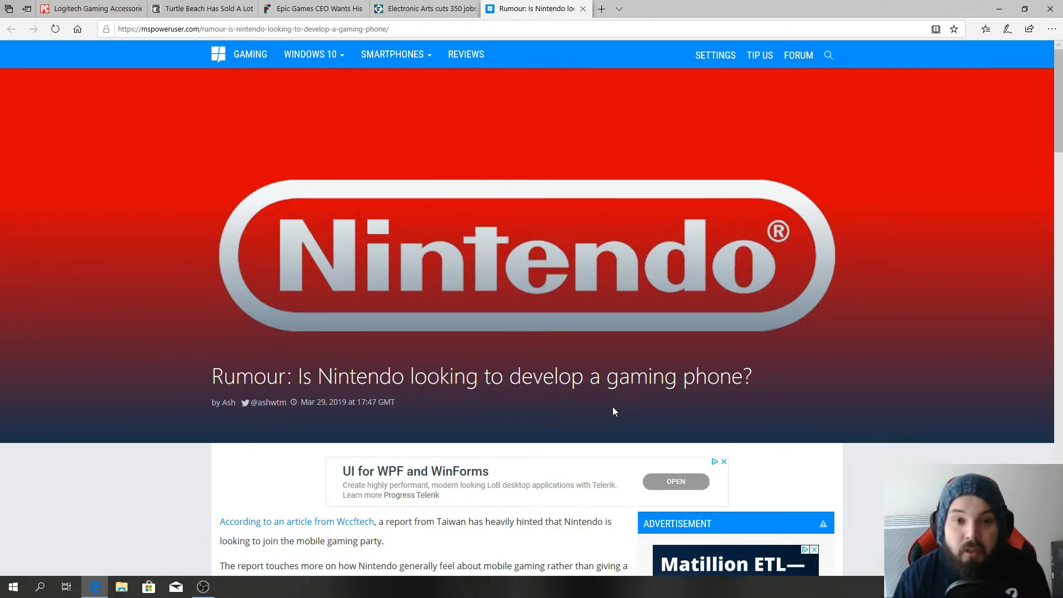
mouse_move(601, 423)
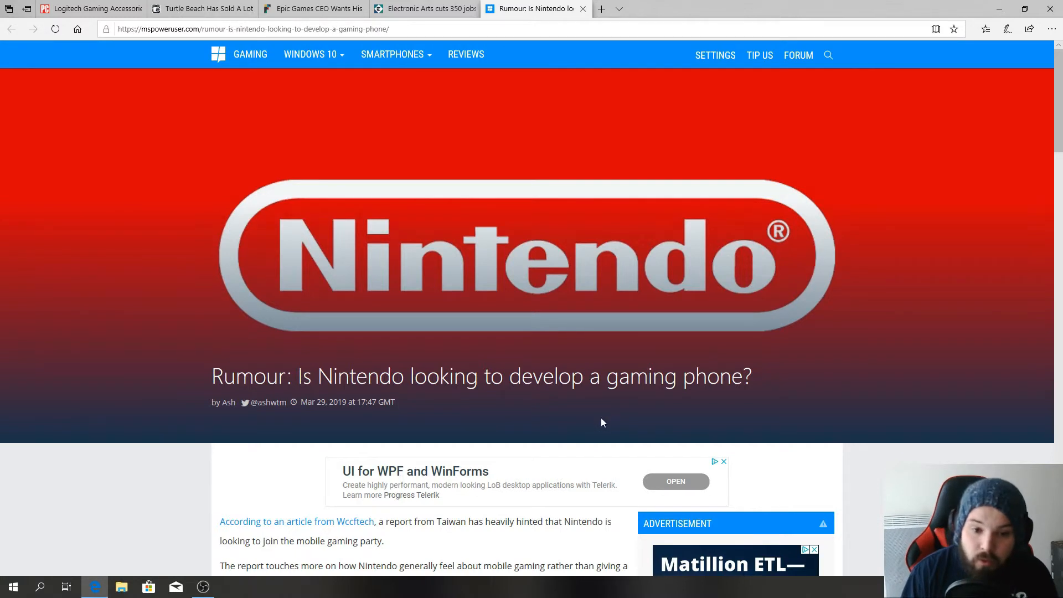